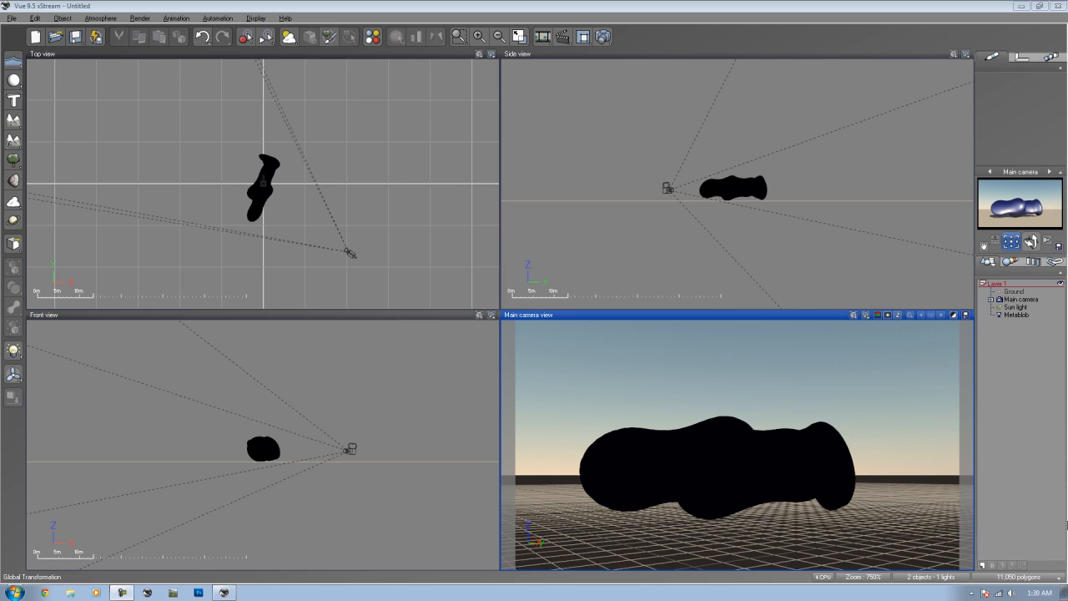
mouse_move(582, 169)
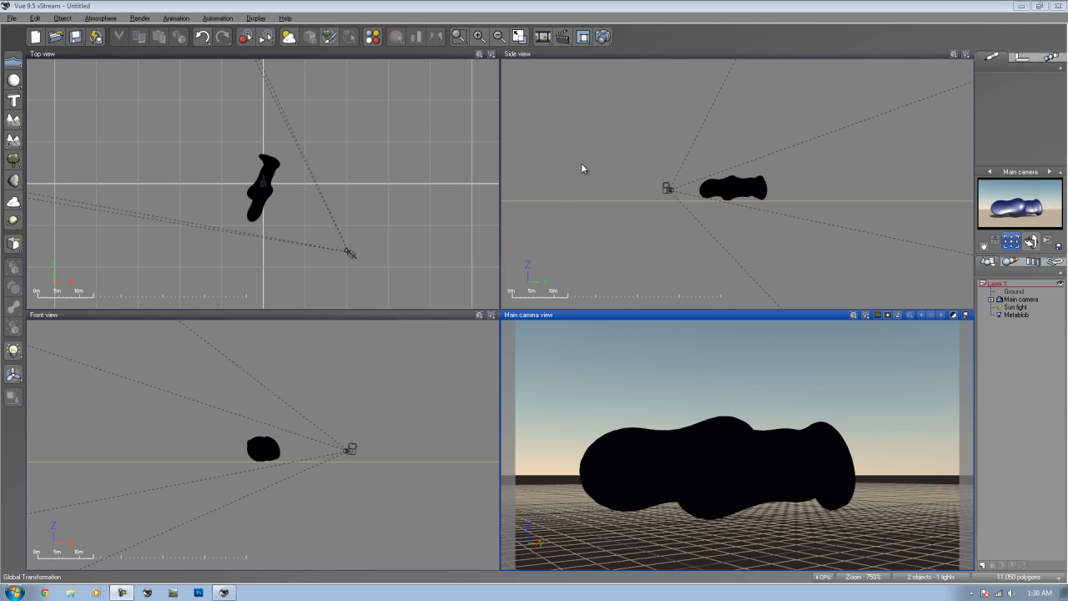
mouse_move(974, 394)
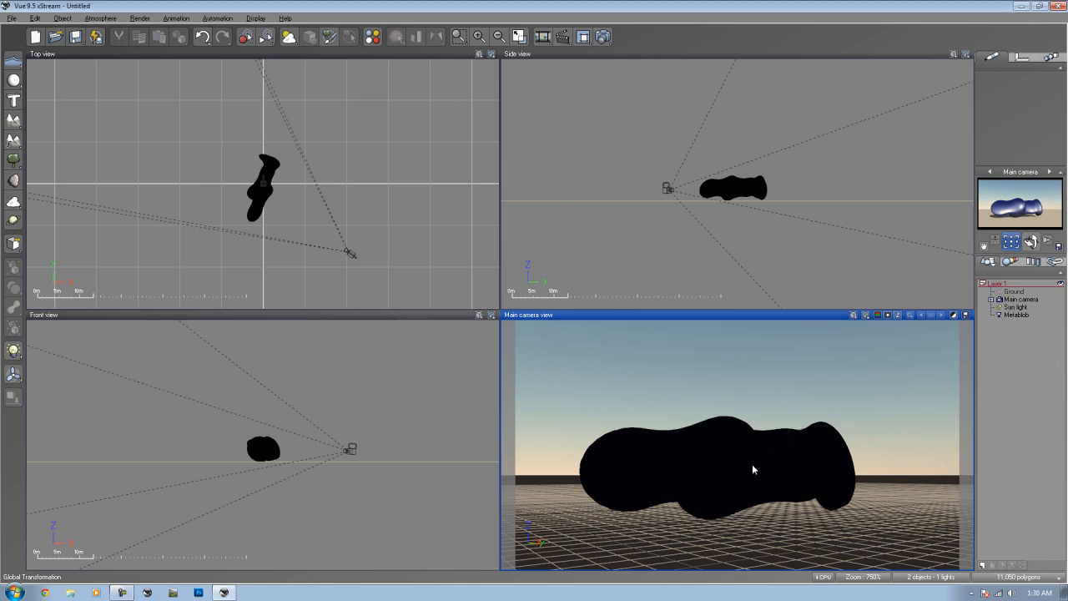
Step: Select the metablob and bring its metallic varnish material into the Advanced Material Editor
left_click(754, 469)
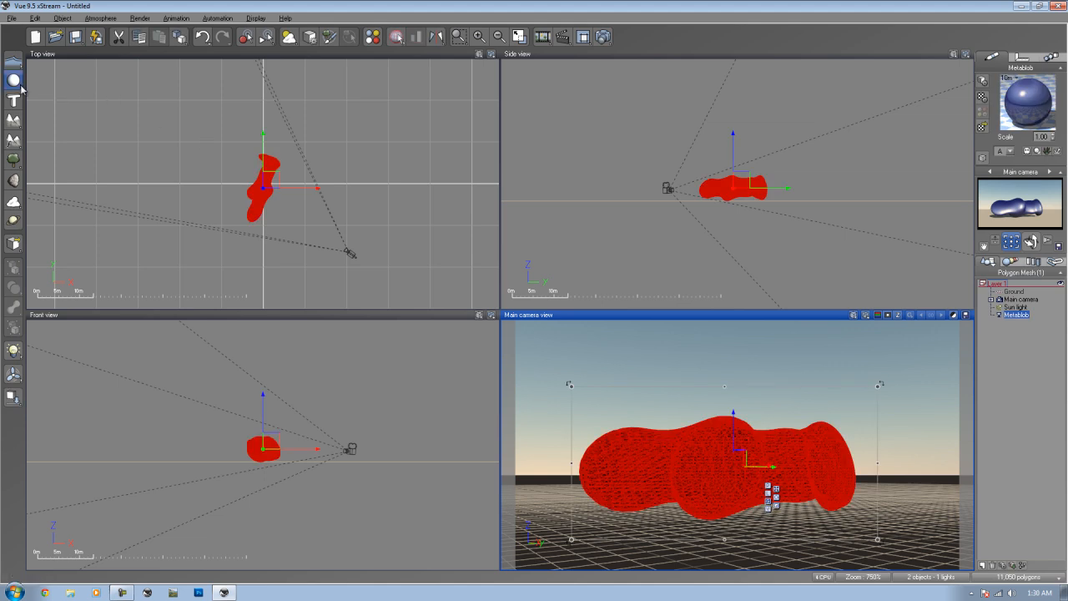
mouse_move(10, 80)
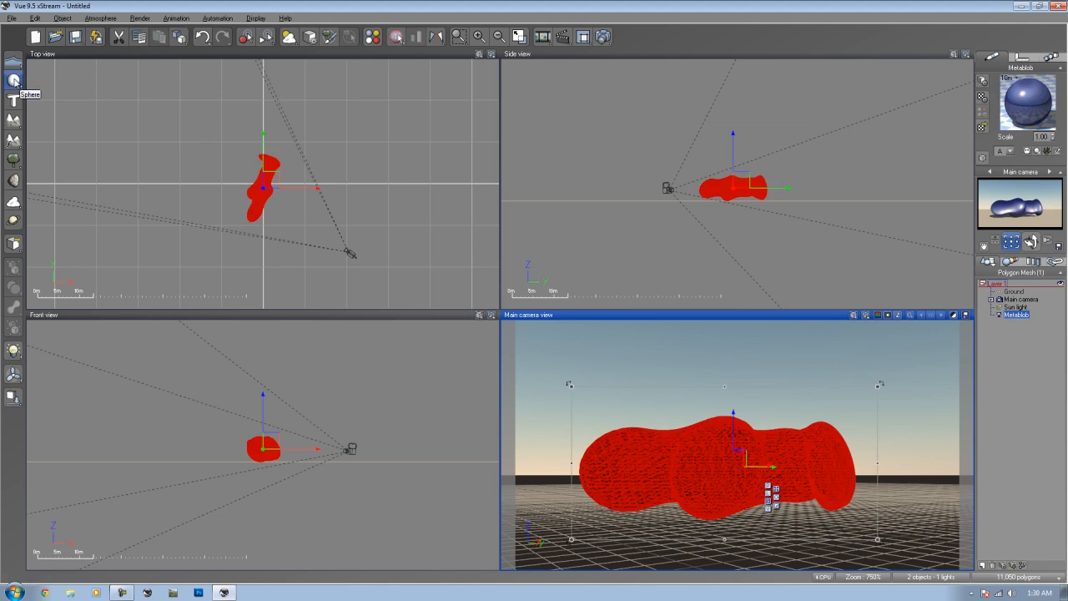
left_click(10, 80)
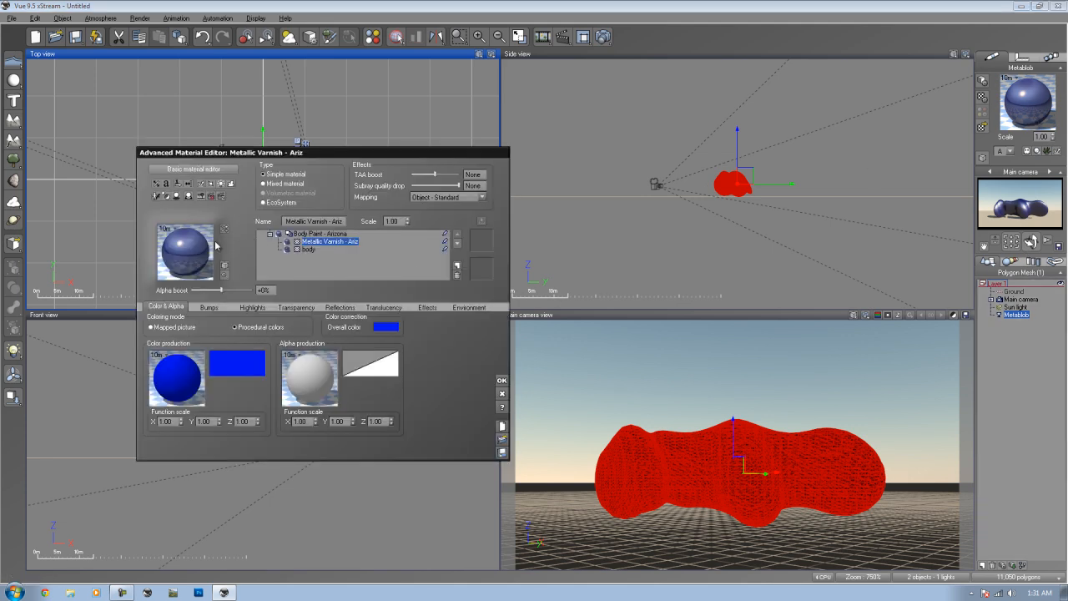
Step: Load a Body Paint material from the library onto the metablob and close the editor
left_click(307, 250)
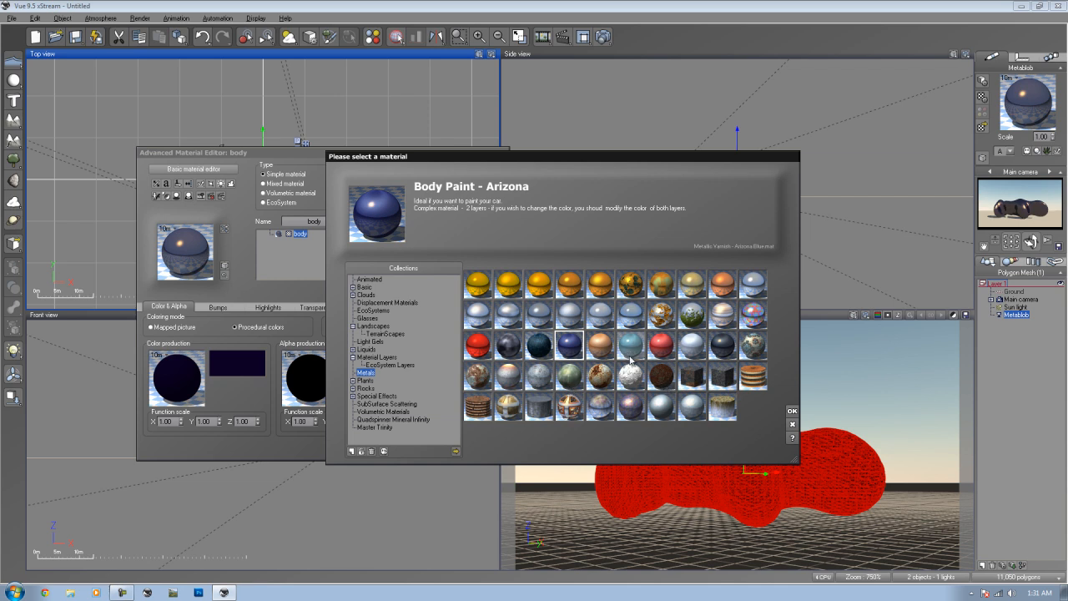
left_click(721, 344)
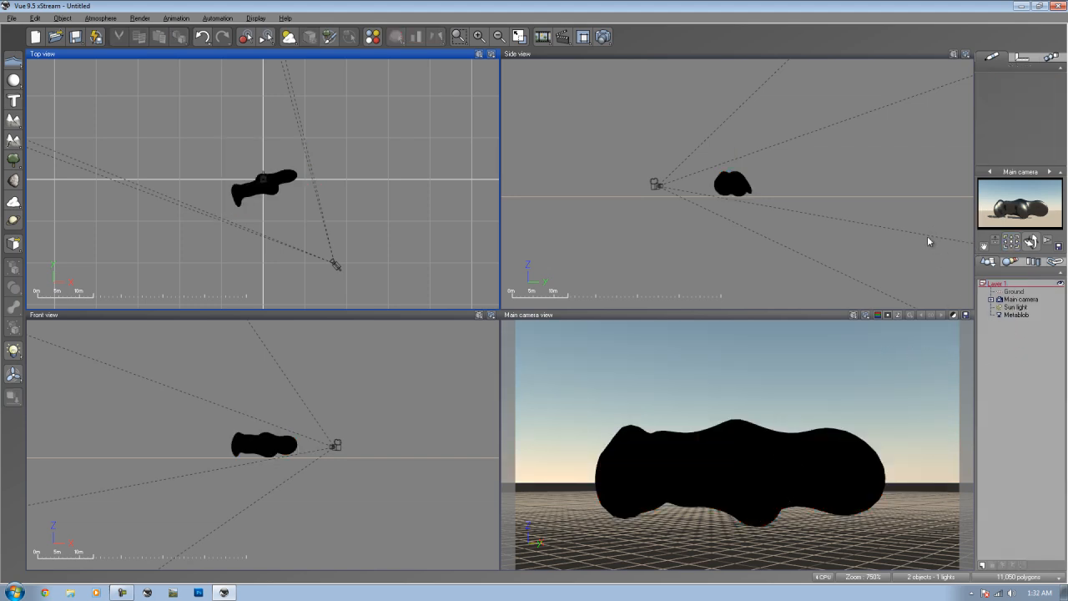
mouse_move(974, 392)
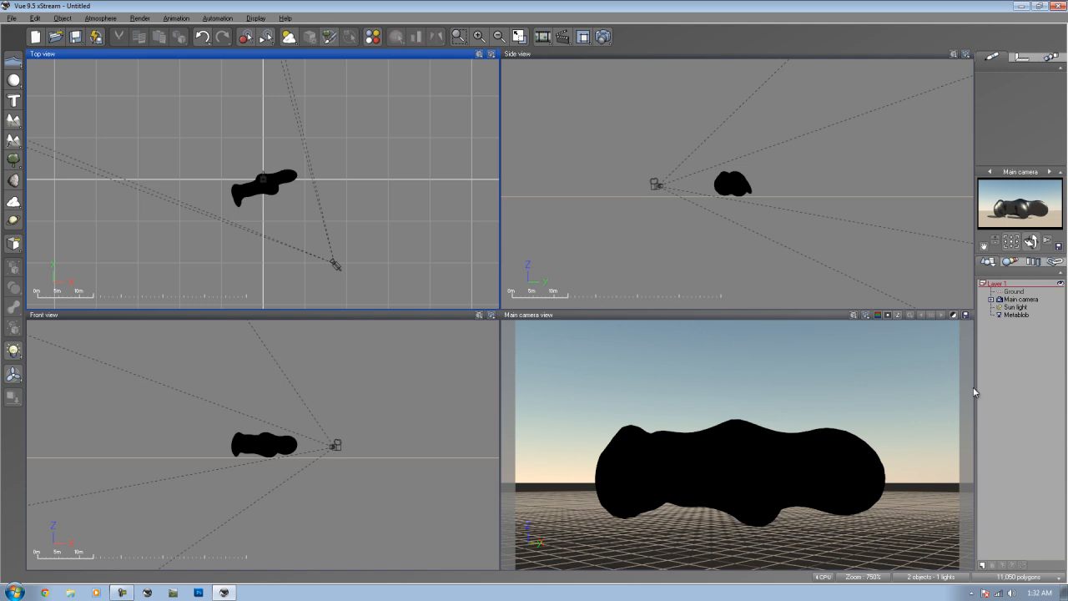
mouse_move(741, 164)
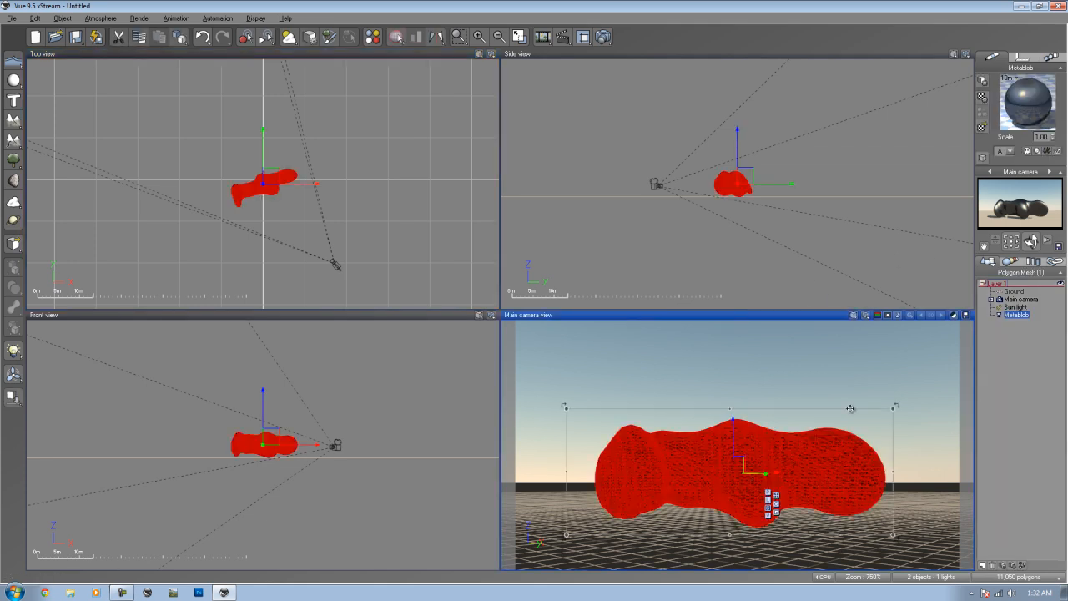
mouse_move(837, 464)
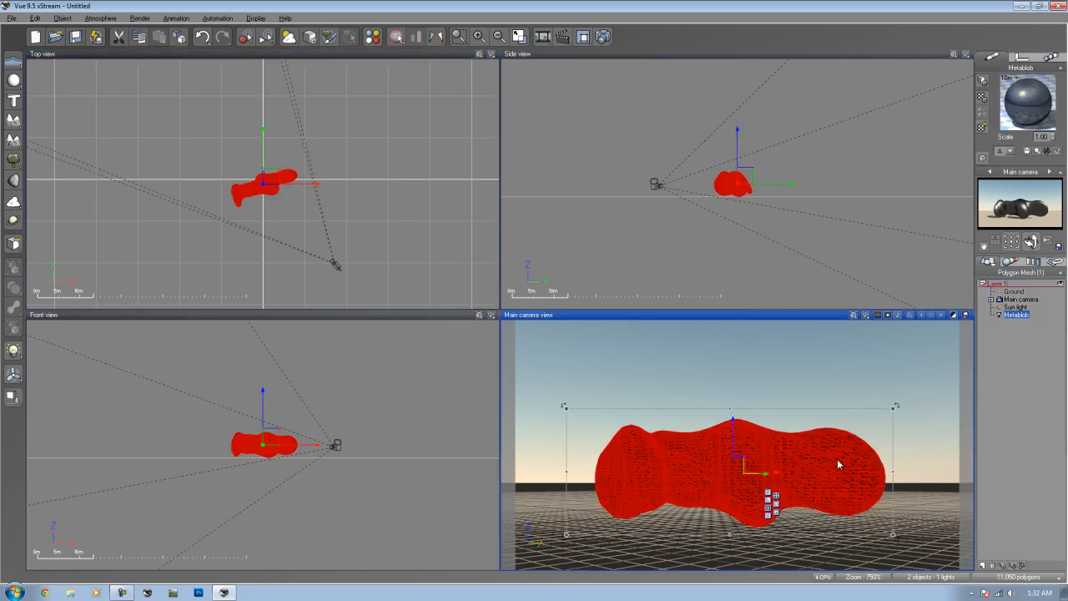
Step: Start exporting the metablob as 3D Studio (*.3ds) with a chosen colour map image format
left_click(10, 15)
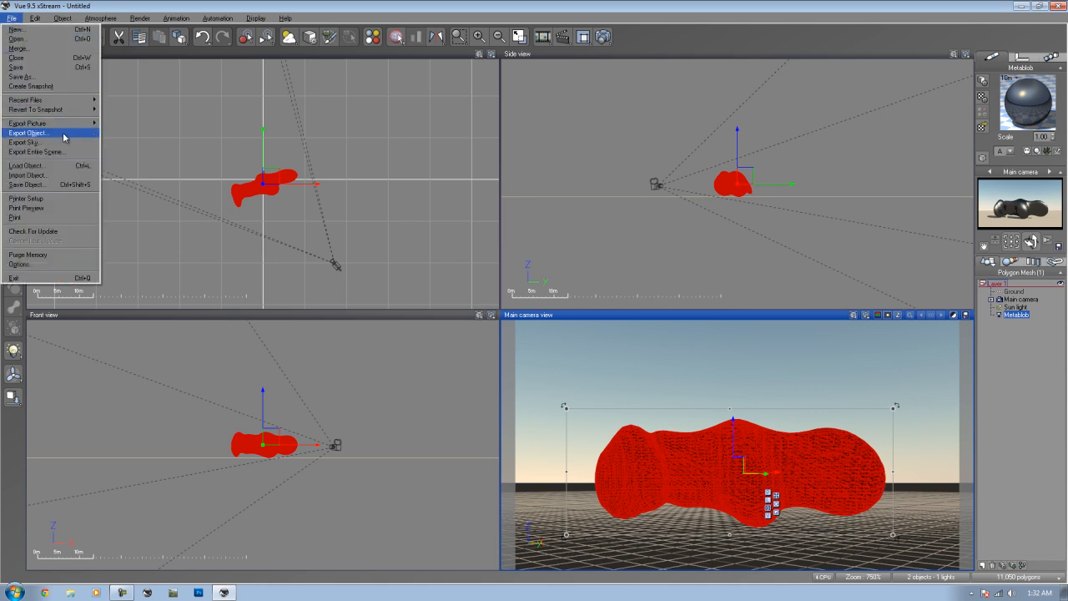
left_click(31, 131)
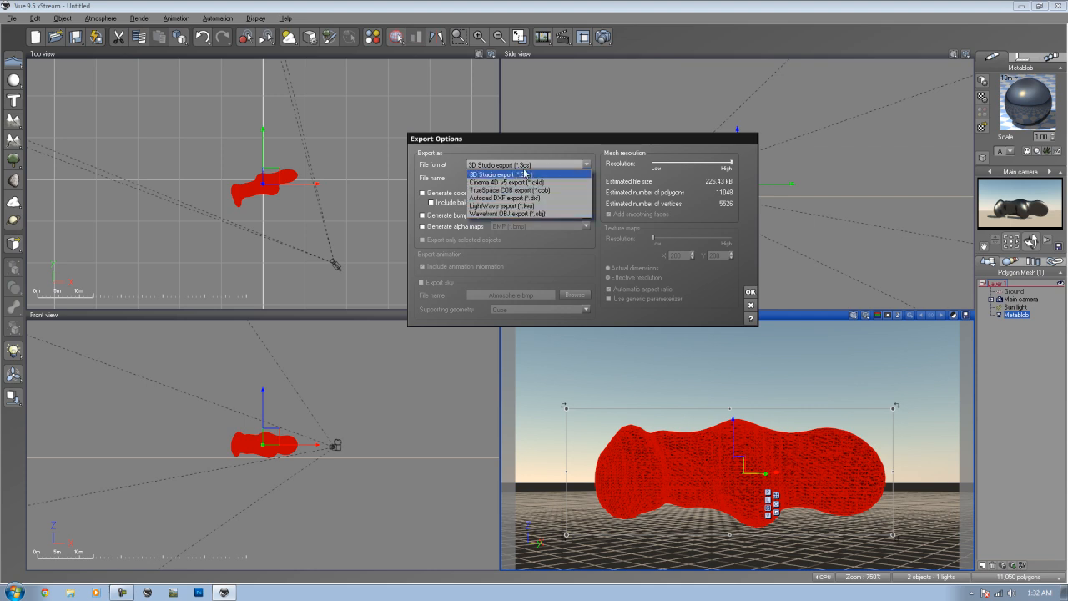
mouse_move(542, 197)
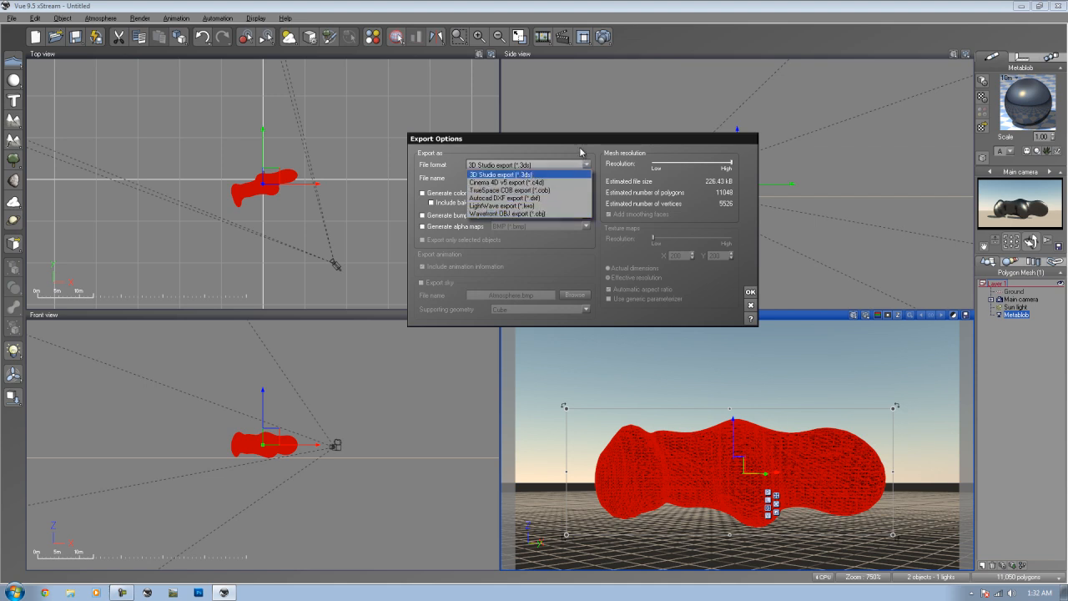
left_click(524, 172)
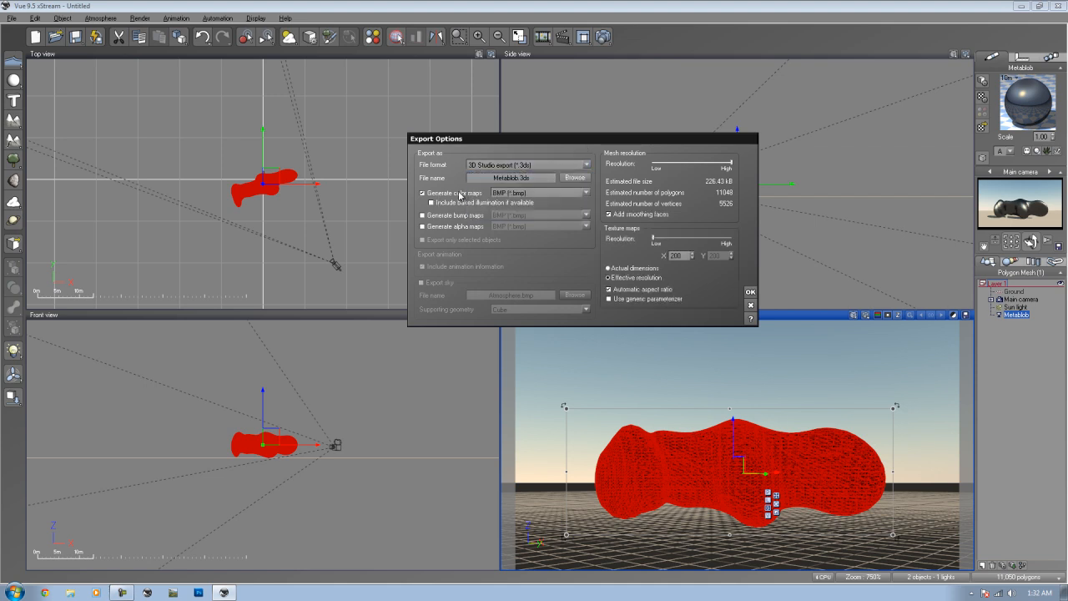
left_click(420, 227)
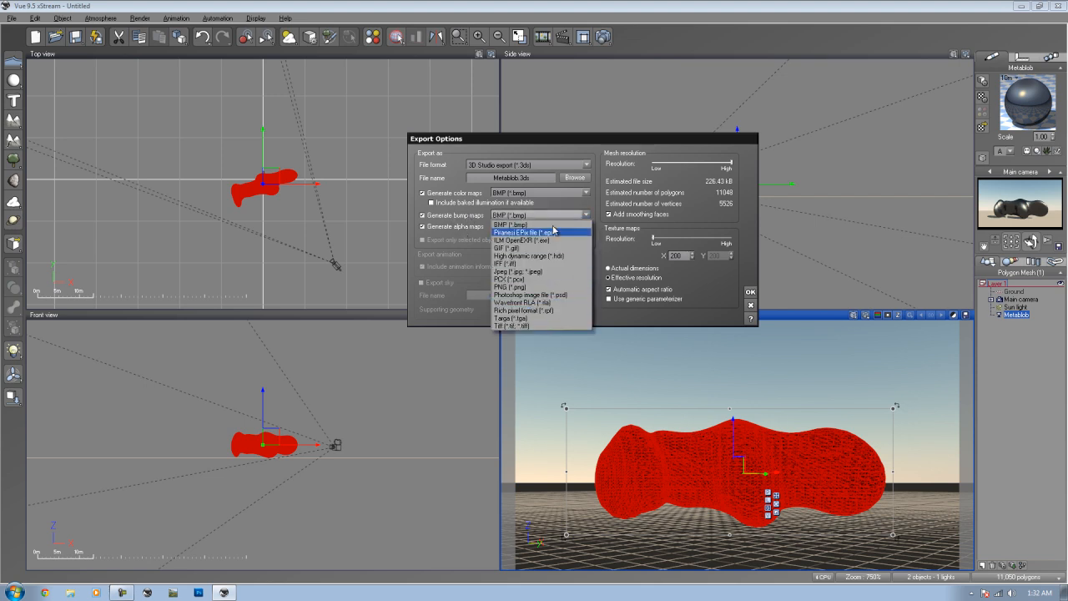
left_click(509, 224)
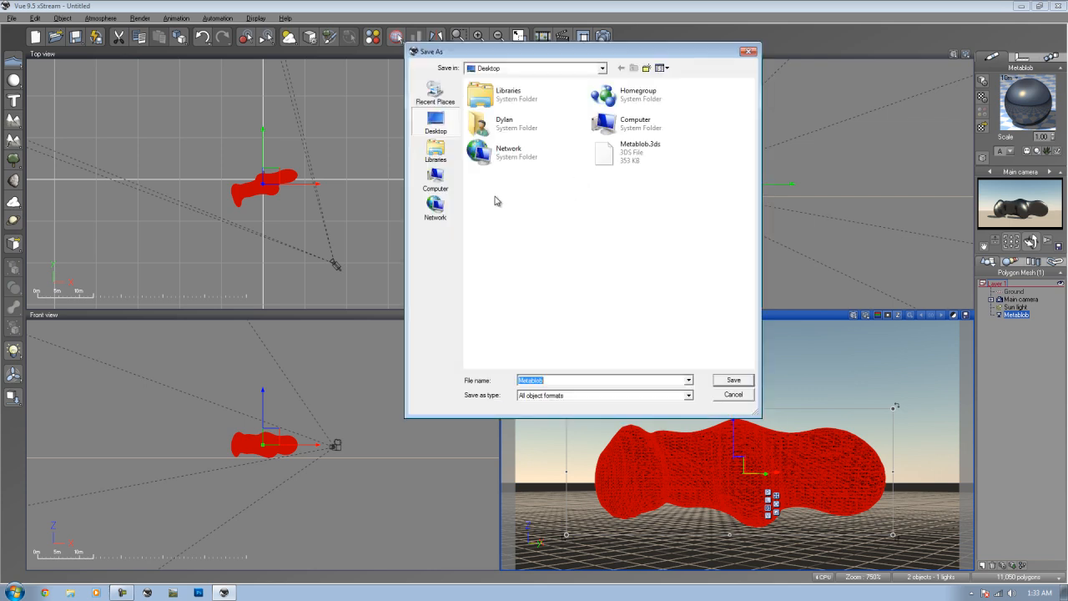
Step: Name the export file Metablob.3ds, adjust resolution and confirm the export
left_click(688, 393)
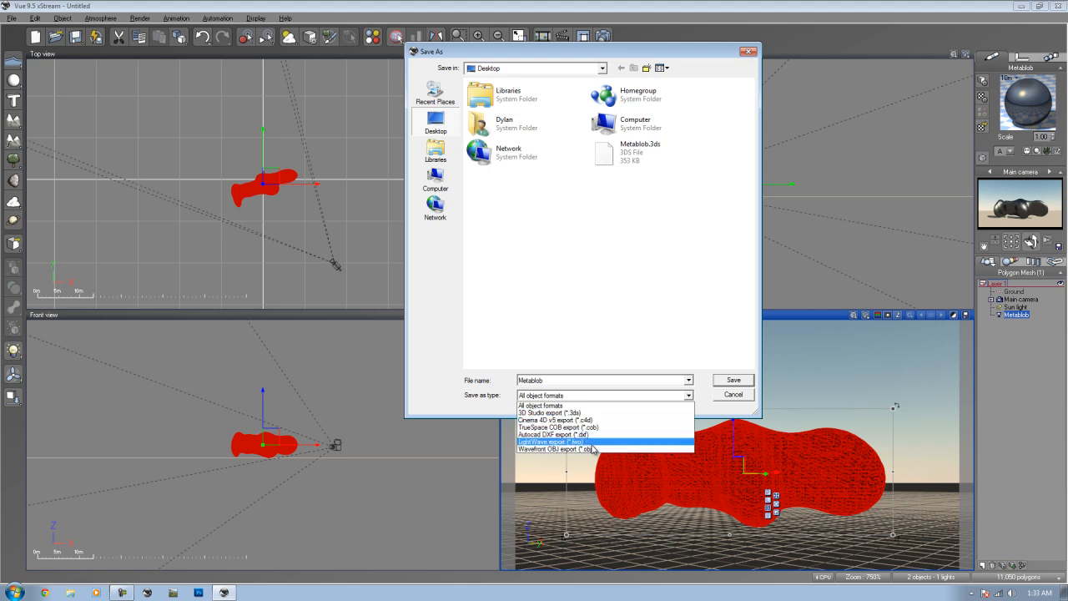
left_click(732, 381)
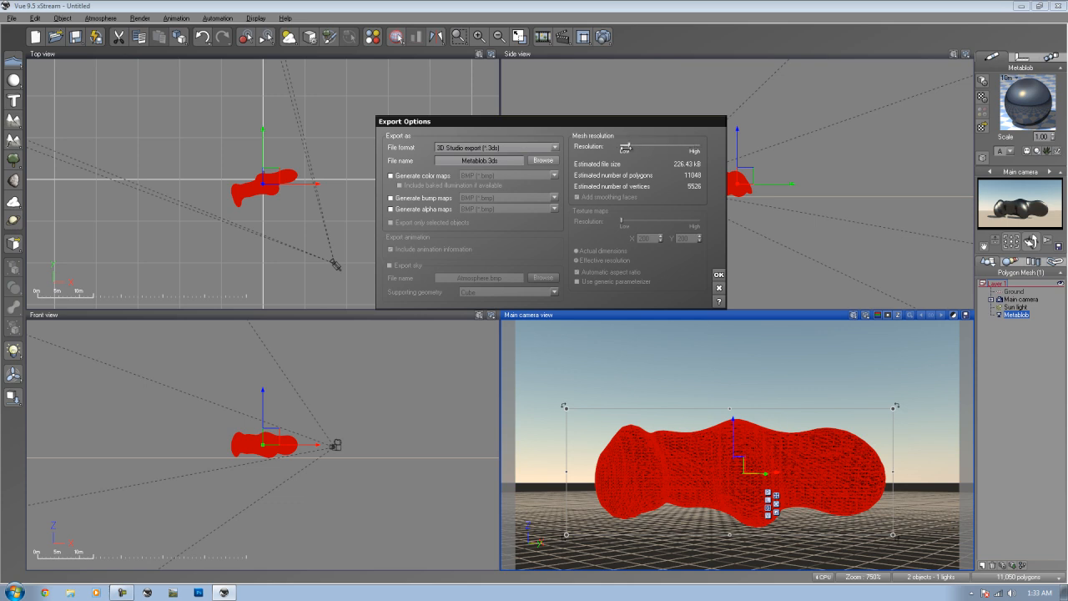
left_click_drag(626, 147, 624, 146)
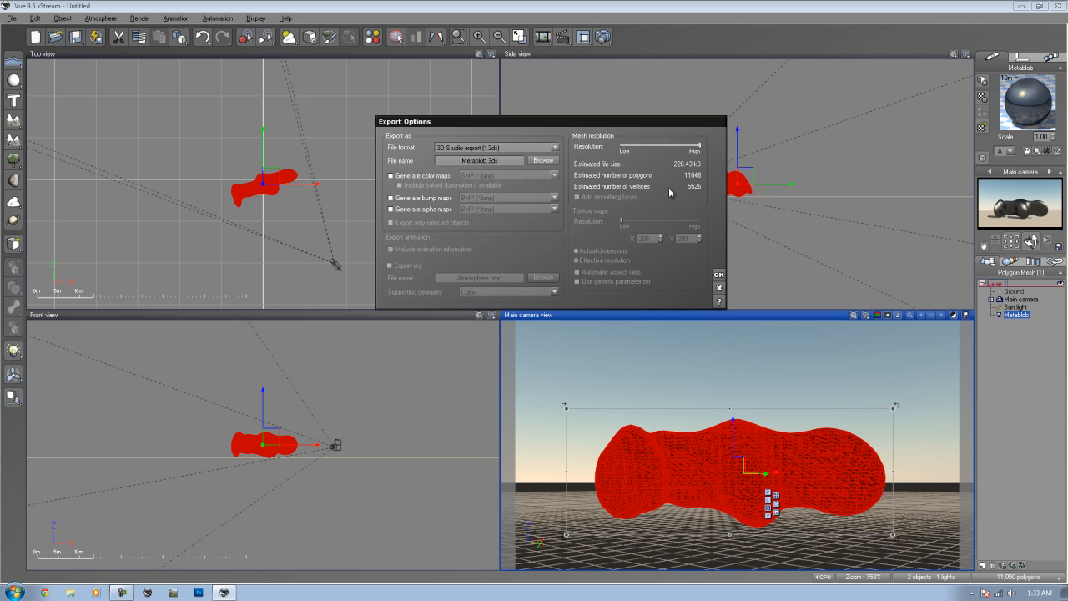
mouse_move(676, 224)
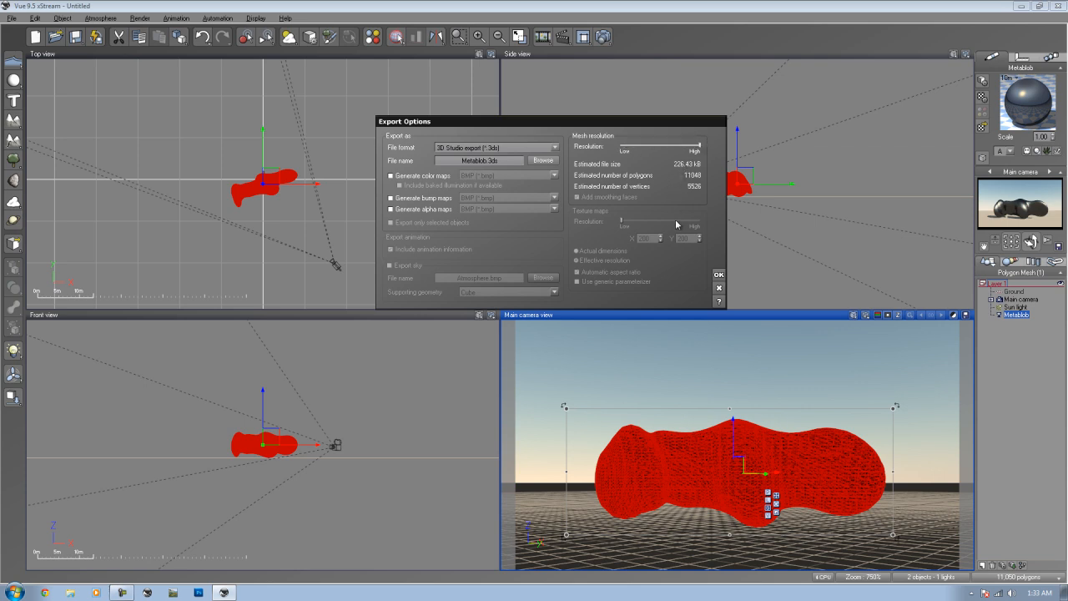
mouse_move(688, 253)
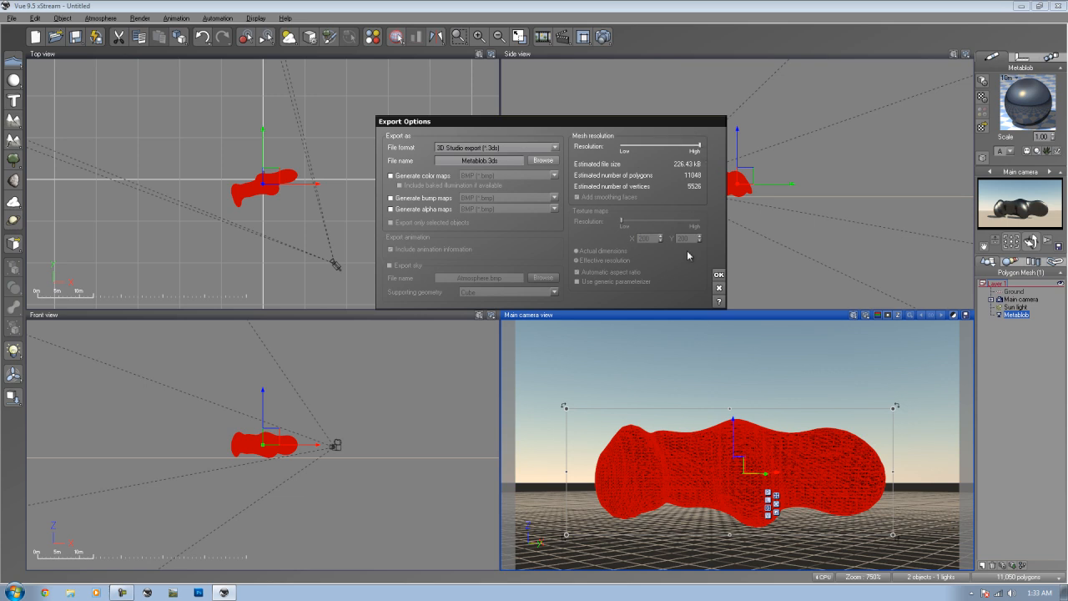
left_click(719, 287)
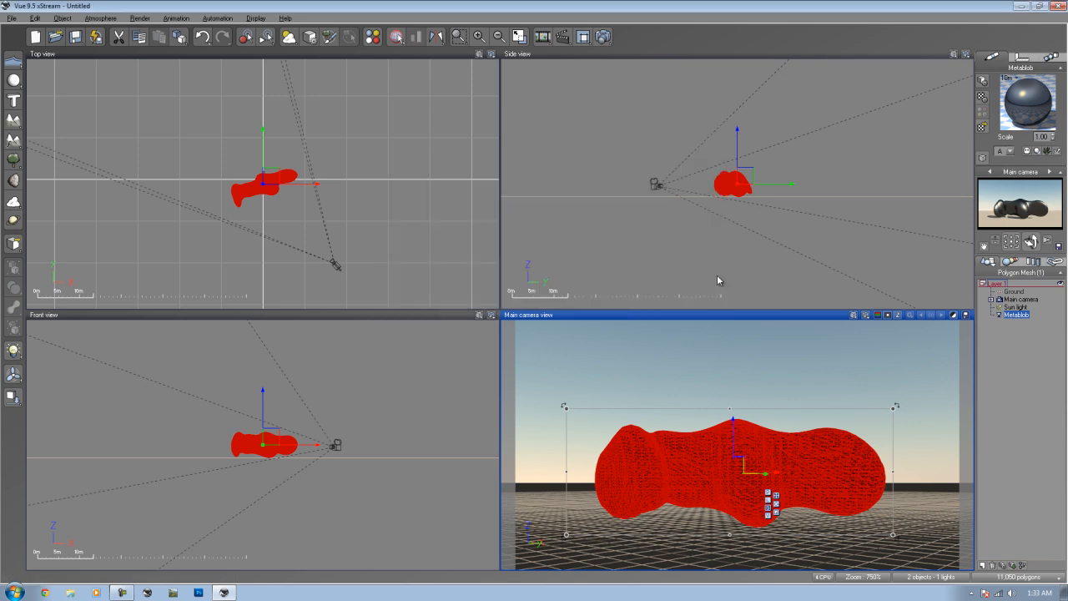
mouse_move(253, 470)
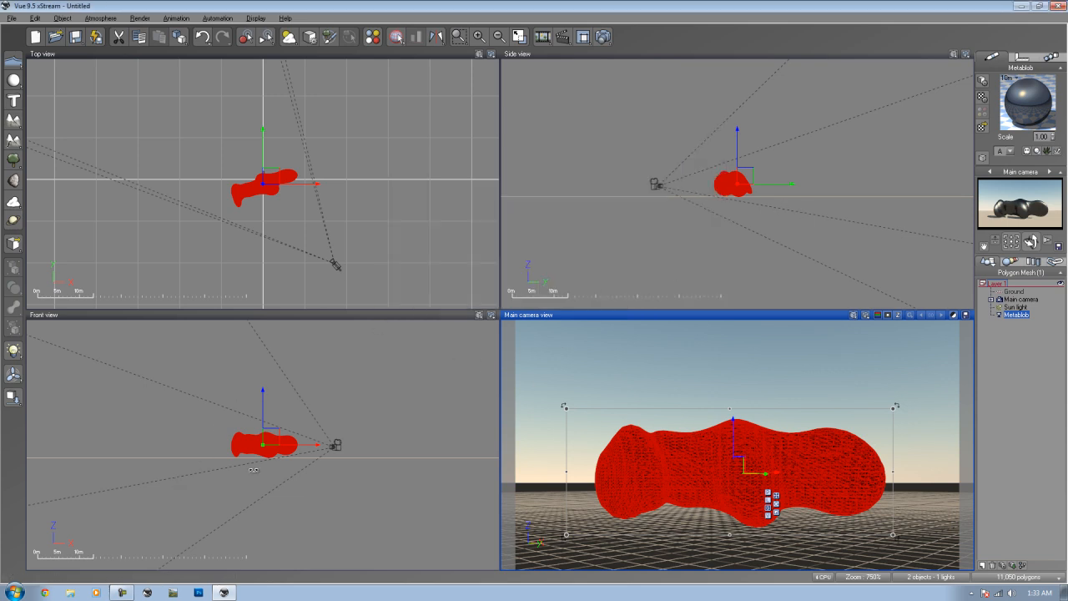
mouse_move(413, 258)
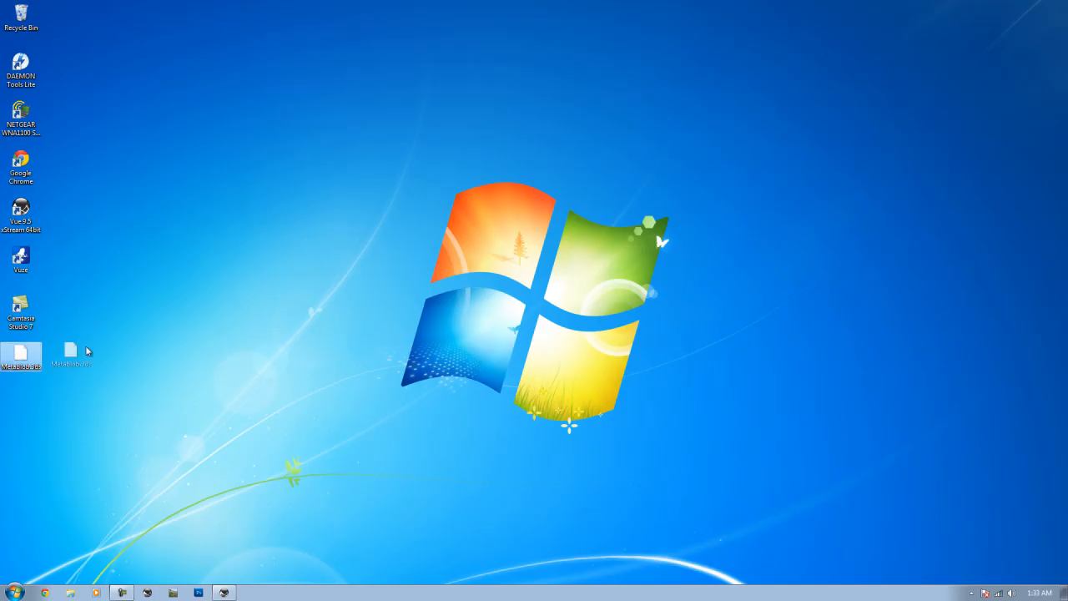
Step: Move the exported Metablob.3ds icon toward the centre of the Windows desktop
left_click_drag(70, 350, 358, 210)
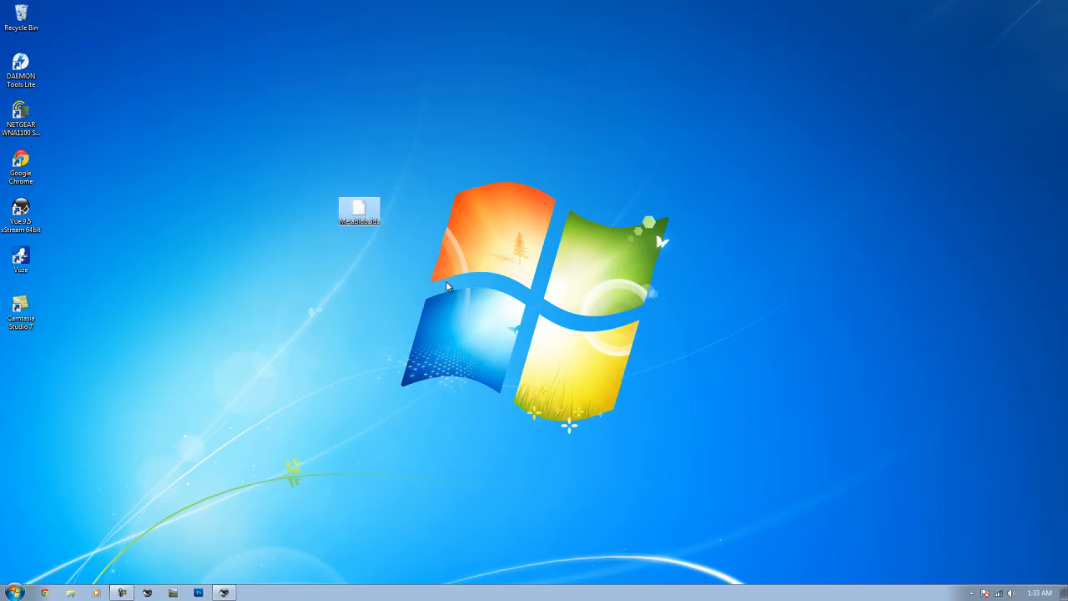
left_click(361, 207)
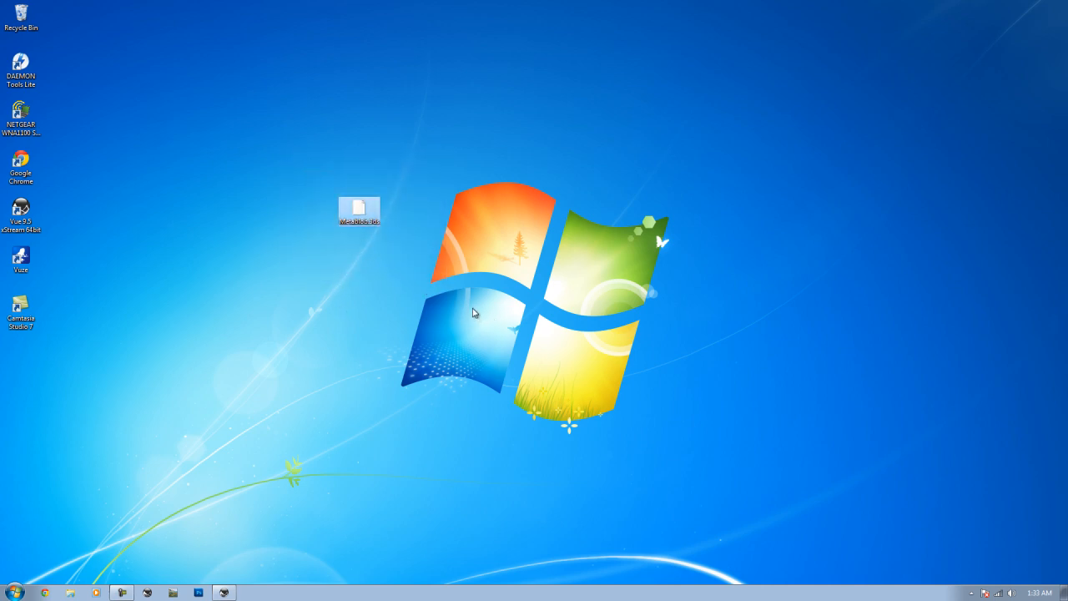
mouse_move(354, 208)
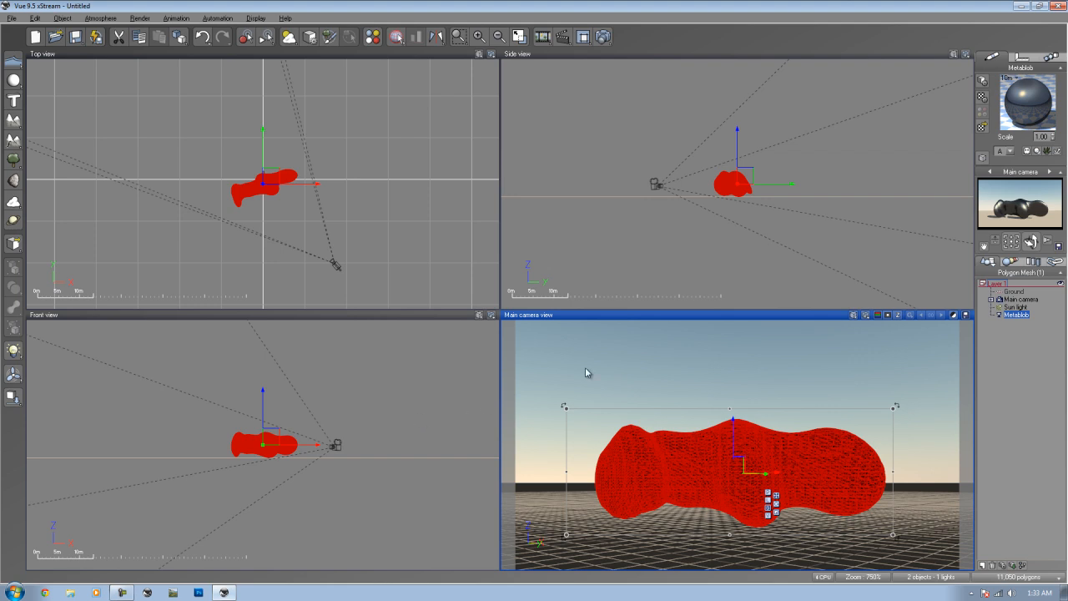
mouse_move(1015, 349)
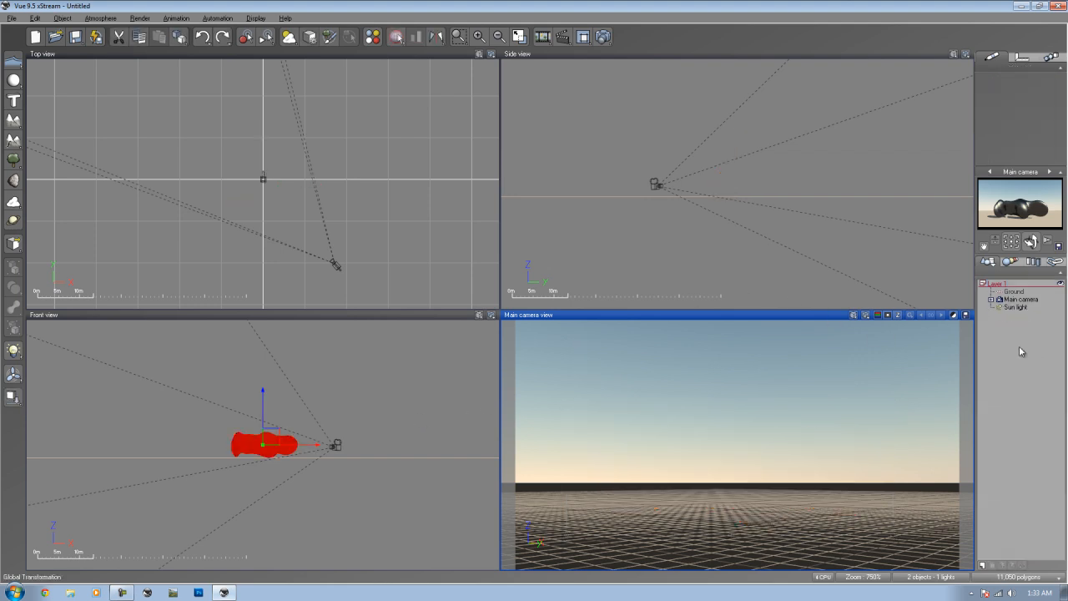
Step: Import the 3DS file from the 3D Models folder via File > Import Object
left_click(10, 13)
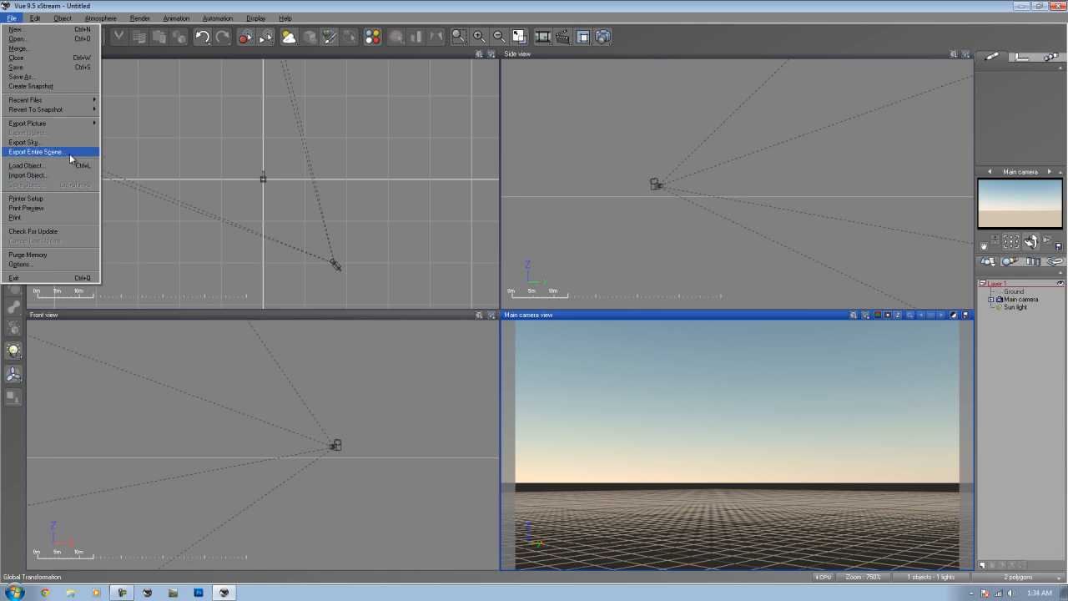
left_click(28, 165)
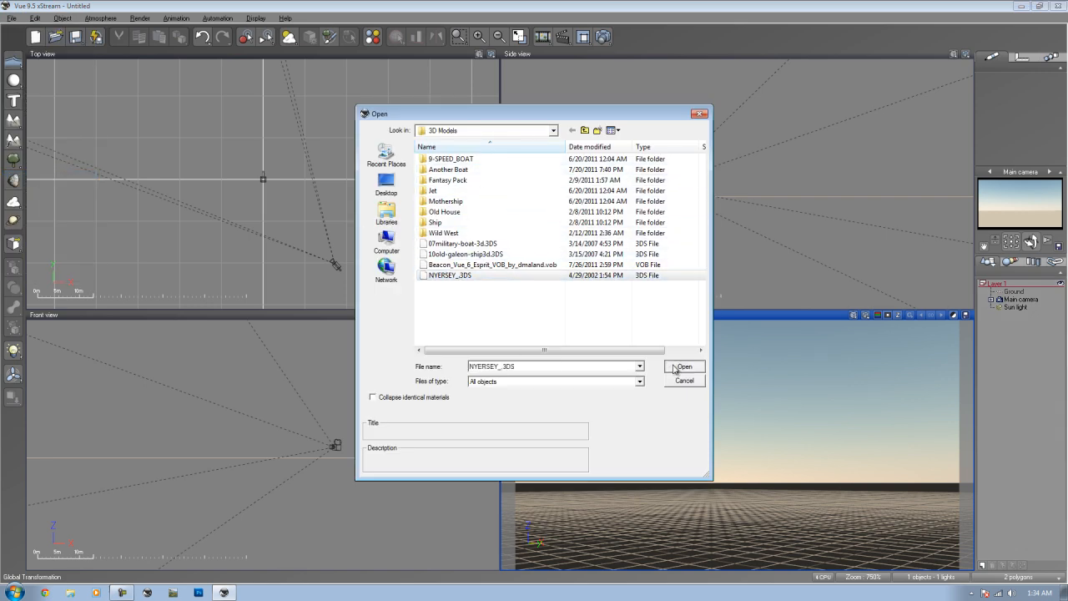
left_click(684, 367)
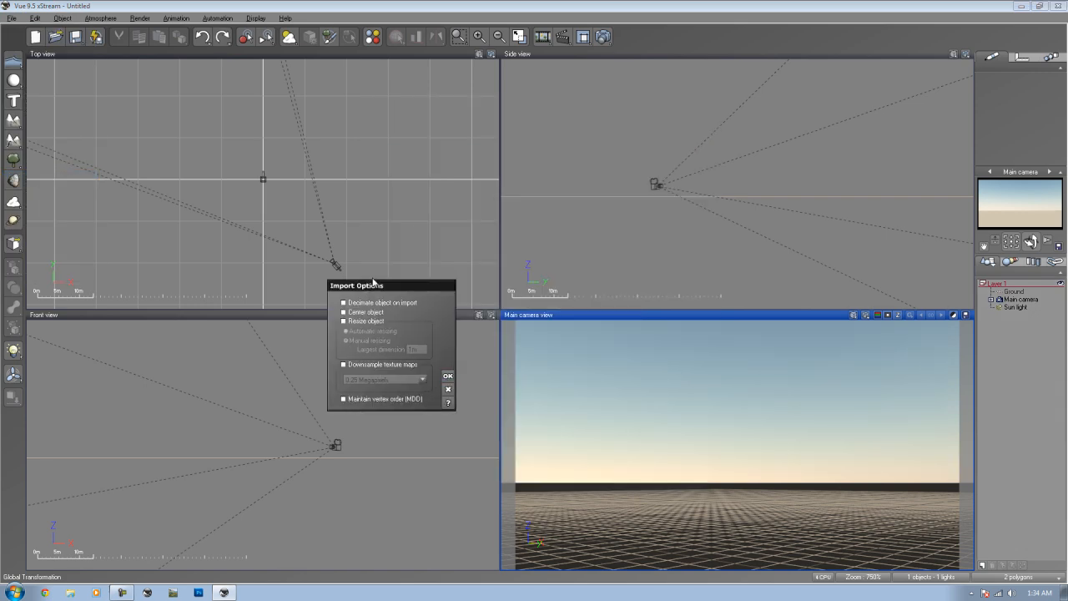
left_click_drag(358, 284, 365, 224)
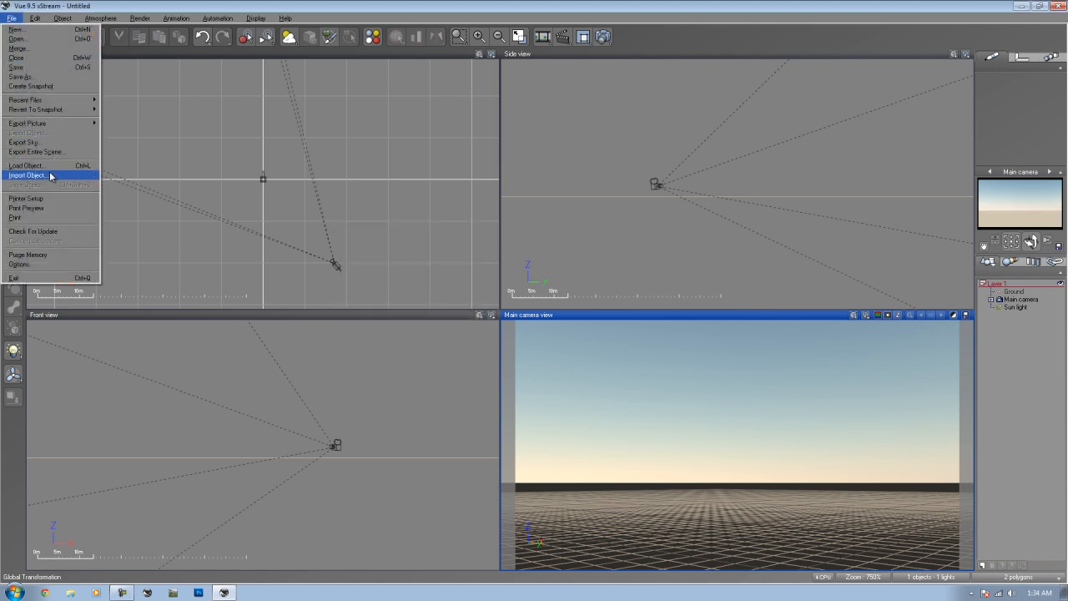
left_click(30, 177)
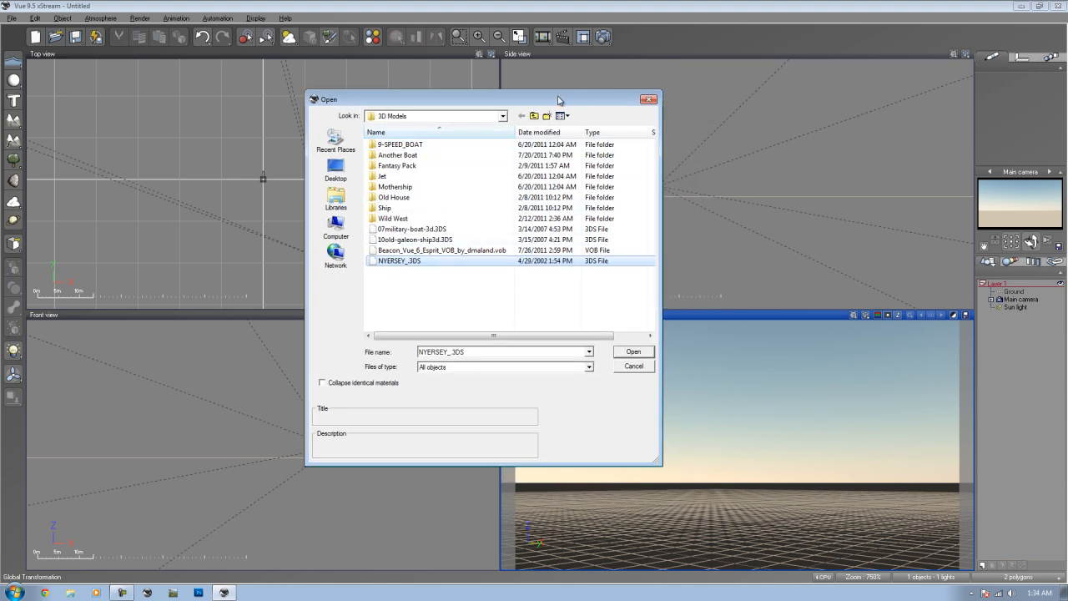
left_click_drag(559, 100, 571, 112)
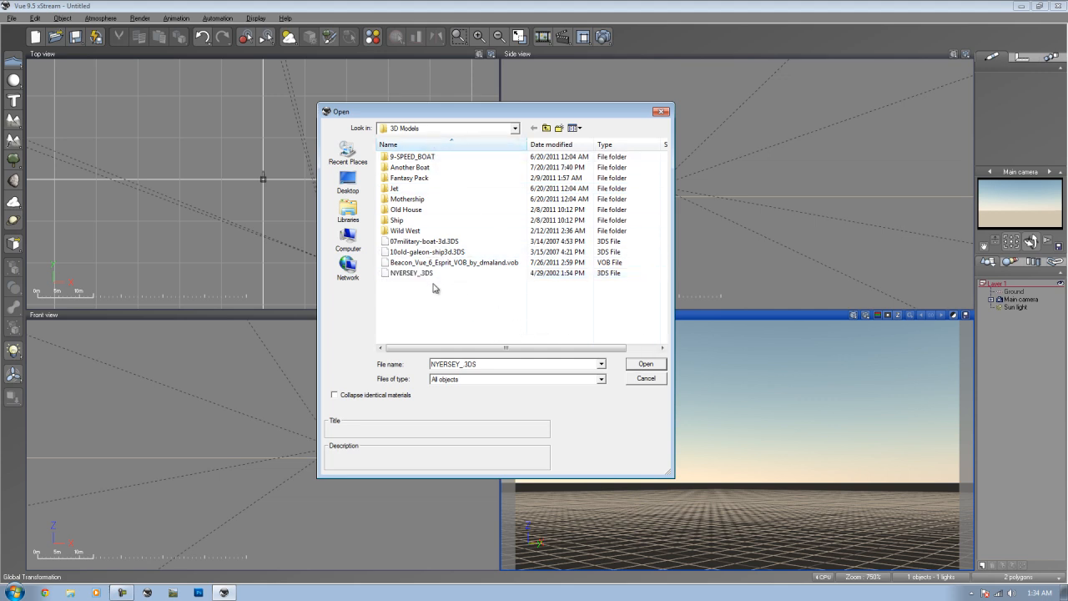
left_click(646, 363)
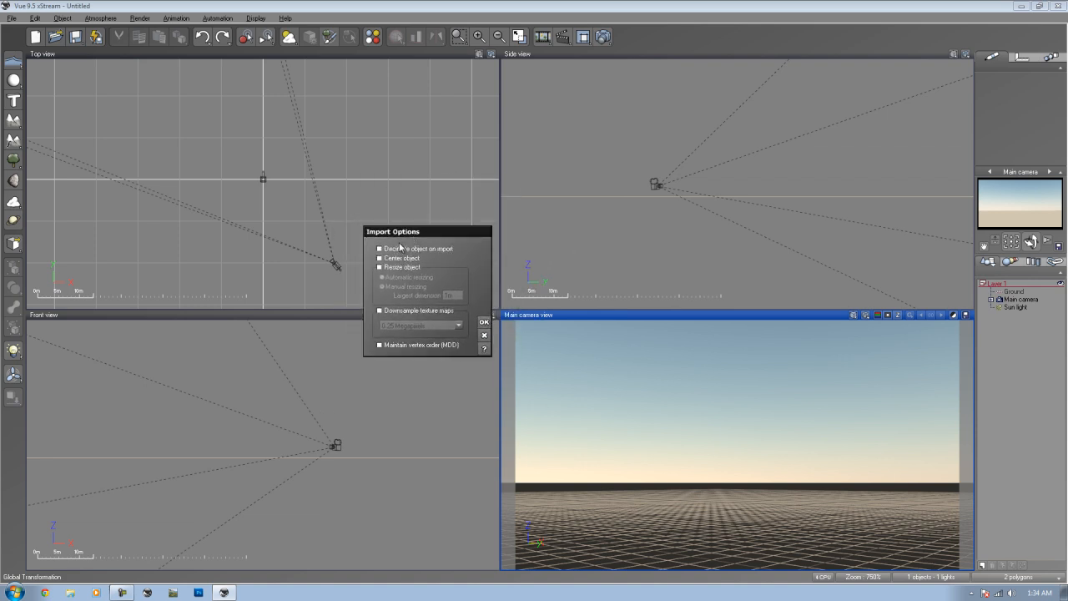
Step: Toggle Decimate, Center and vertex order, and try the object scaling and resize modes
left_click(377, 248)
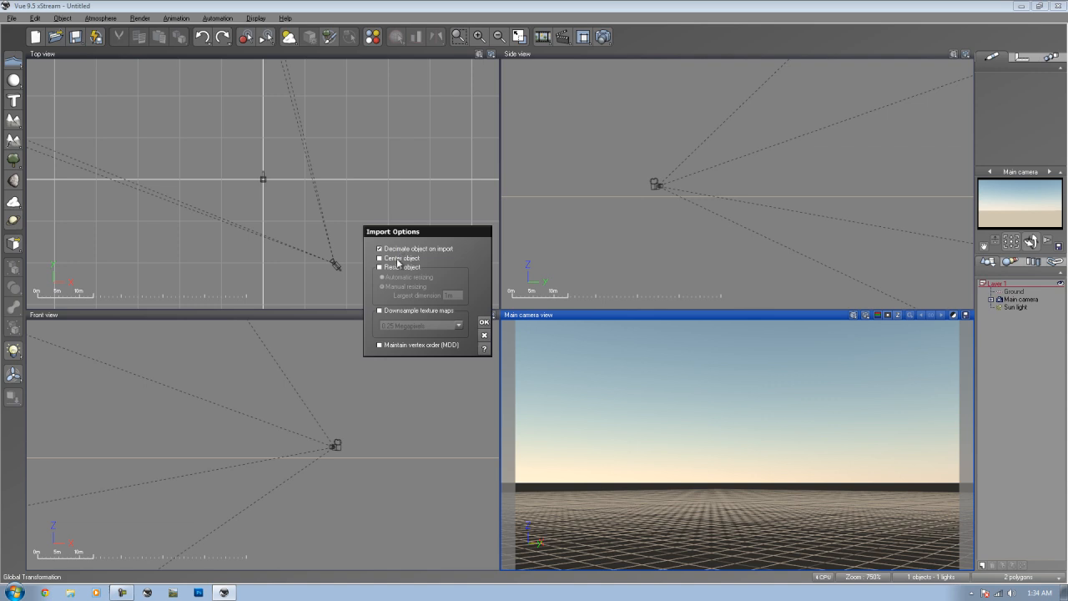
left_click(377, 257)
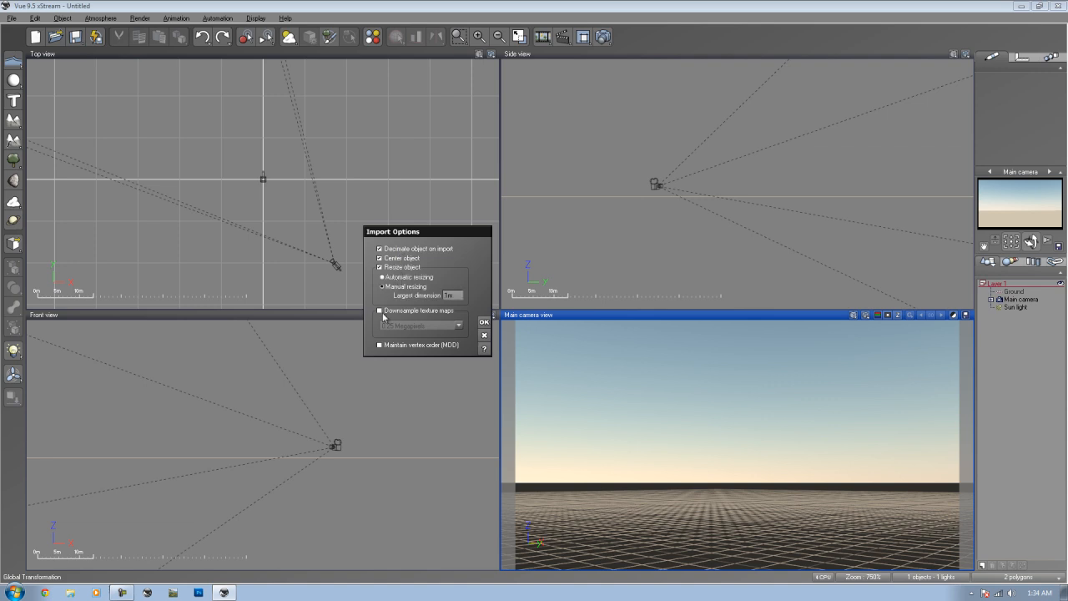
left_click(377, 311)
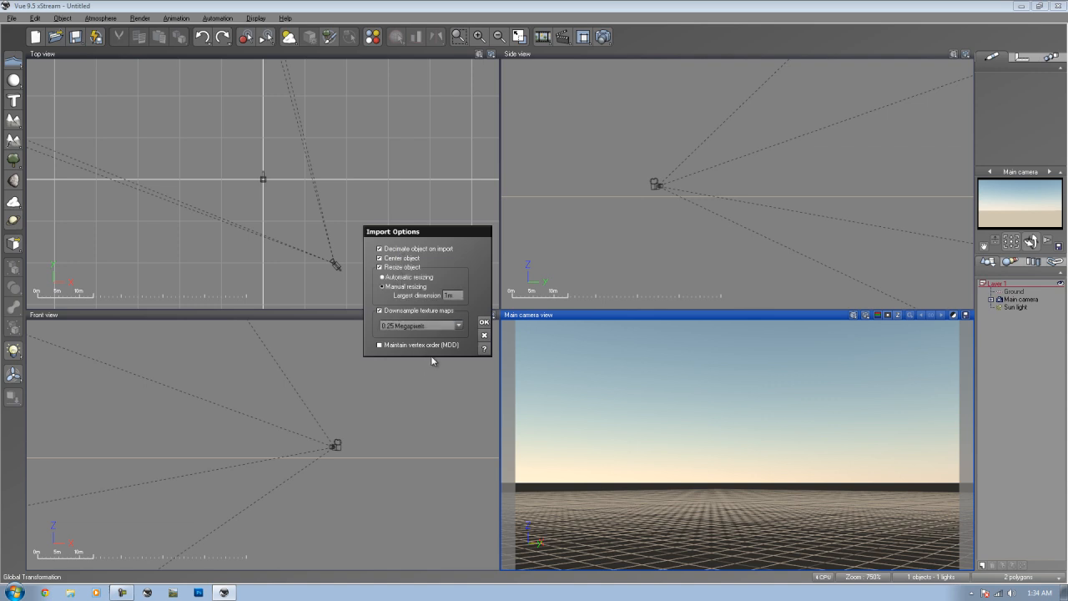
left_click(372, 345)
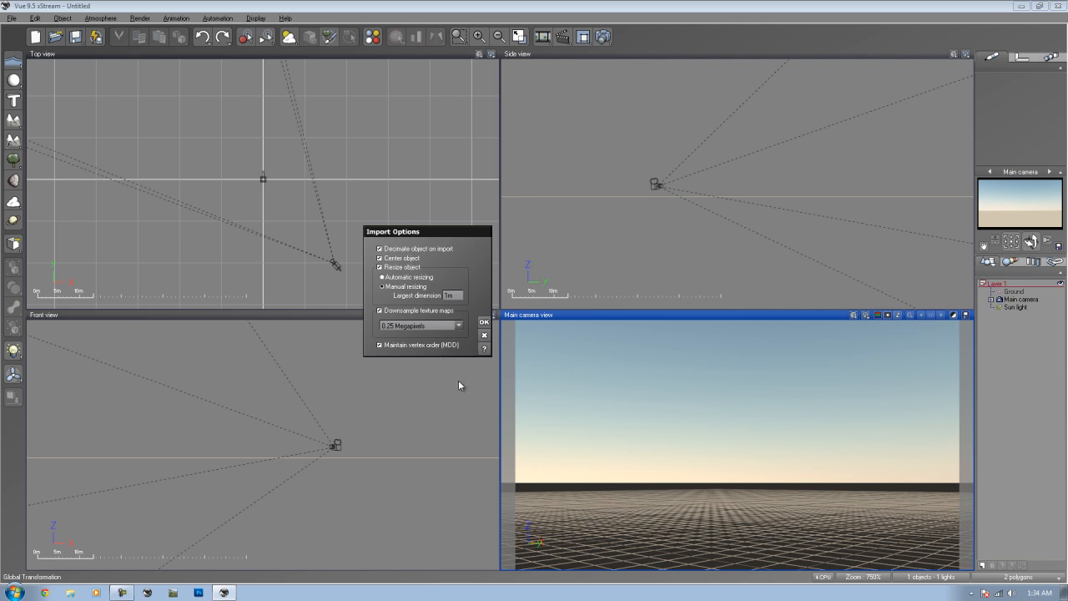
mouse_move(414, 251)
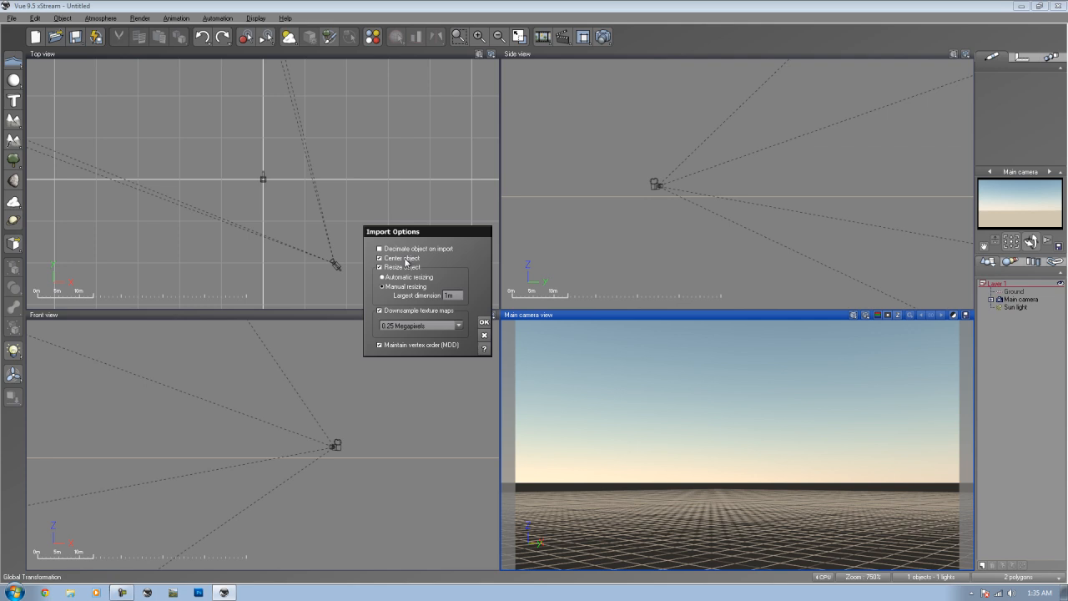
mouse_move(404, 260)
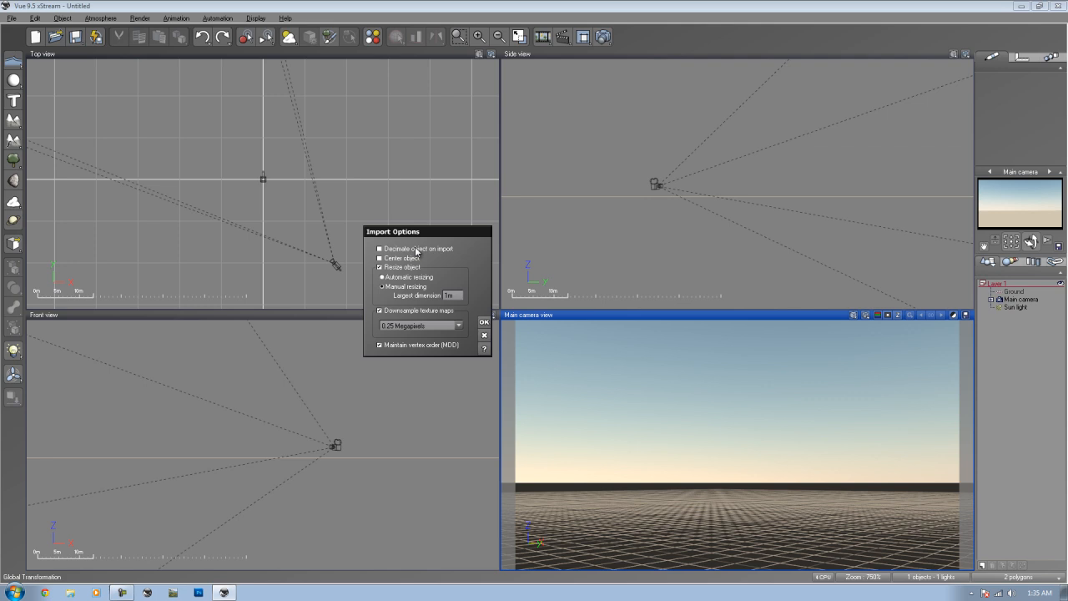
mouse_move(441, 292)
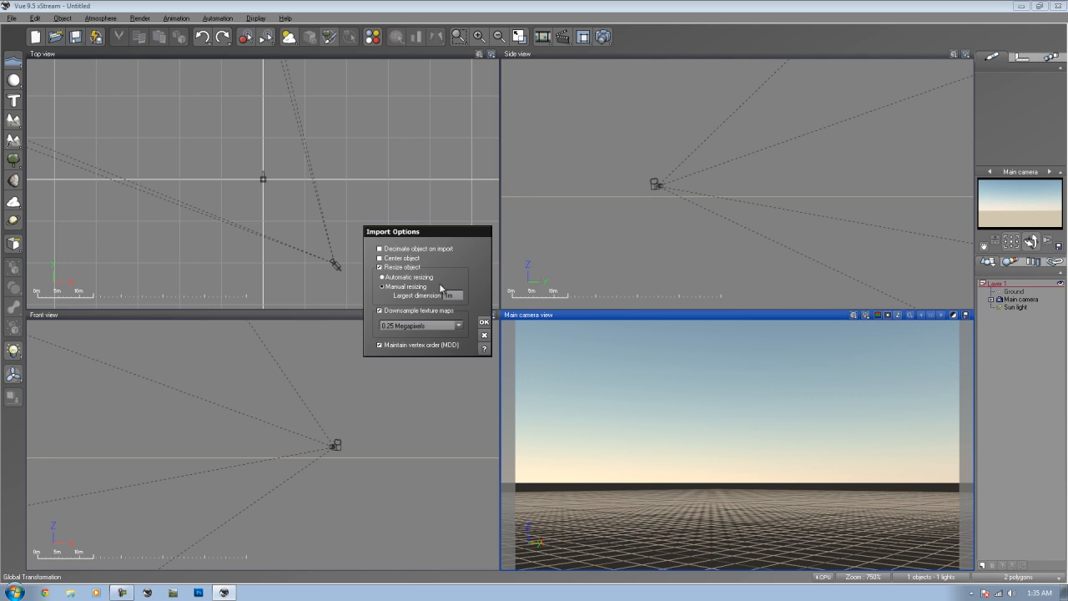
left_click(381, 277)
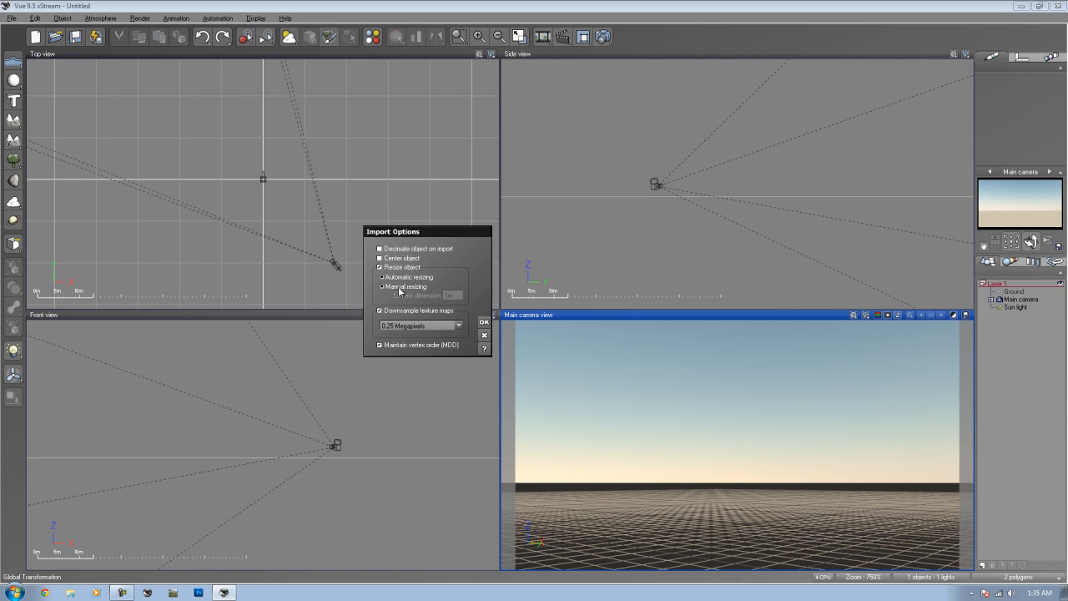
left_click(381, 287)
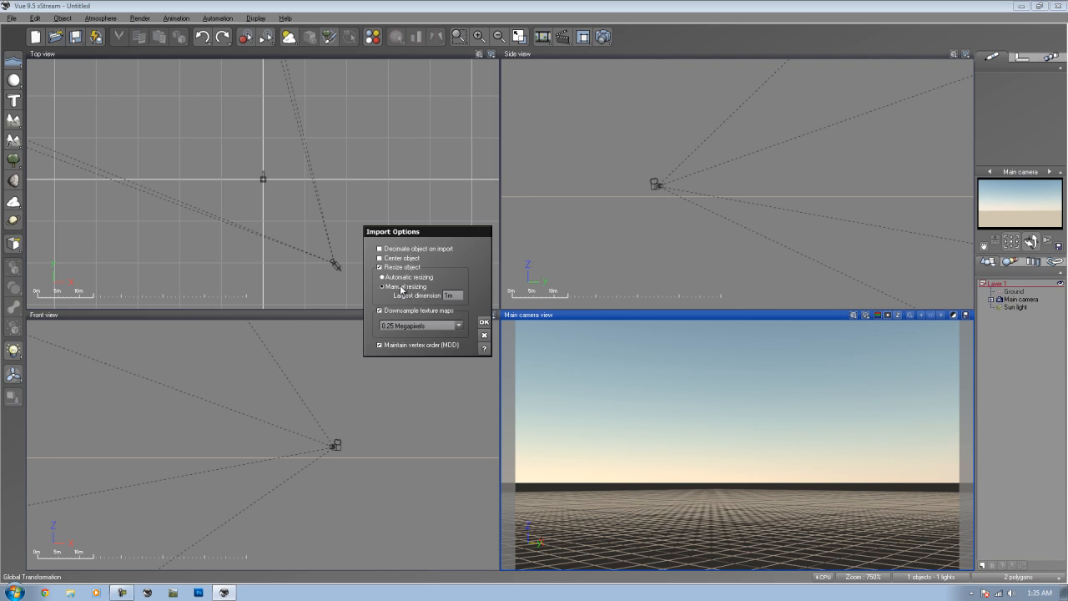
left_click(374, 267)
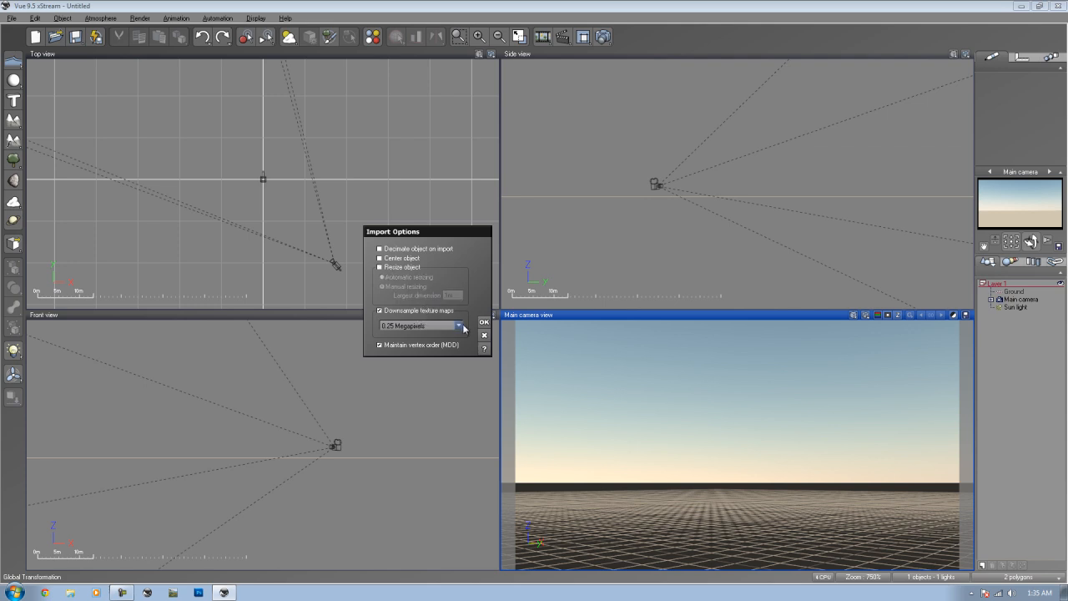
Step: Switch off texture map downsampling and Maintain vertex order, then confirm the battleship import
left_click(457, 323)
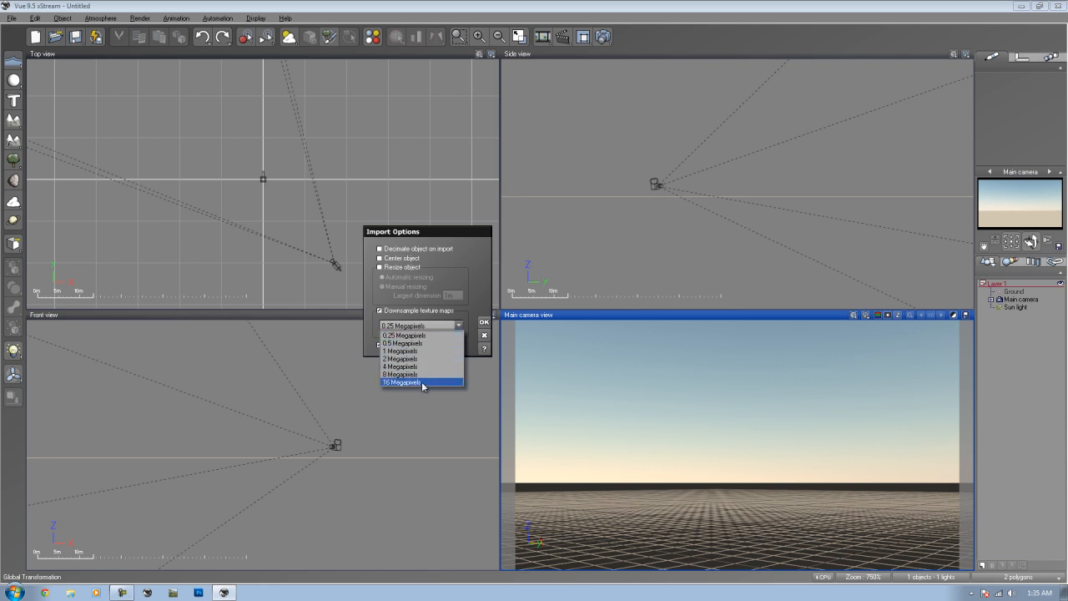
left_click(397, 336)
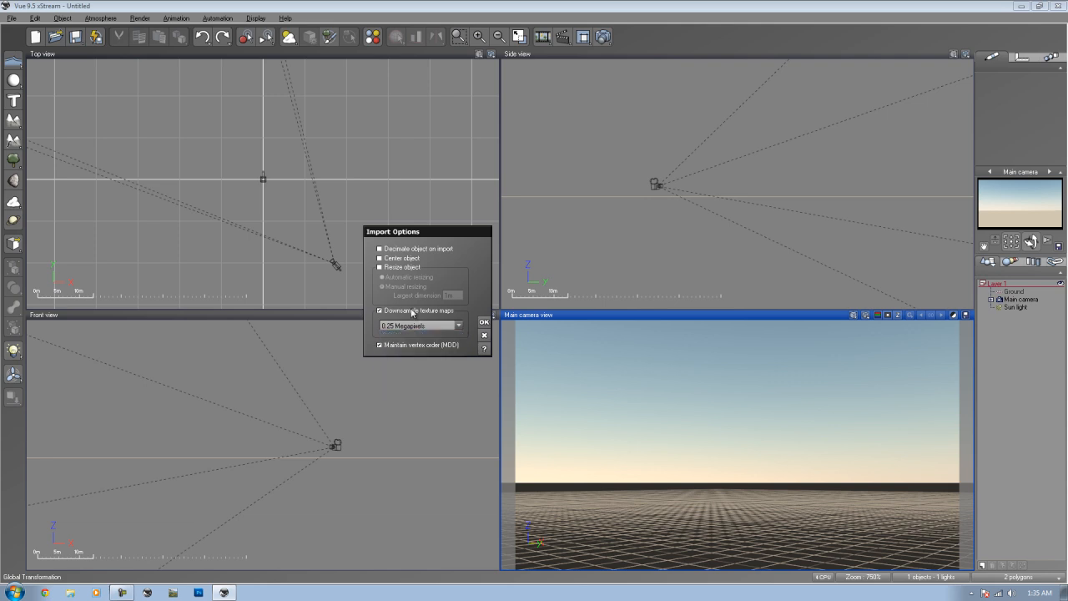
left_click(377, 310)
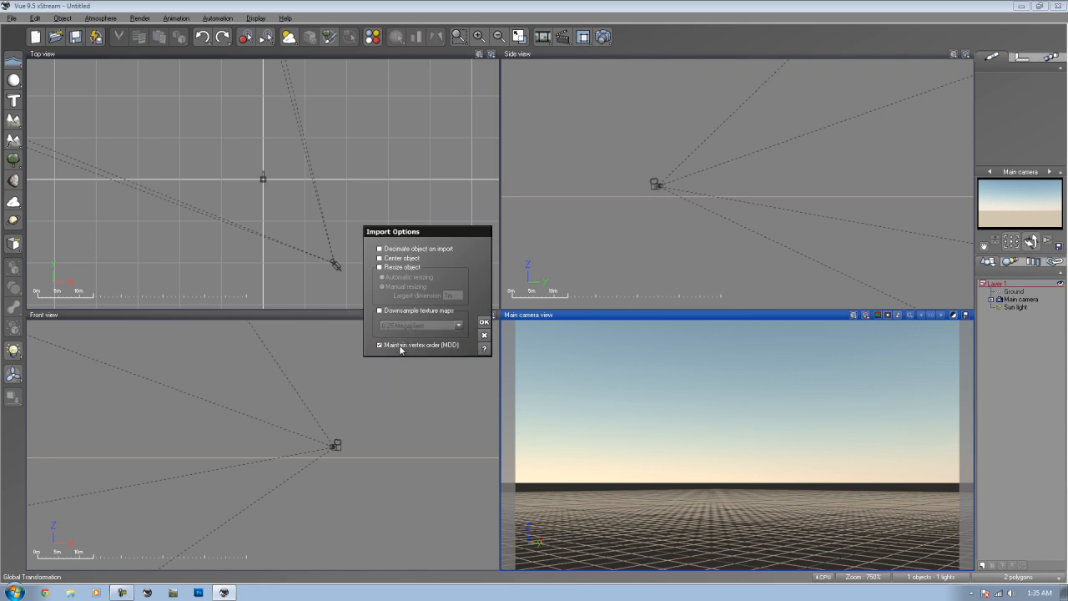
mouse_move(410, 361)
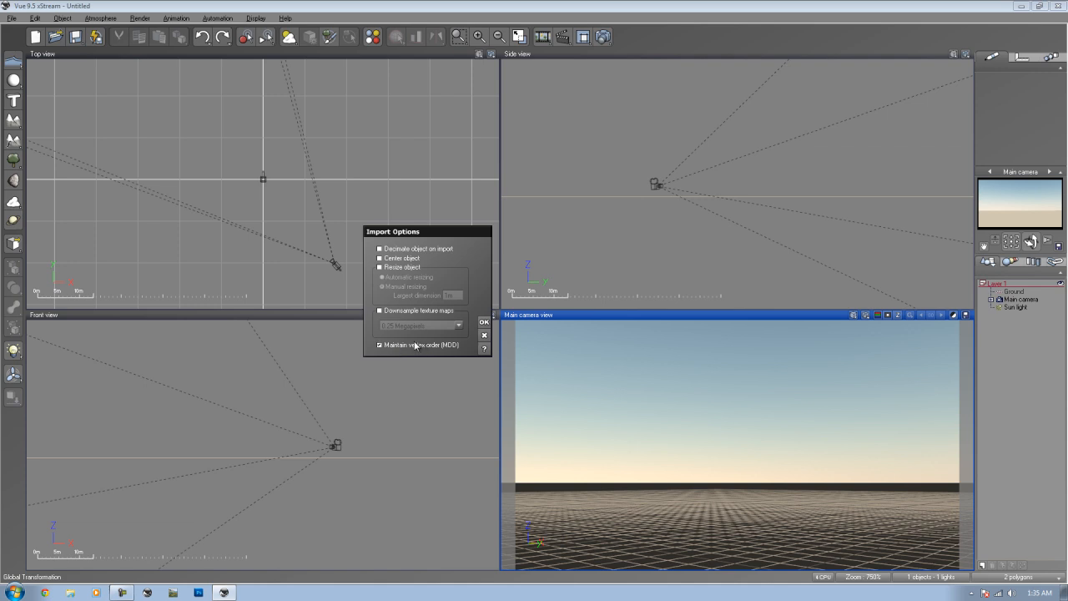
left_click(377, 345)
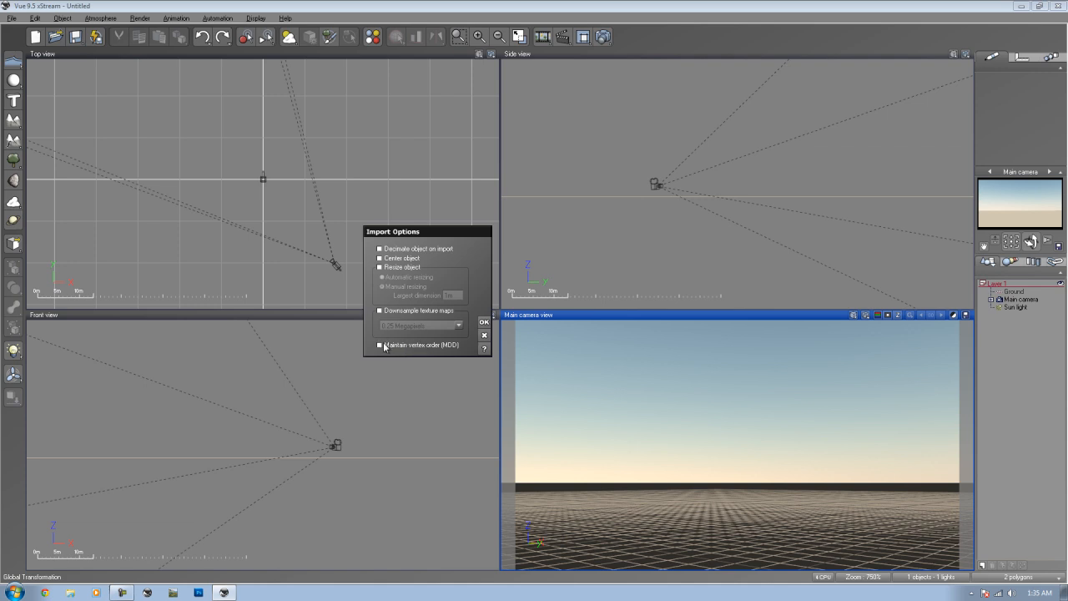
left_click(377, 344)
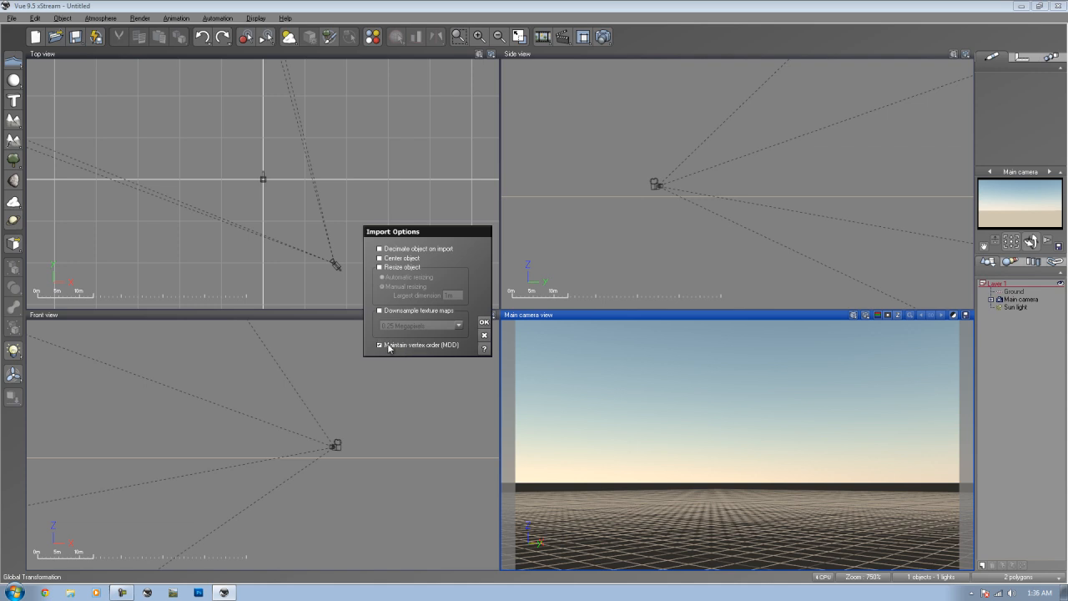
left_click(377, 345)
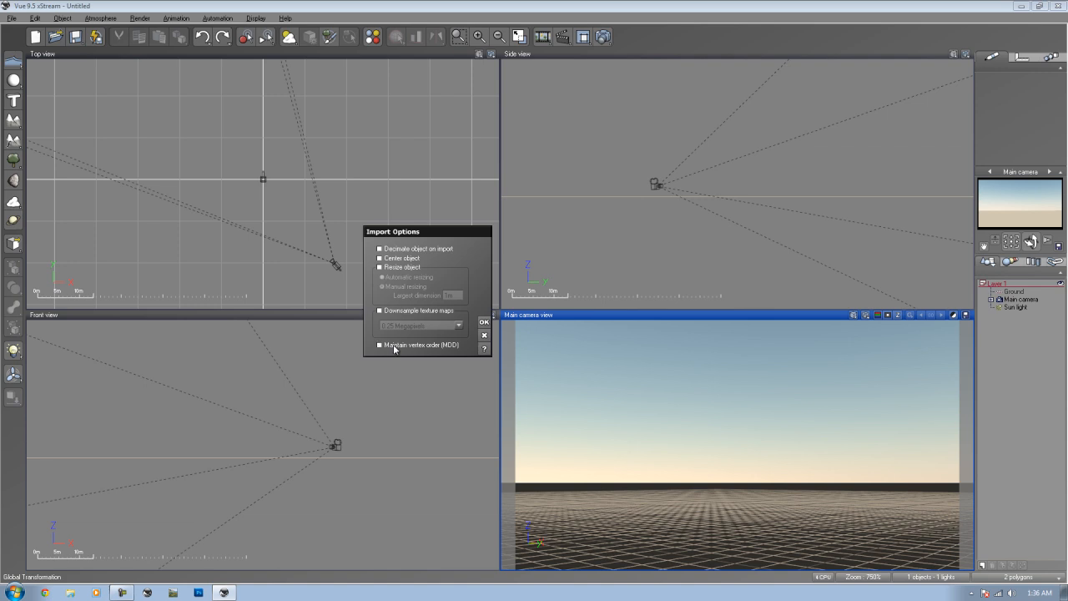
mouse_move(436, 349)
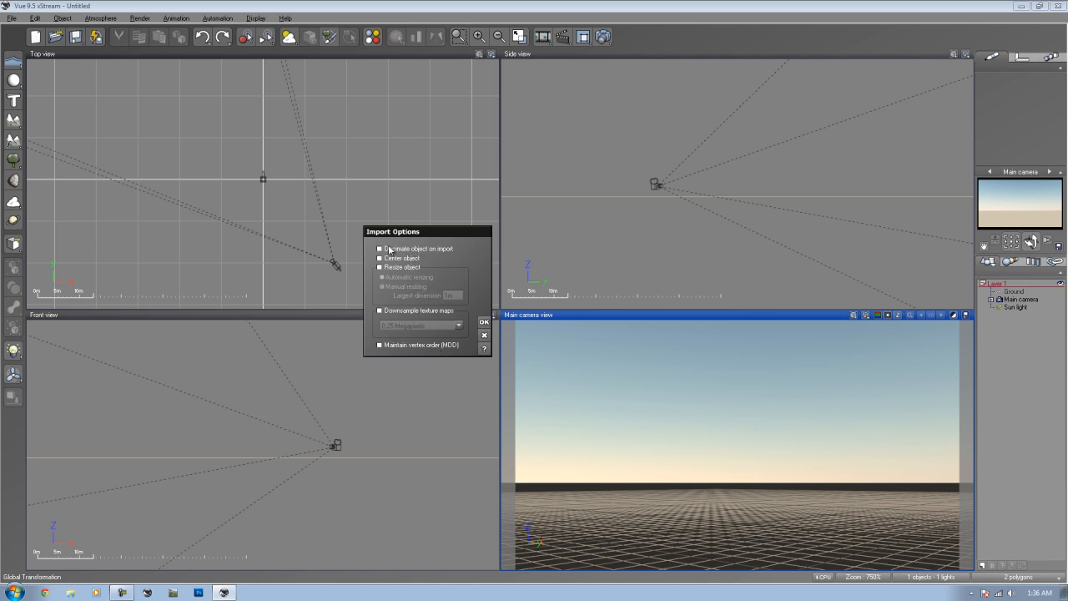
mouse_move(400, 327)
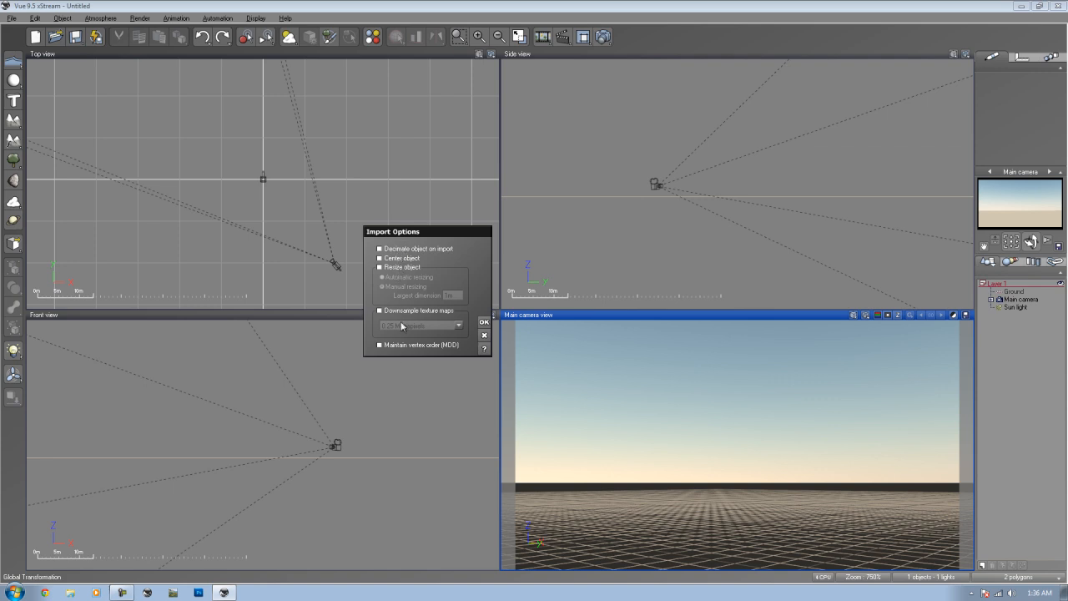
left_click(479, 321)
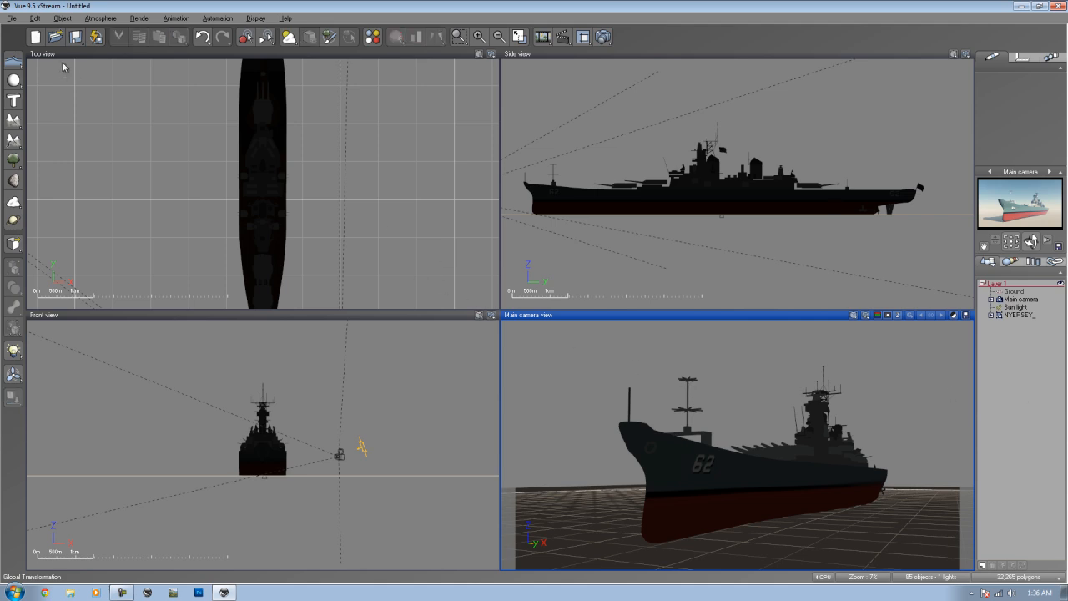
Step: Load the Beacon object from the Fantasy Pack collection beside the battleship
left_click(10, 14)
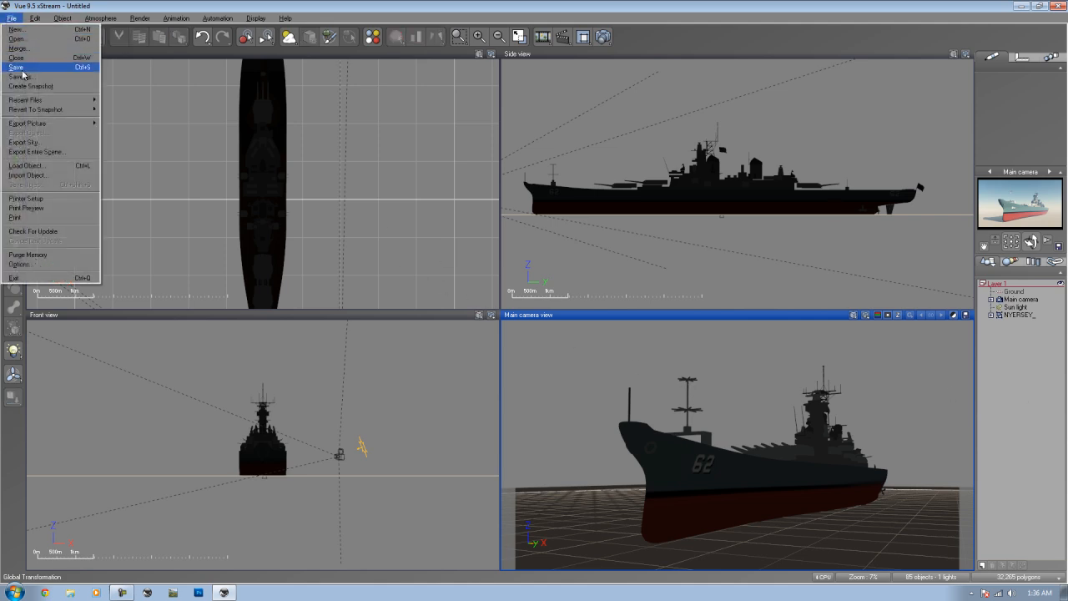
left_click(27, 166)
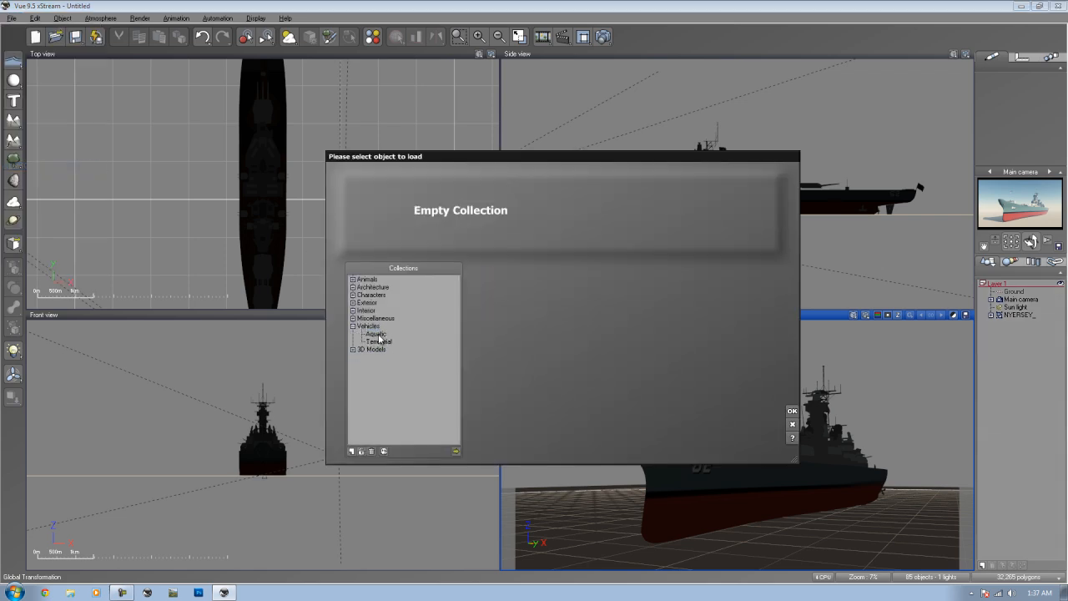
left_click(370, 340)
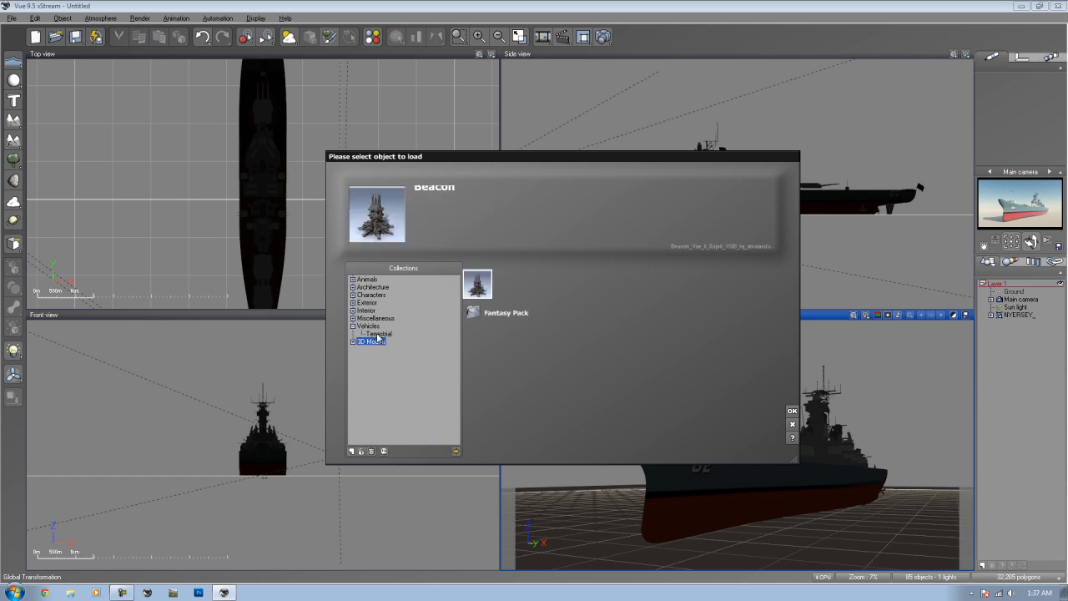
left_click(347, 317)
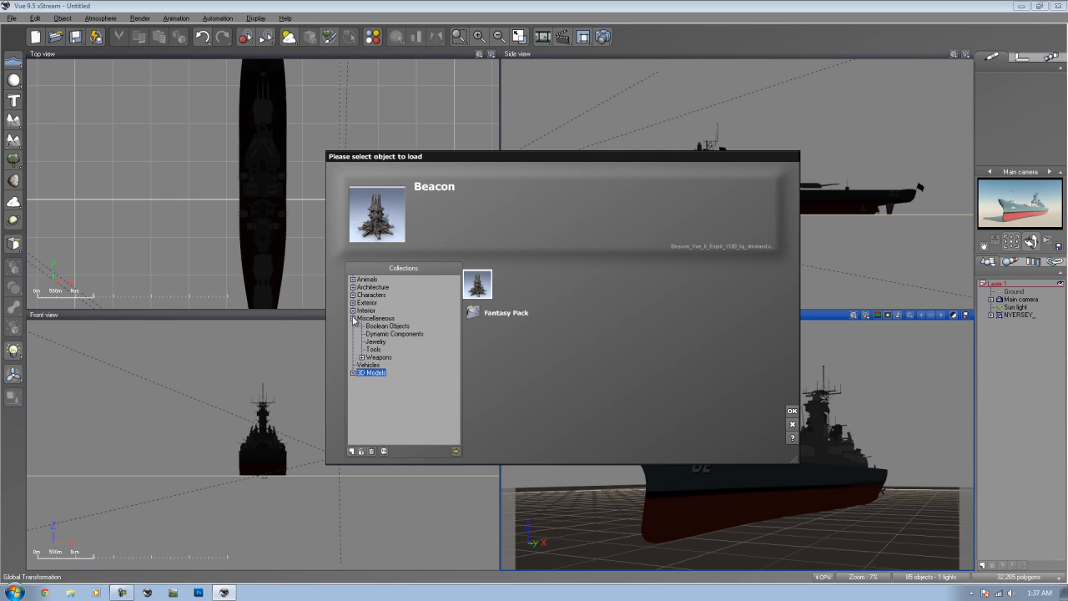
left_click(352, 319)
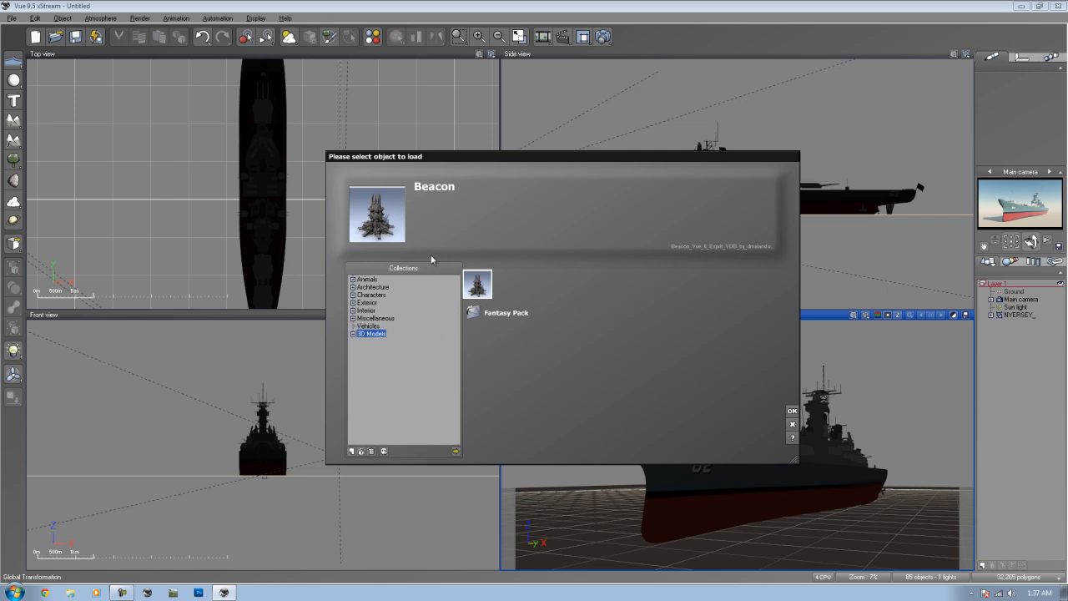
left_click(354, 334)
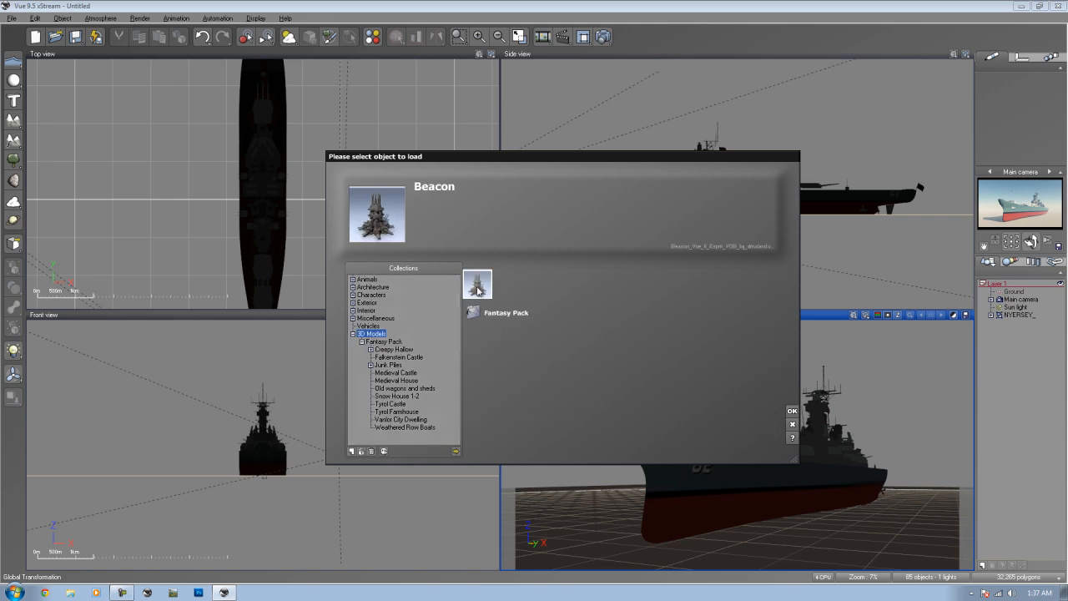
left_click(787, 410)
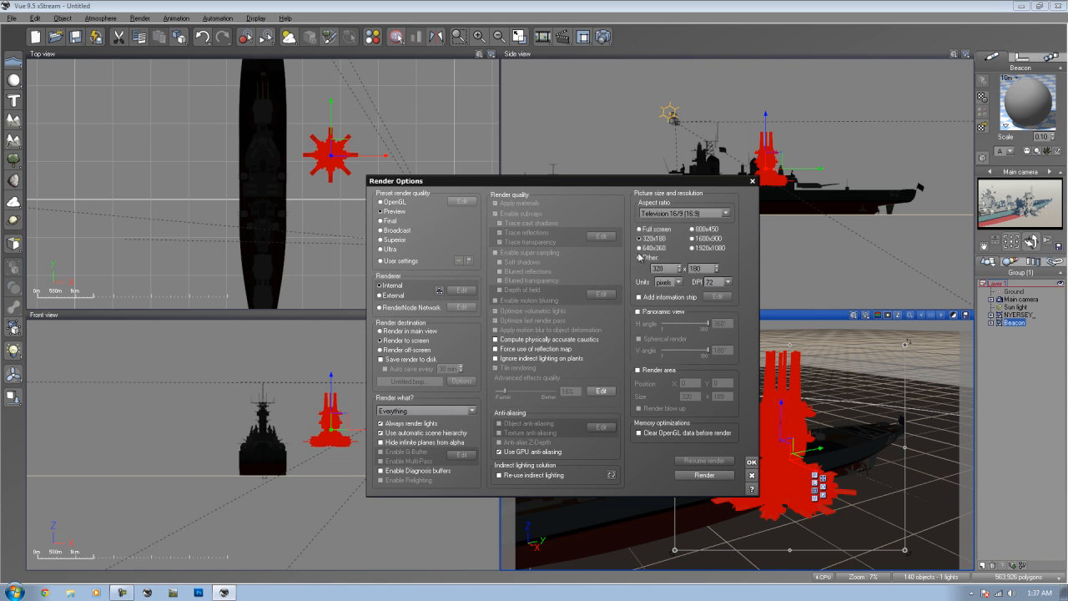
Step: Render the battleship scene with the beacon and close the finished Render Display
left_click(705, 474)
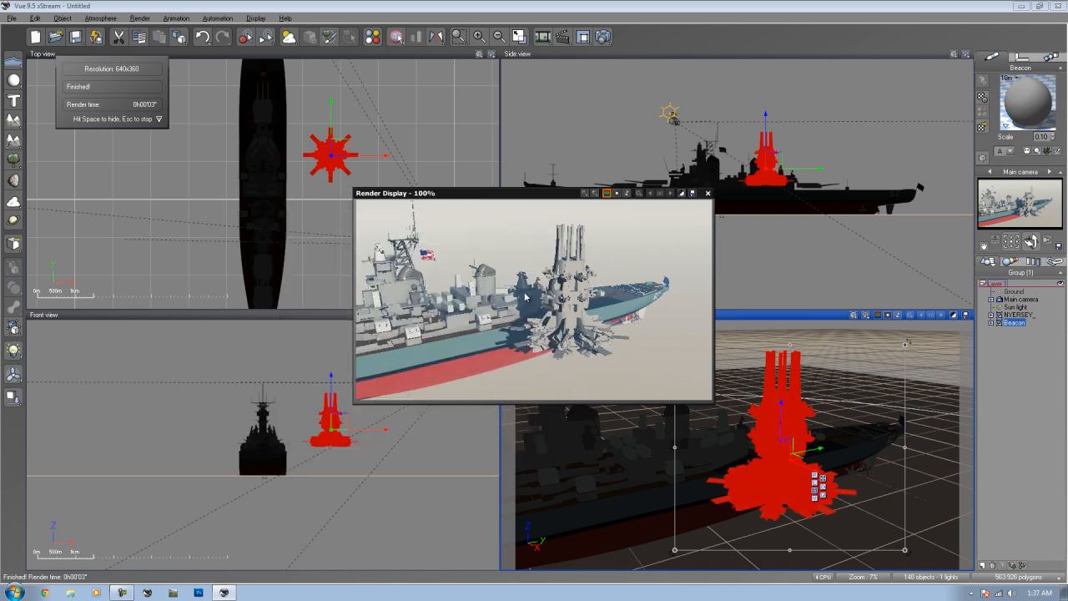
mouse_move(574, 260)
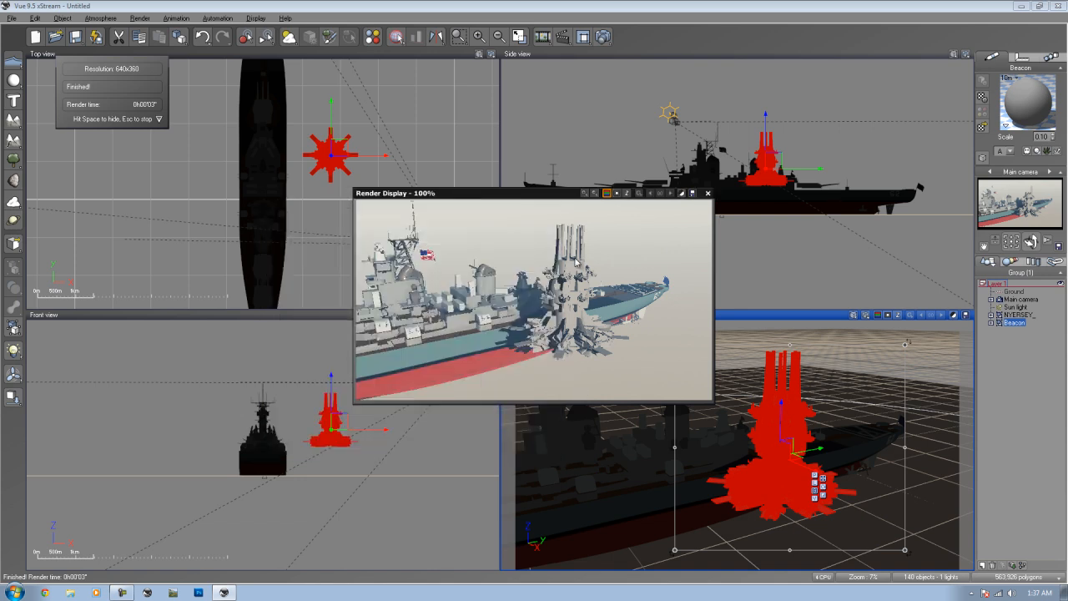
mouse_move(576, 363)
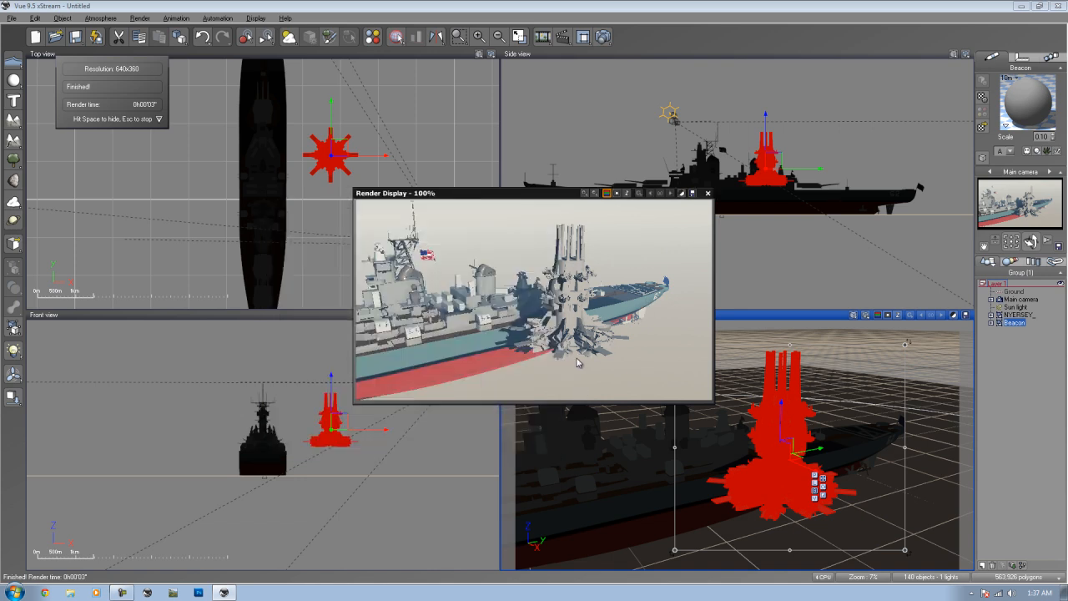
left_click(708, 194)
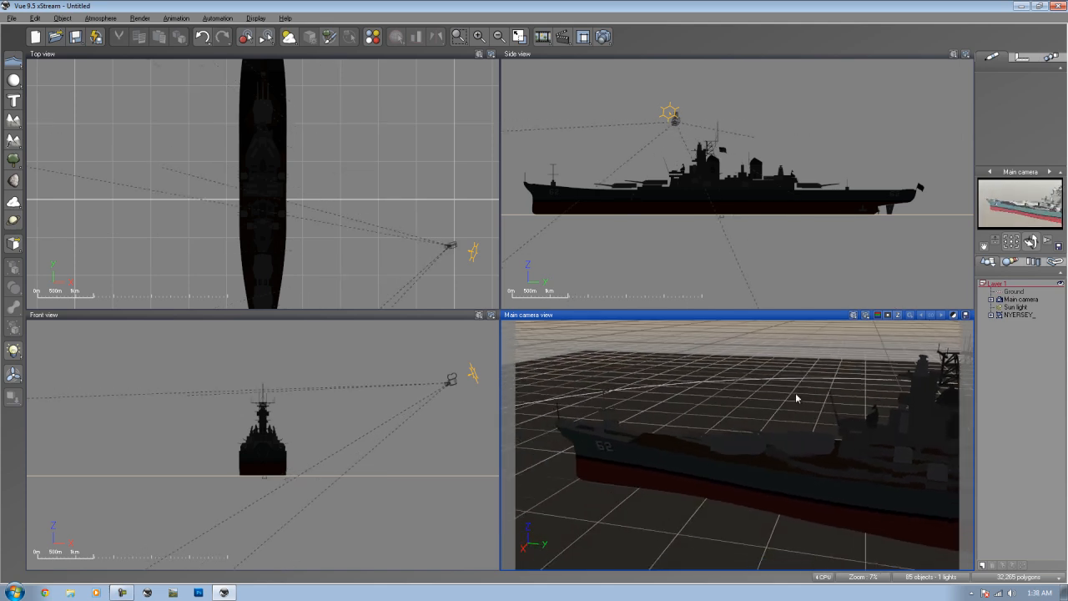
Step: Load the Tyrol Farmhouse from the Fantasy Pack into the scene
left_click(10, 15)
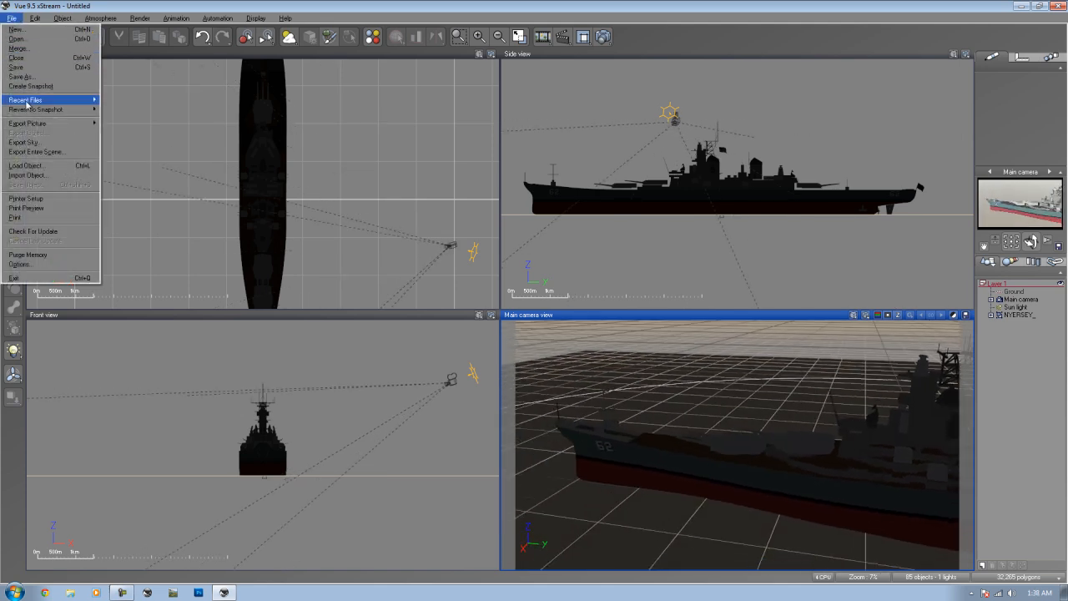
left_click(25, 165)
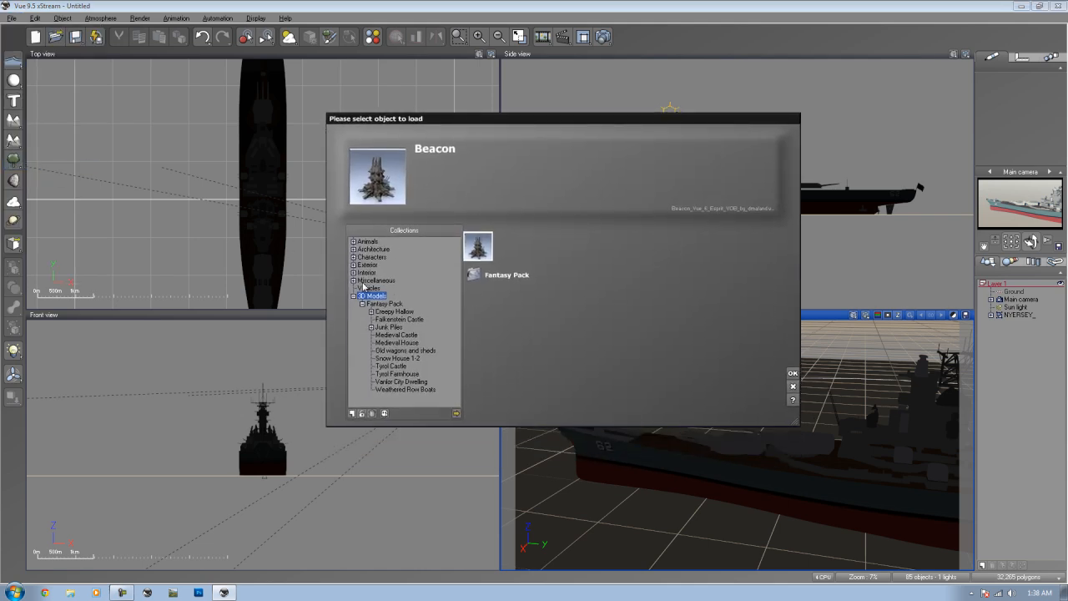
left_click(355, 297)
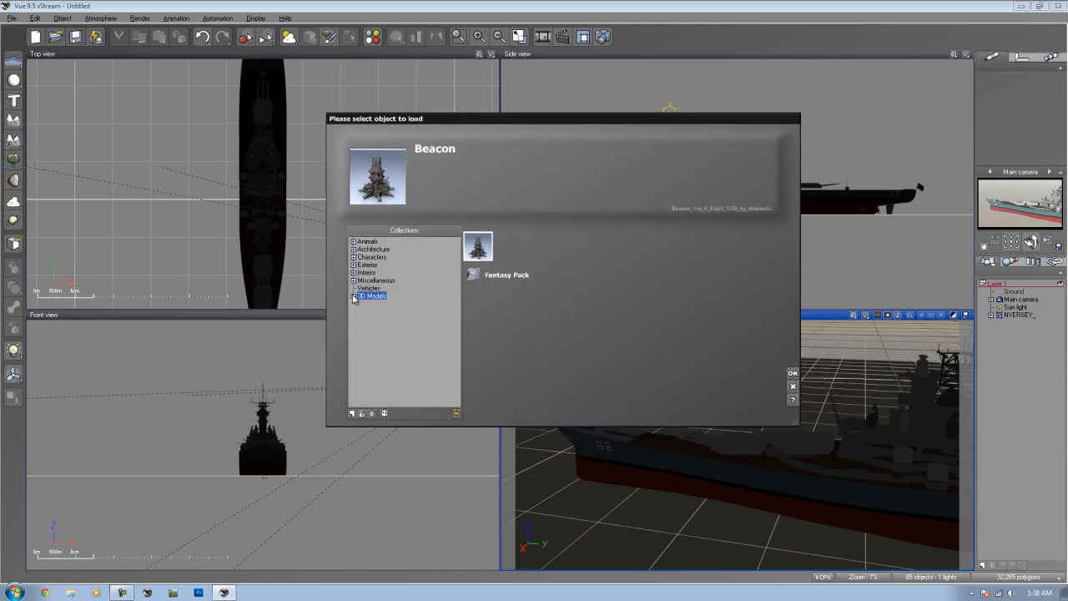
left_click(402, 390)
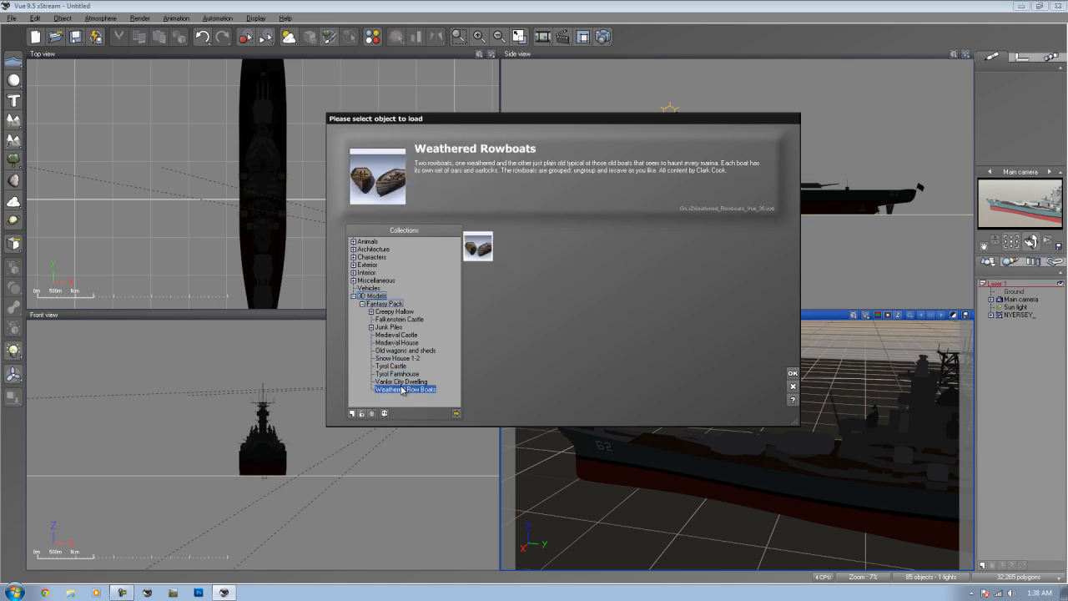
left_click(401, 374)
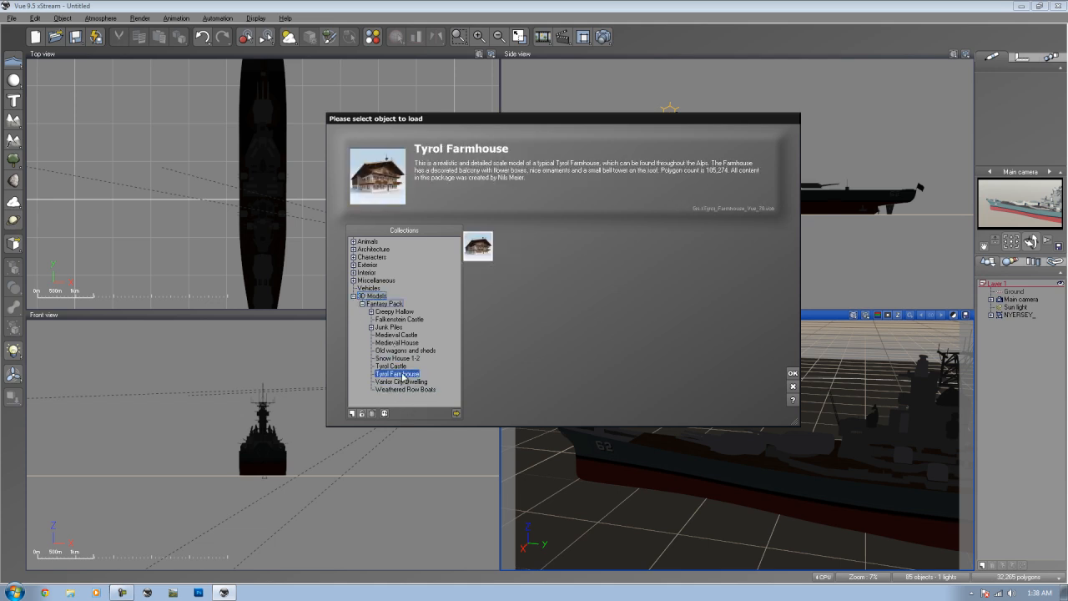
left_click(791, 373)
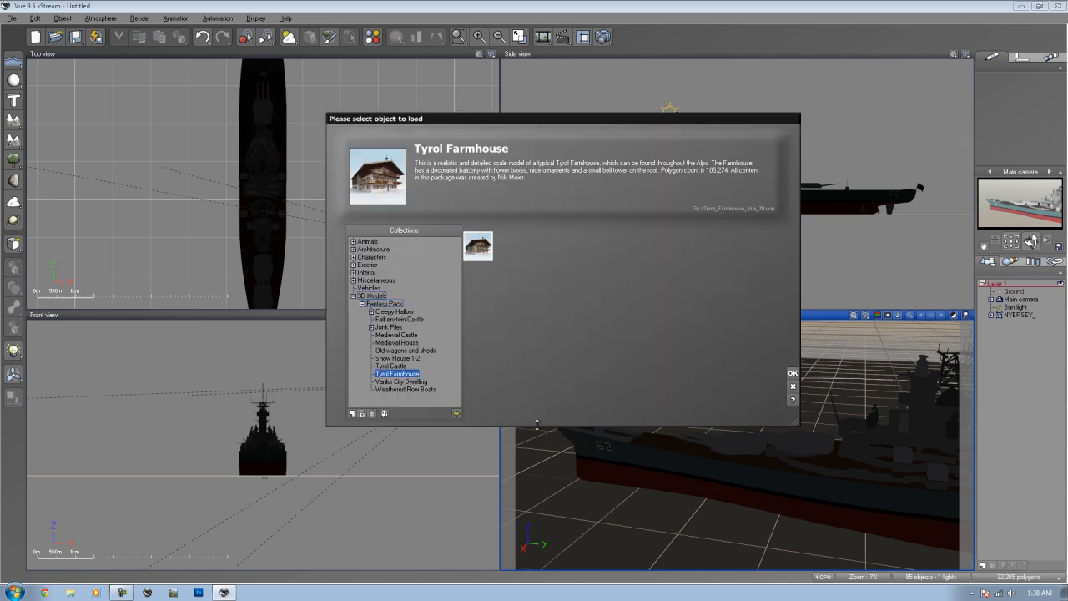
mouse_move(395, 374)
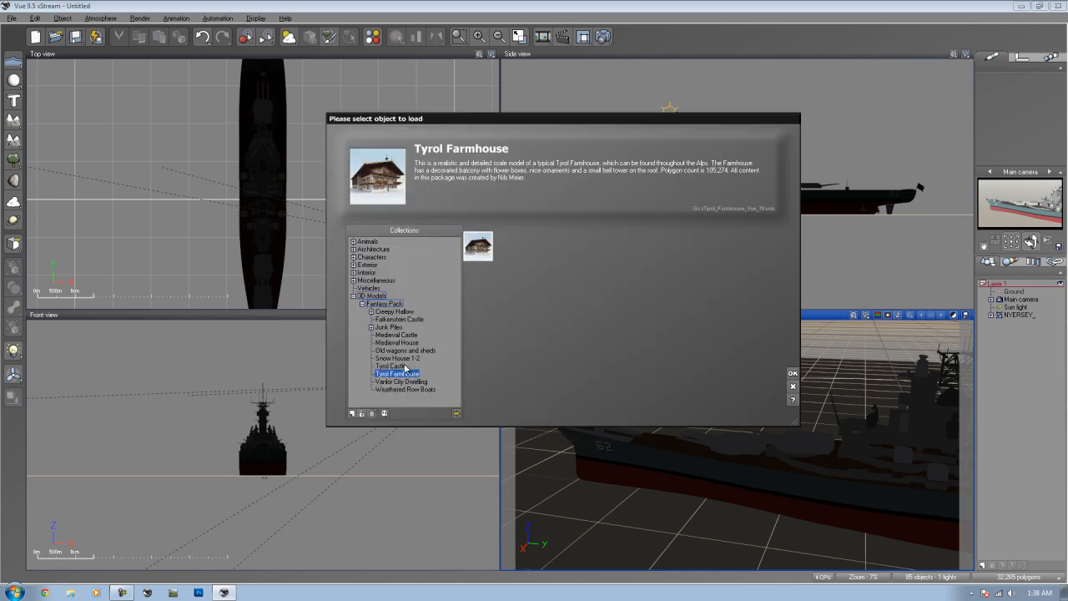
left_click(790, 374)
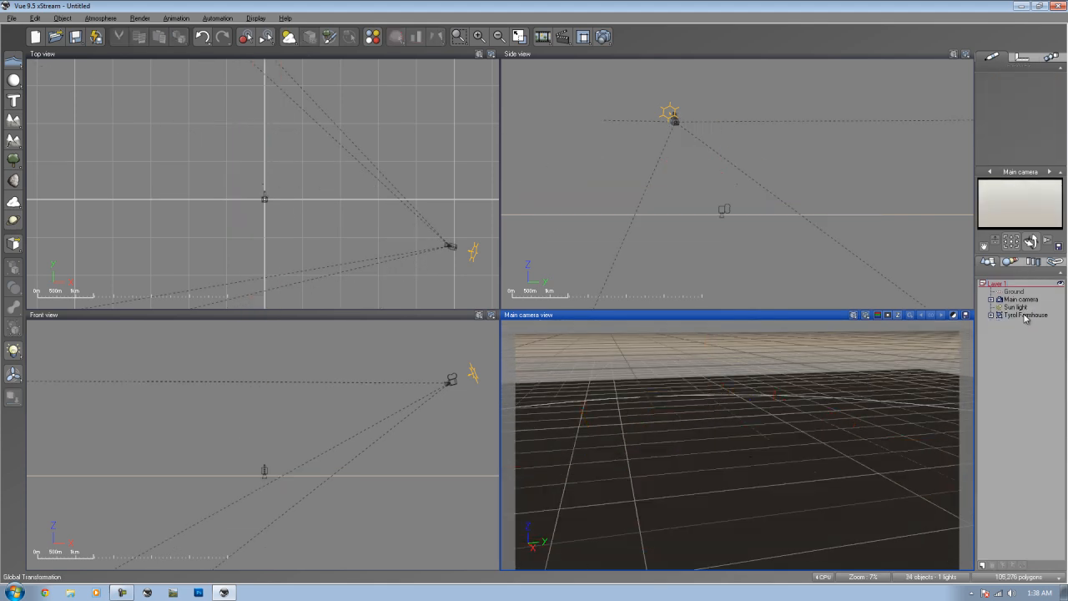
Step: Render the Tyrol Farmhouse from the front camera and dismiss the post-render options and render display
left_click(1024, 315)
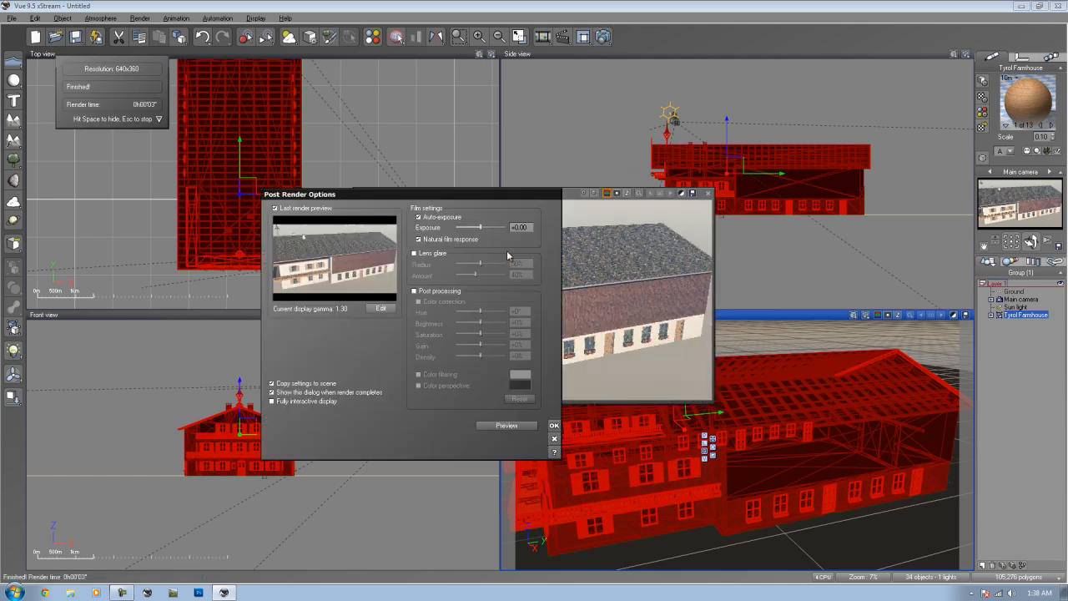
left_click(554, 425)
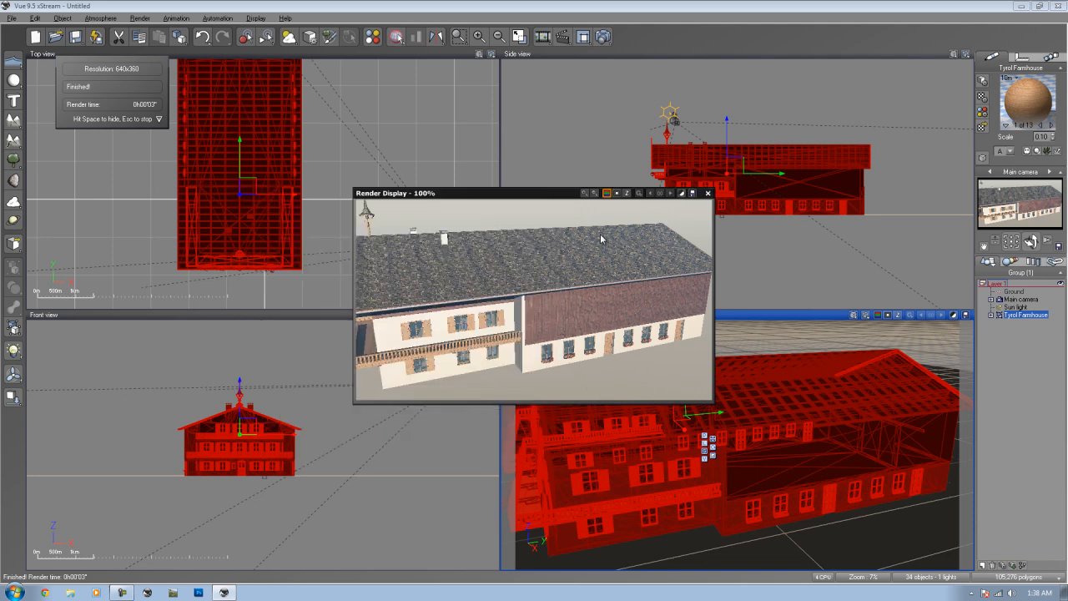
left_click(706, 194)
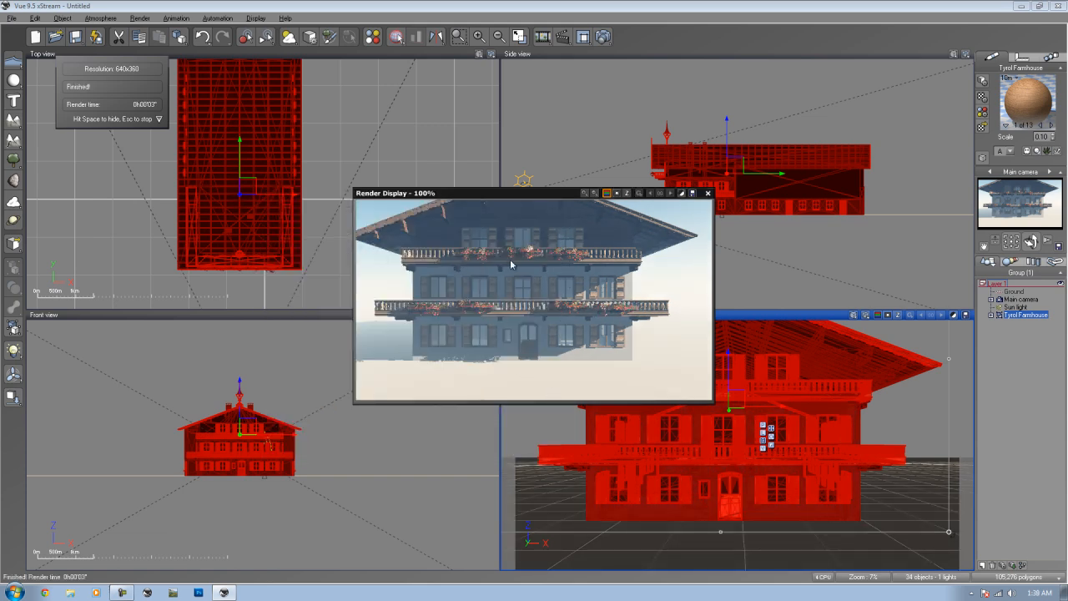
left_click(707, 193)
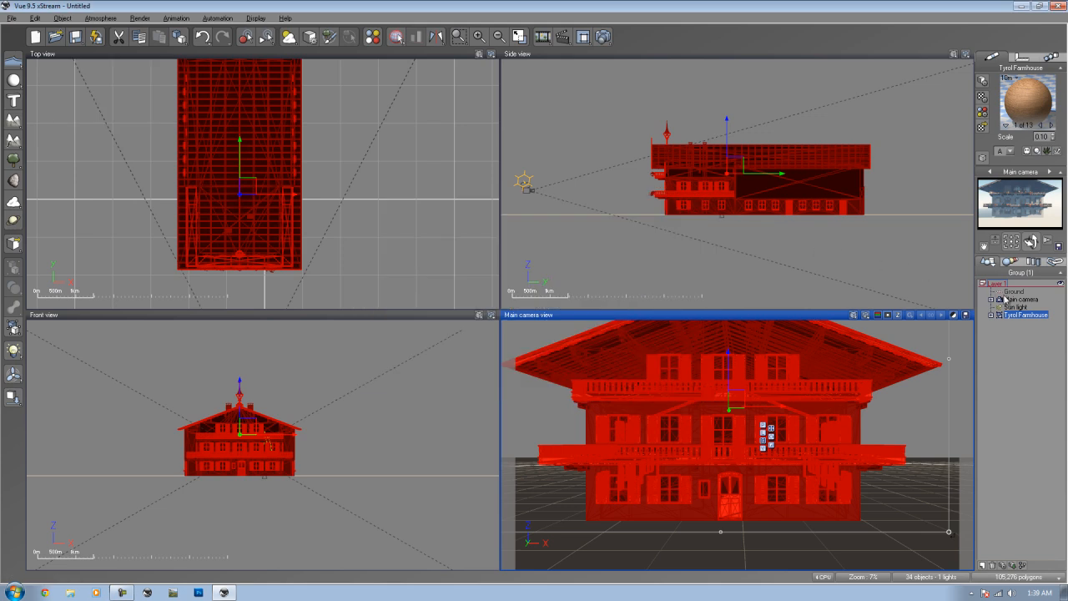
Step: Delete the farmhouse, leaving only ground, main camera and sun light
key("Delete")
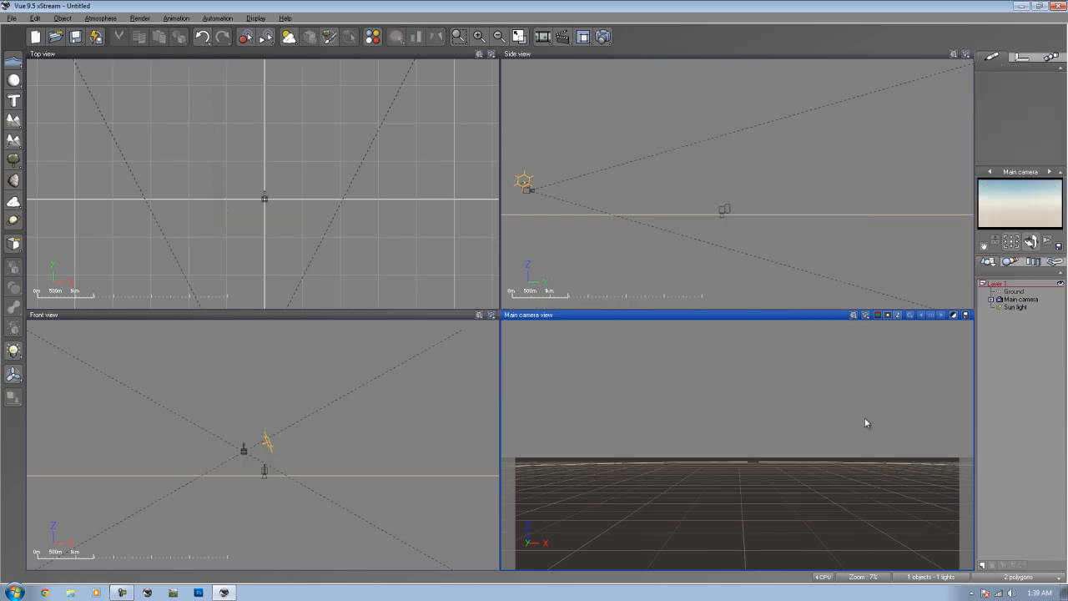
mouse_move(845, 439)
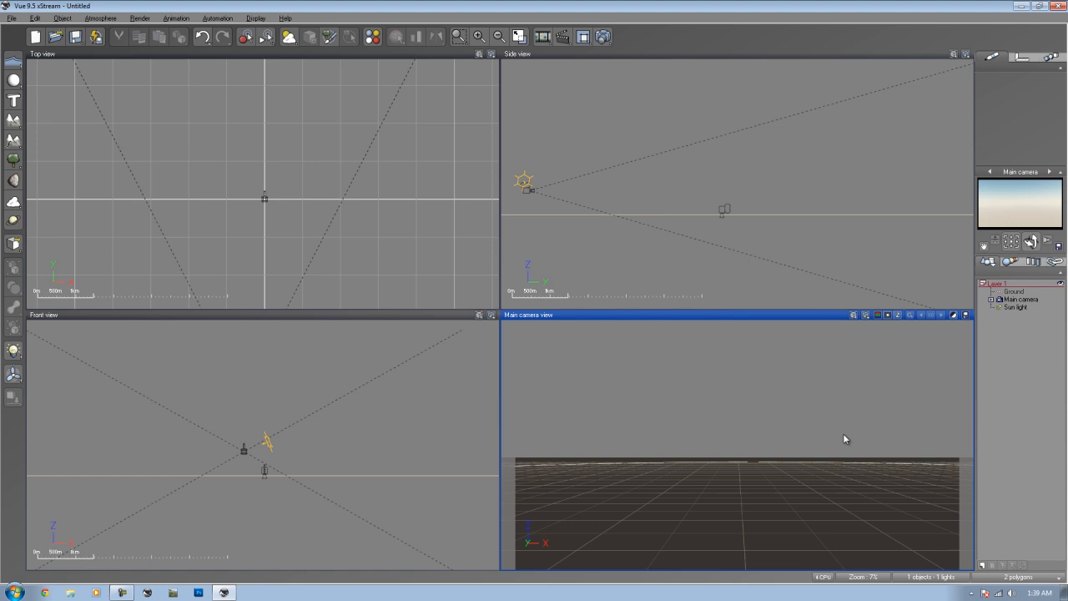
mouse_move(839, 437)
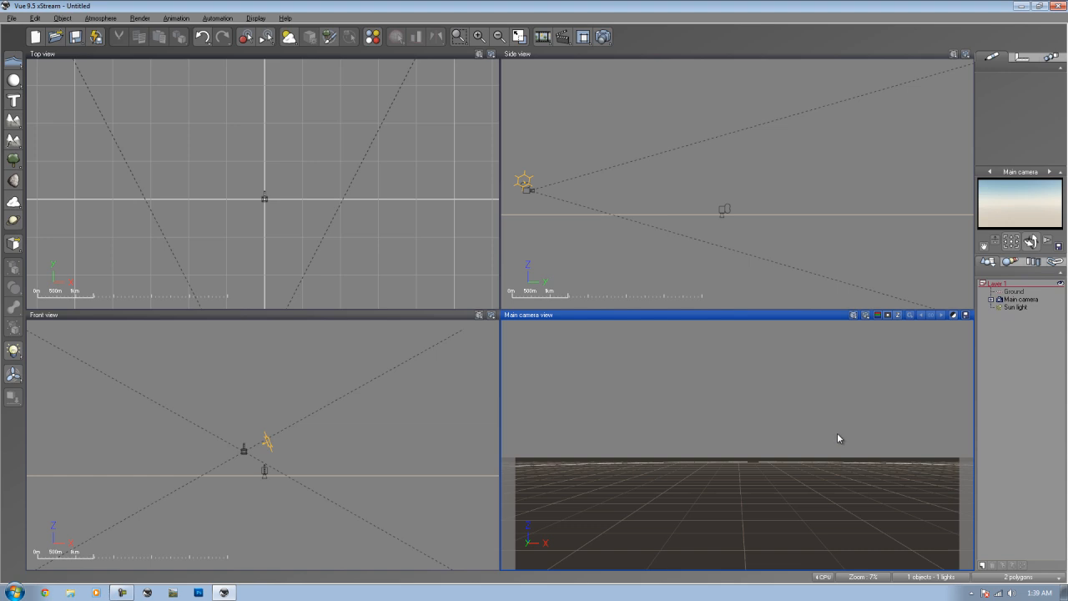
mouse_move(728, 460)
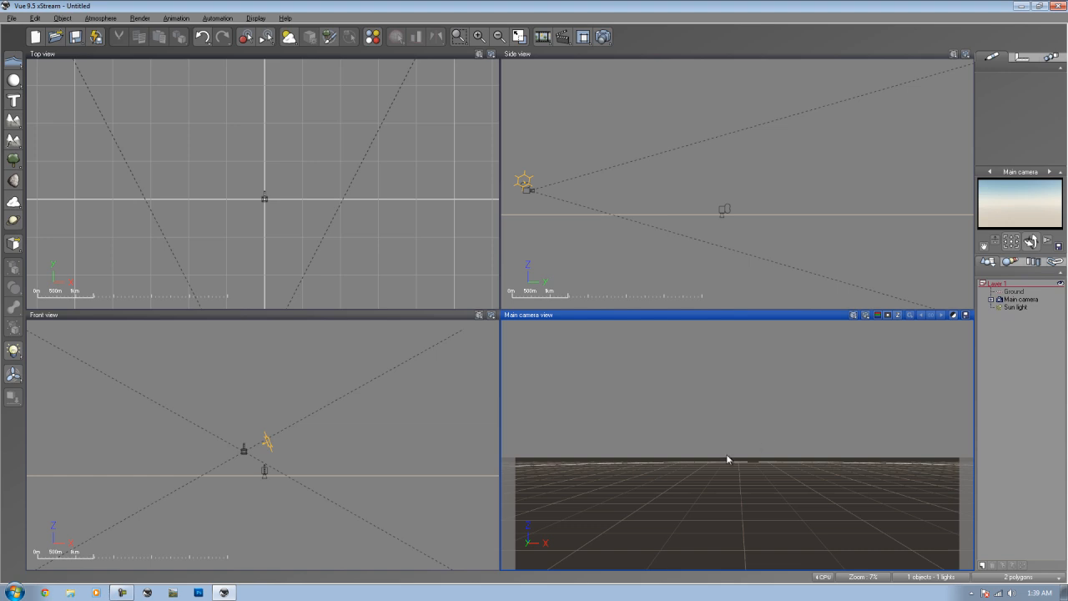
mouse_move(427, 214)
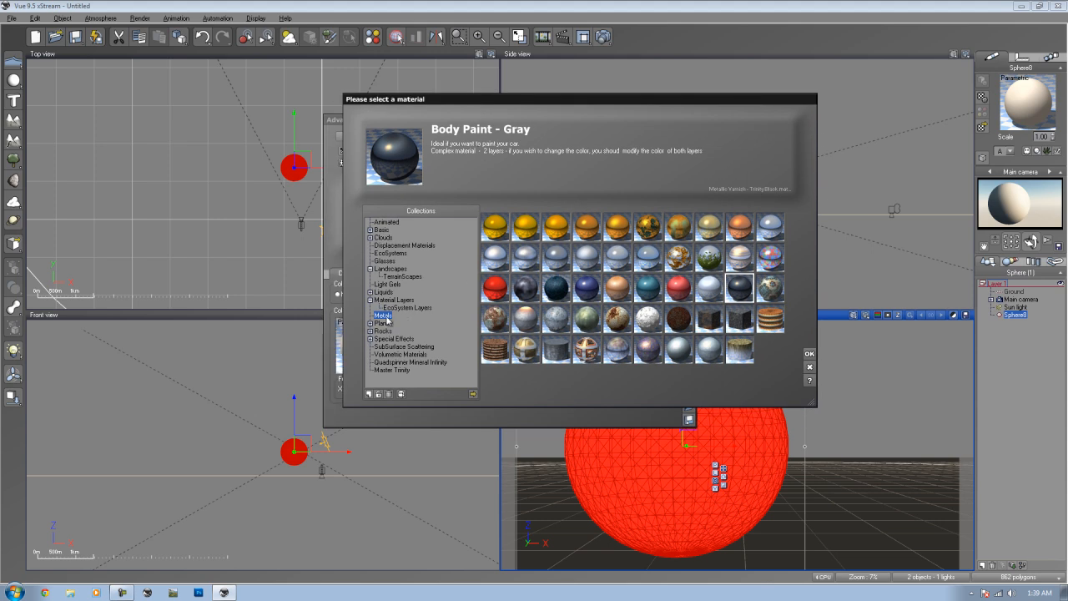
Step: Switch material collection and browse the Materials folder on disk for the sphere
left_click(364, 300)
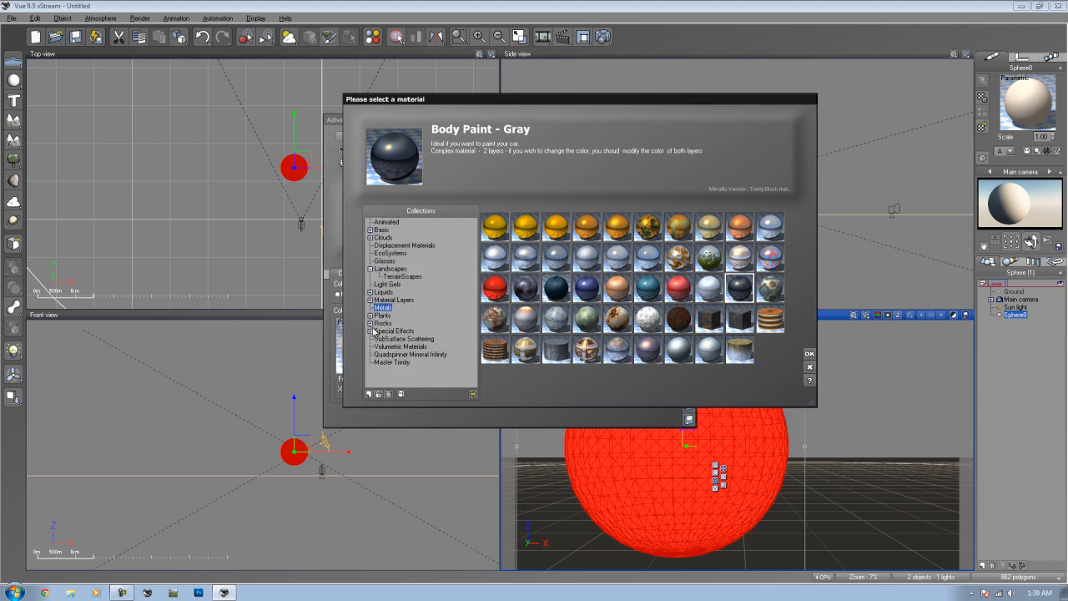
mouse_move(407, 407)
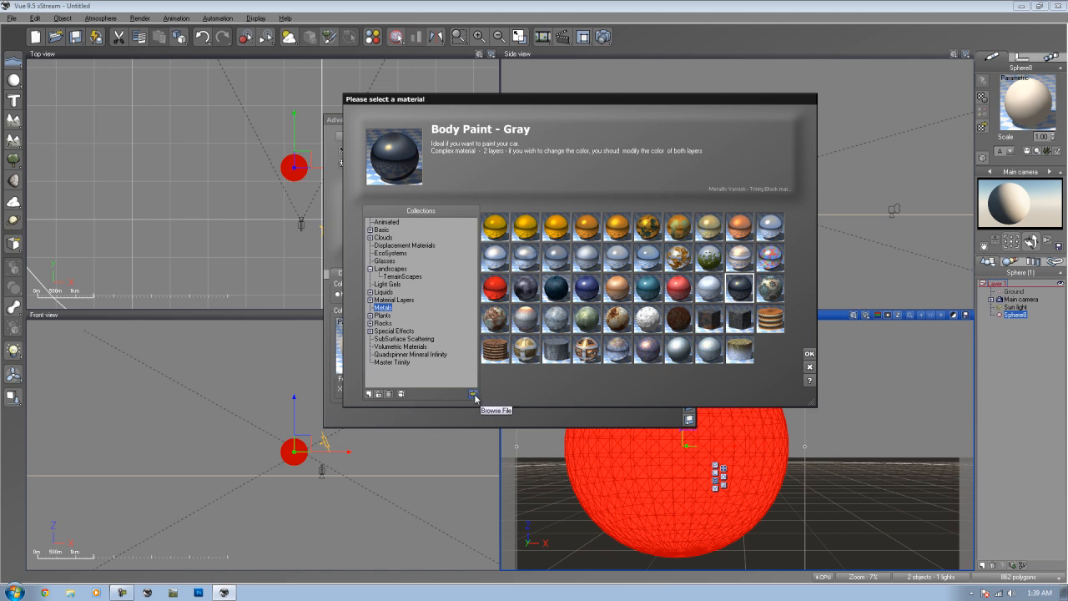
left_click(471, 394)
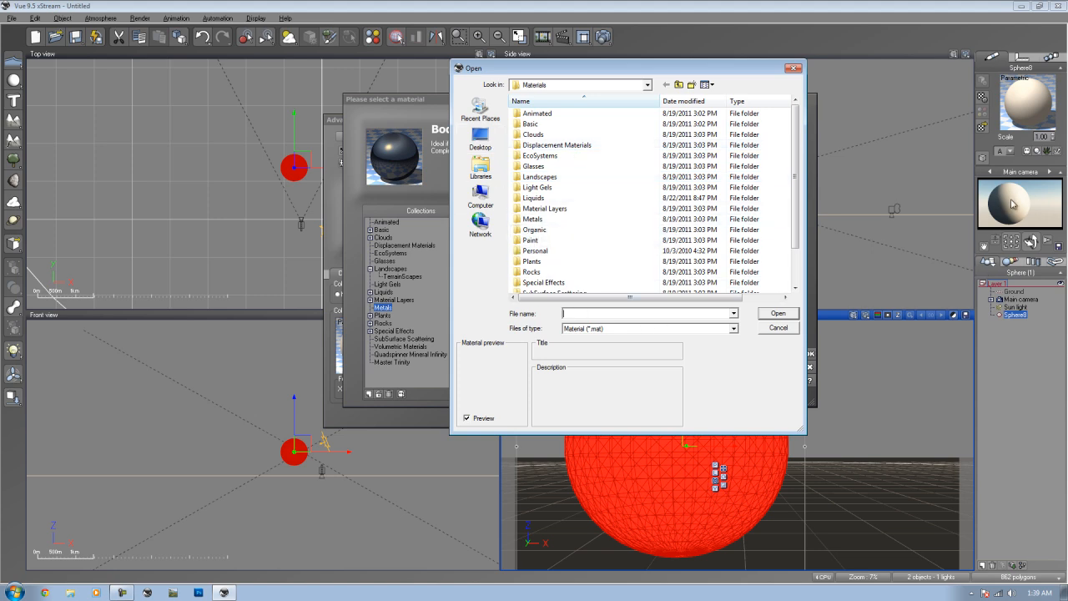
Step: Navigate the file browser to Pictures > DarkWood showing All files
left_click(480, 197)
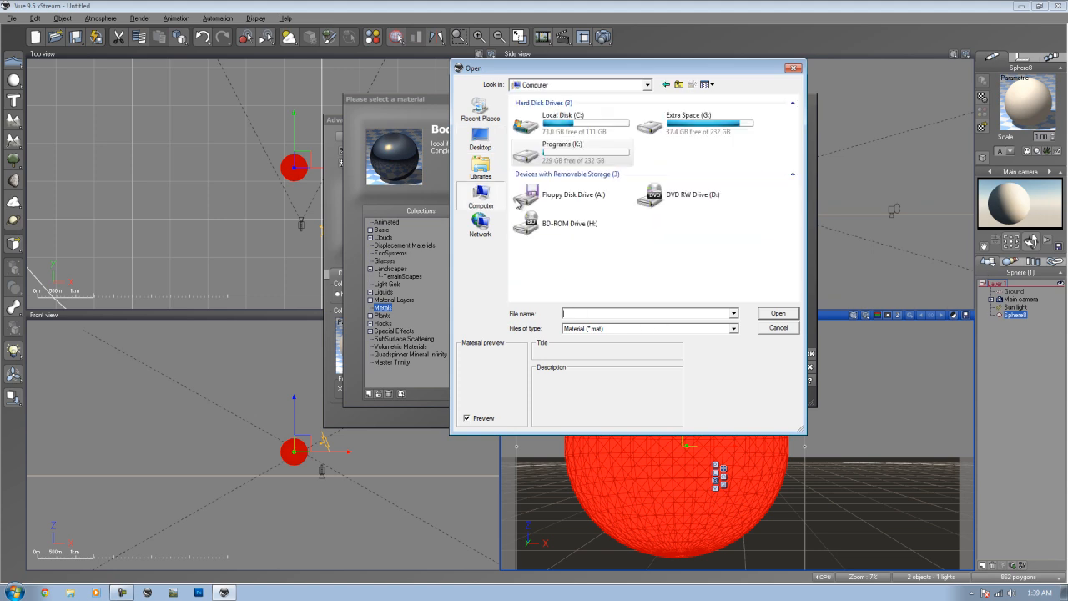
left_click(698, 120)
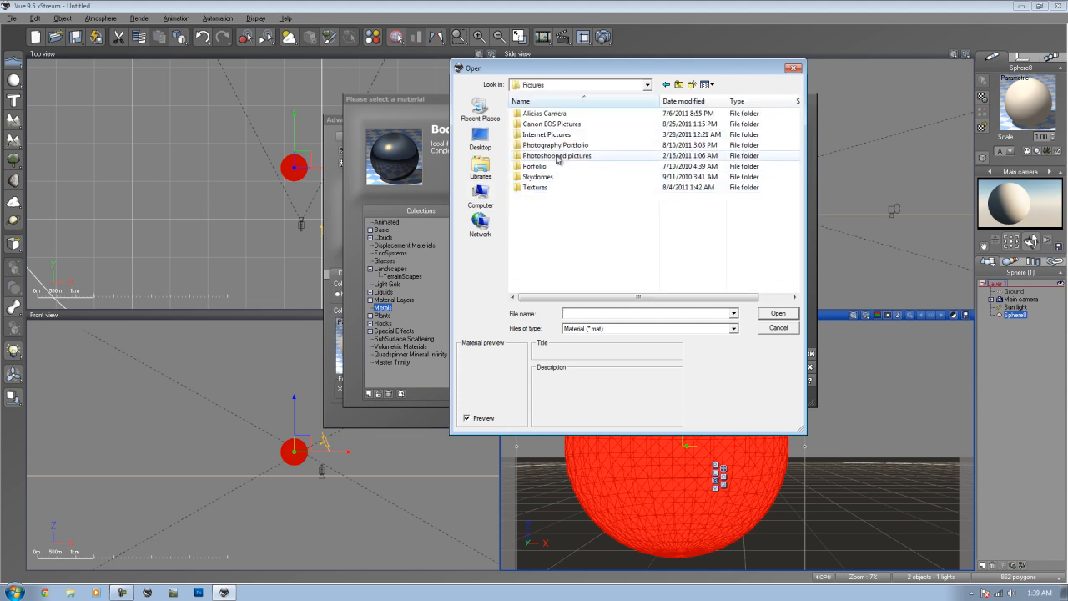
double_click(554, 155)
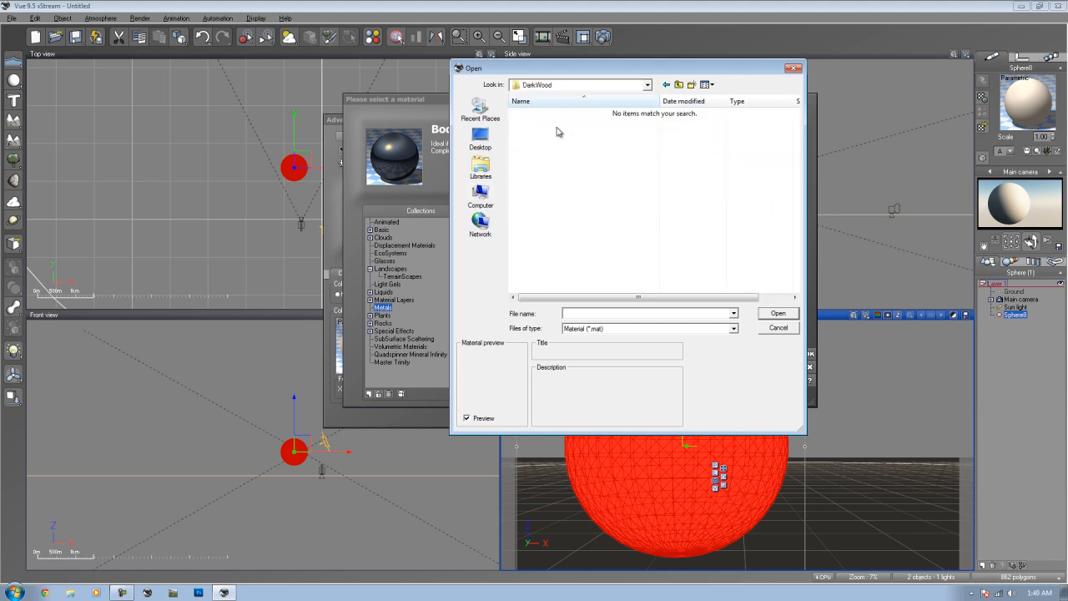
left_click(731, 328)
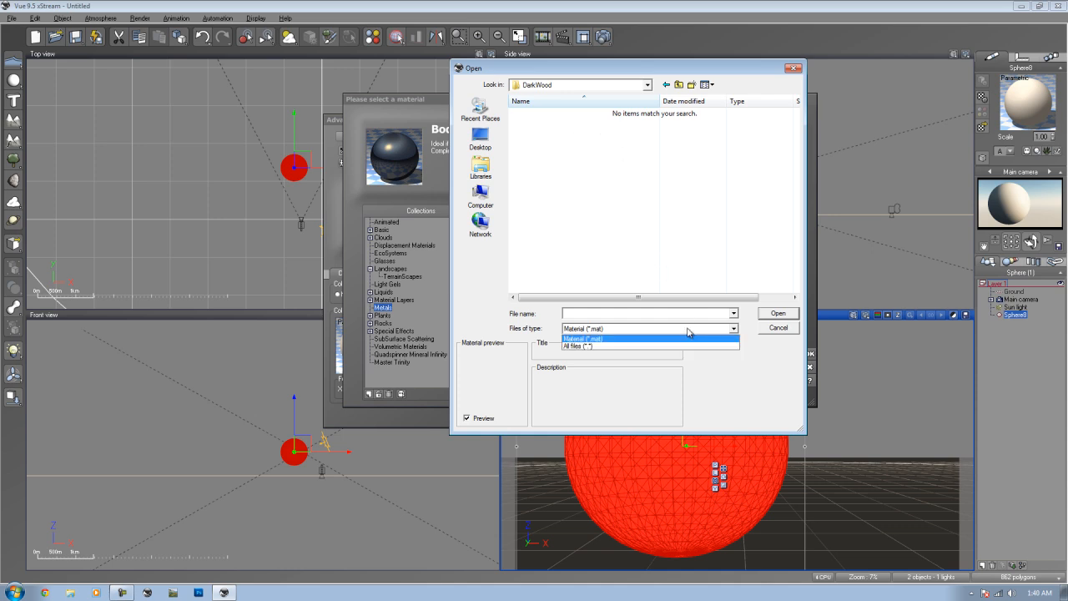
left_click(598, 347)
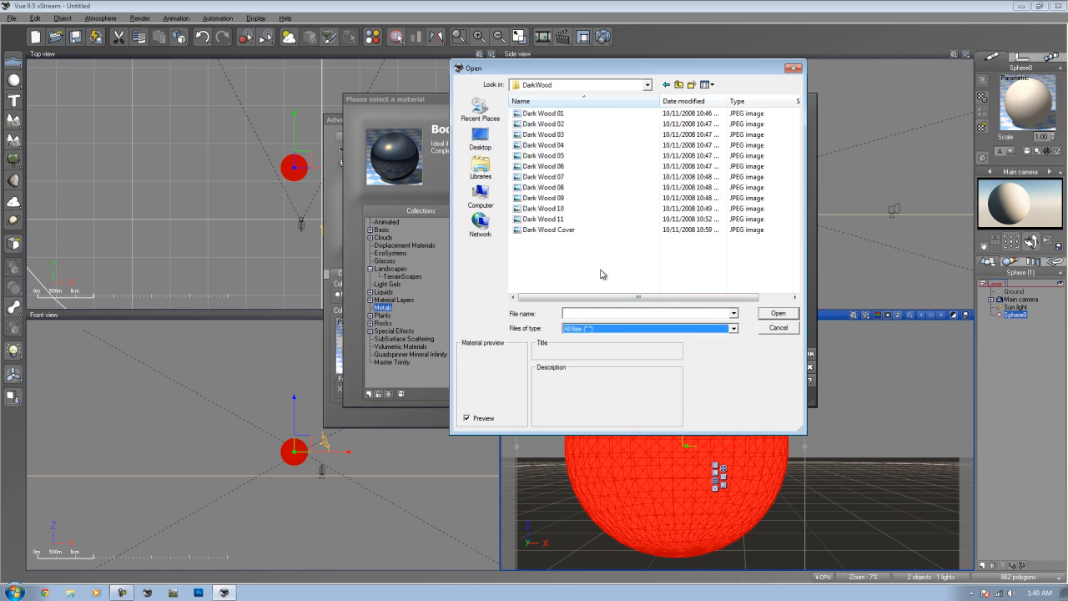
Step: Attempt to load Dark Wood 06.jpg as the sphere material and acknowledge the unreadable-file error
left_click(544, 167)
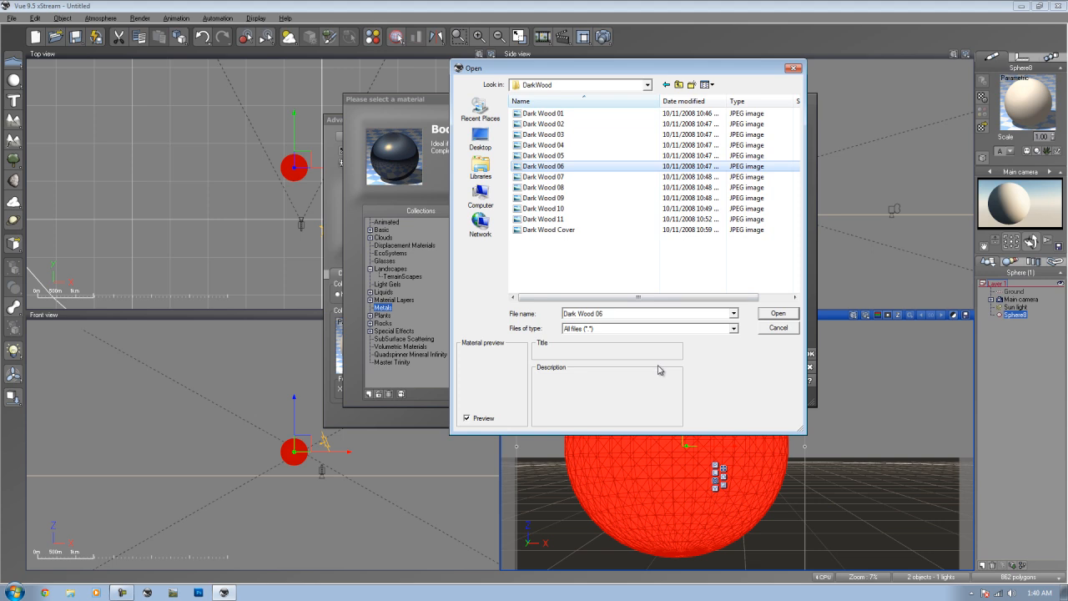
mouse_move(711, 366)
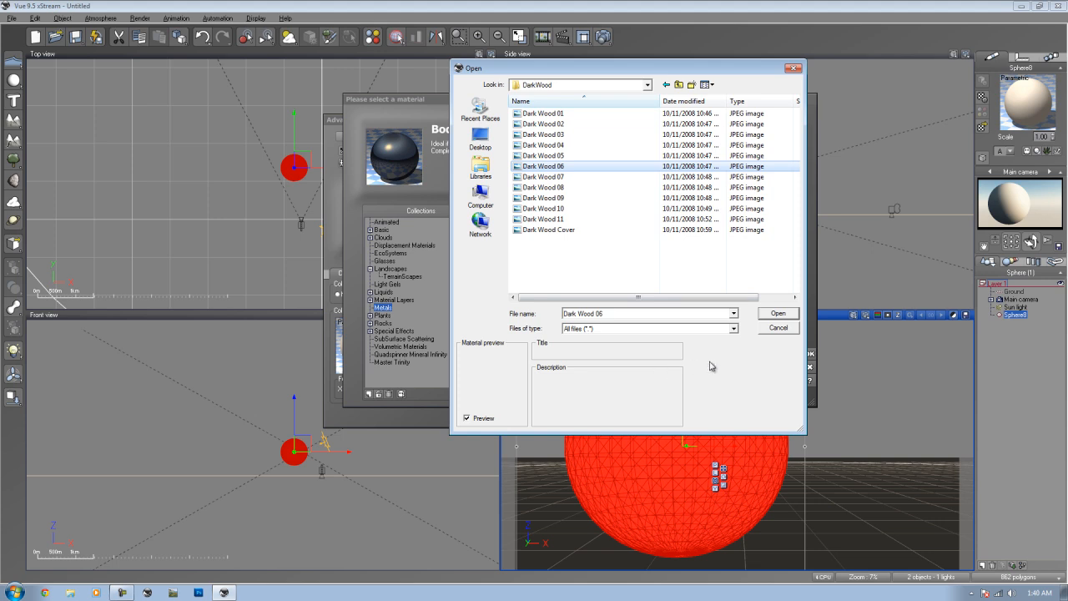
left_click(778, 314)
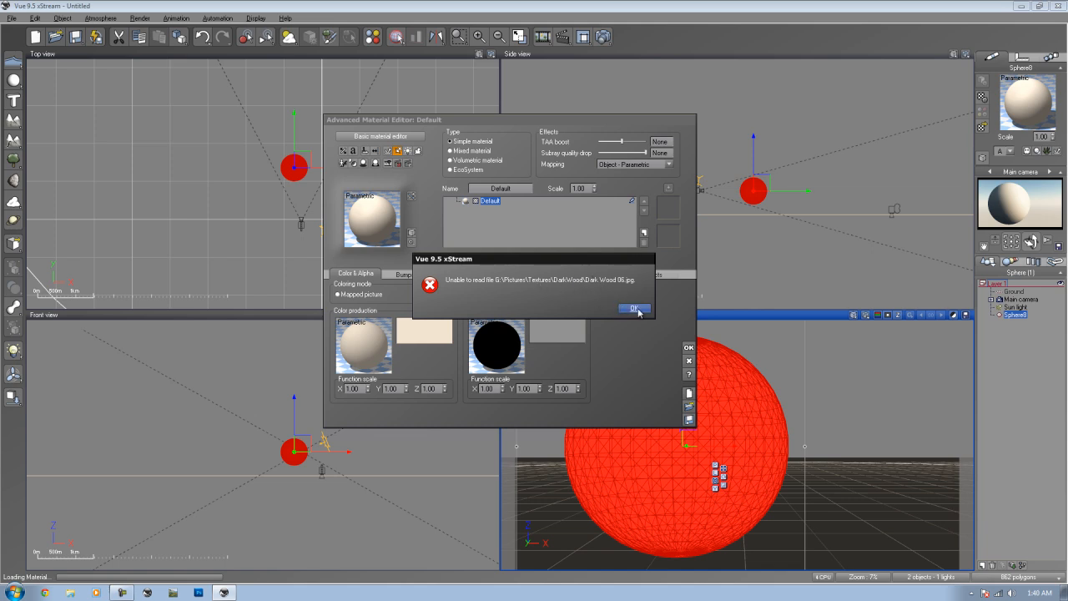
left_click(632, 307)
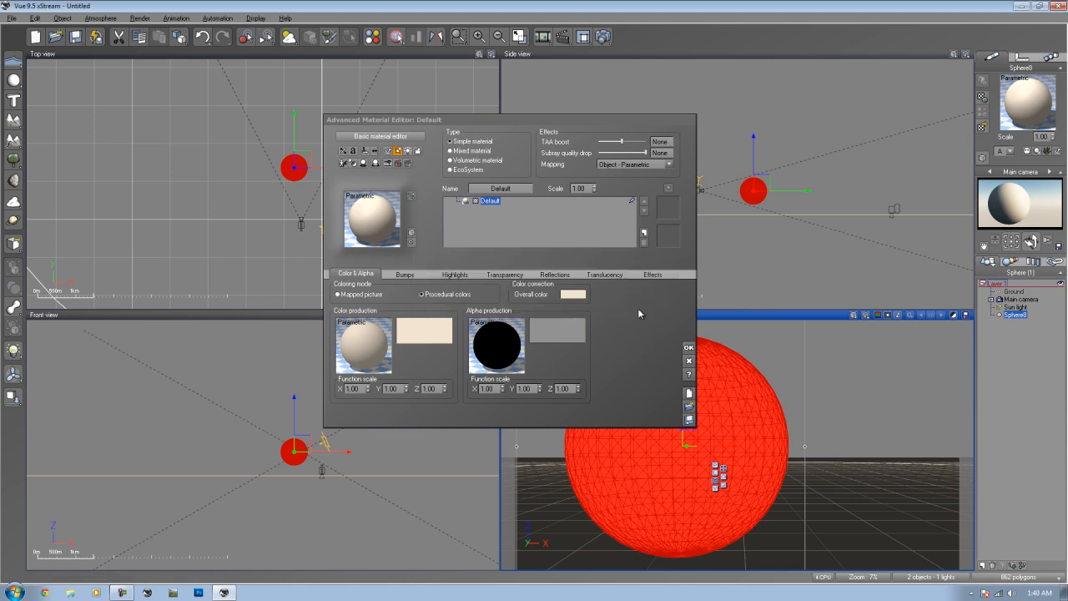
mouse_move(631, 339)
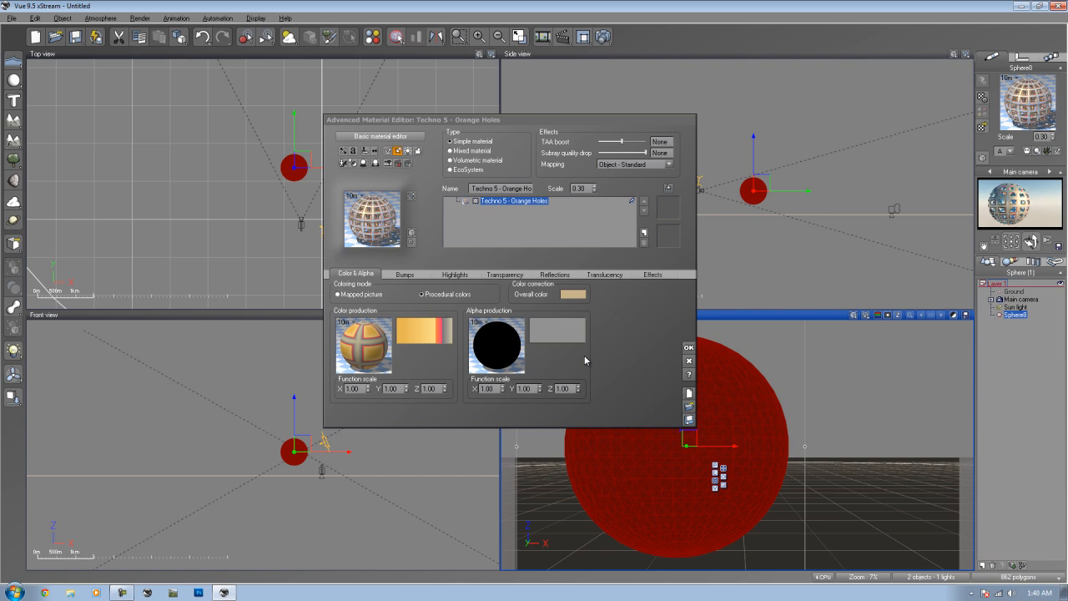
Step: Accept the Techno 5 - Orange Holes material on the sphere and render it, dismissing Post Render Options
left_click(688, 347)
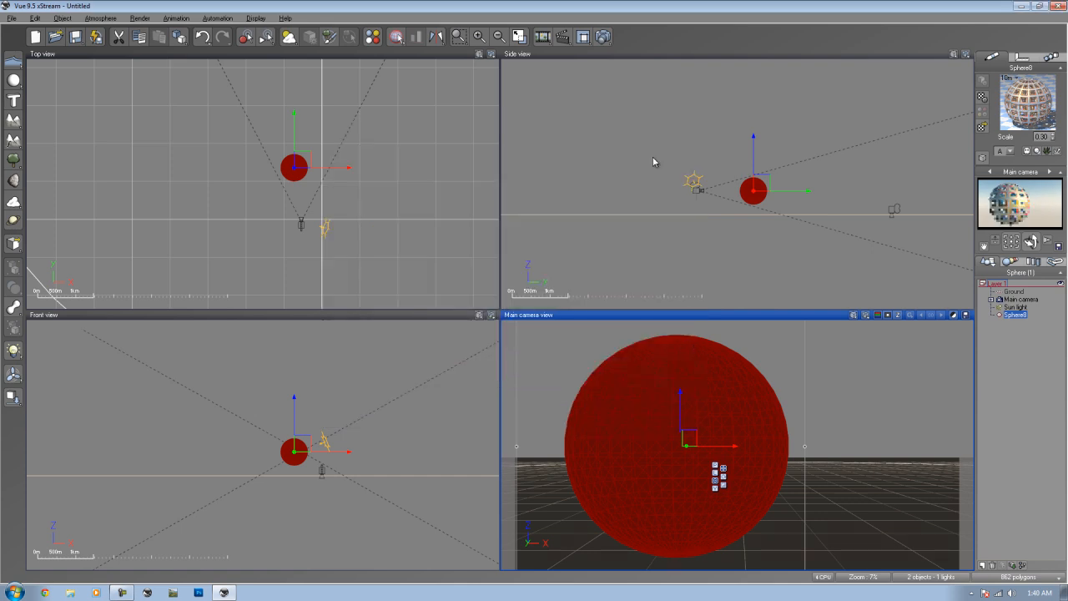
left_click(241, 40)
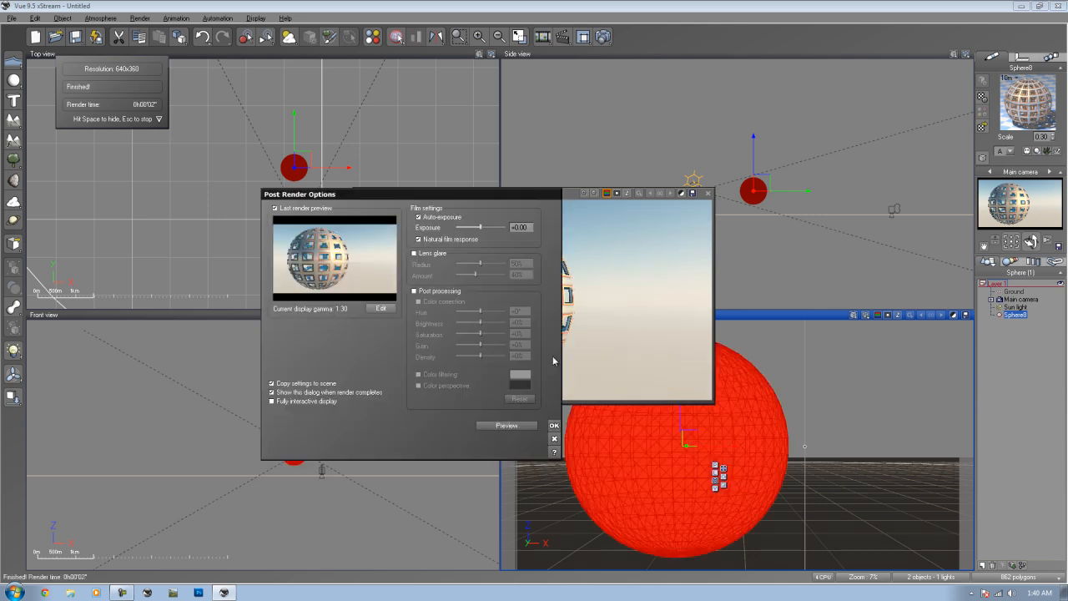
left_click(554, 425)
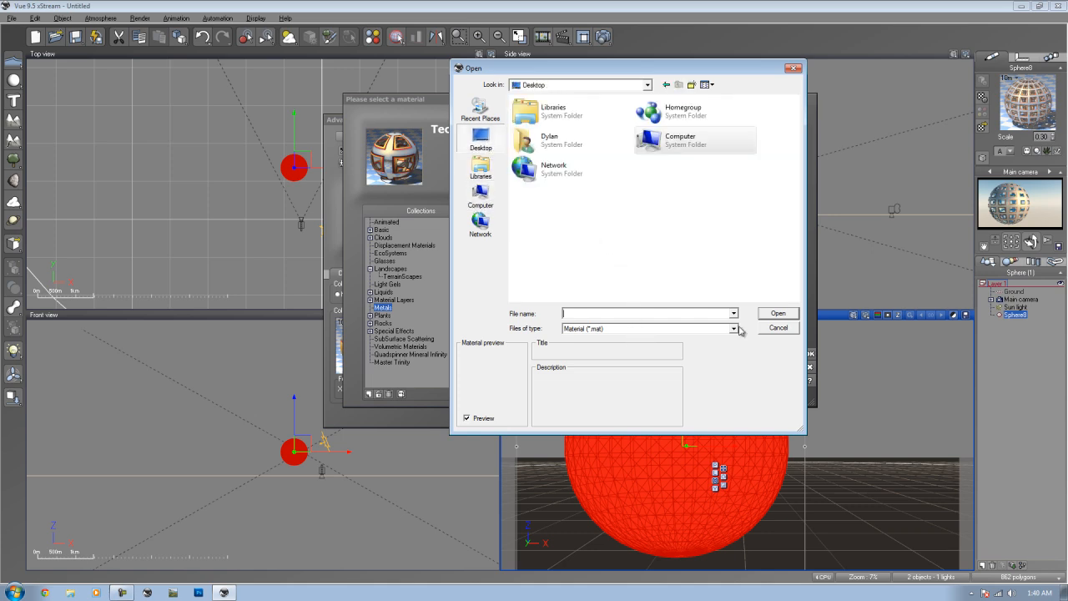
Step: Check Files of type, then cancel the Open dialog back to the material library
left_click(732, 329)
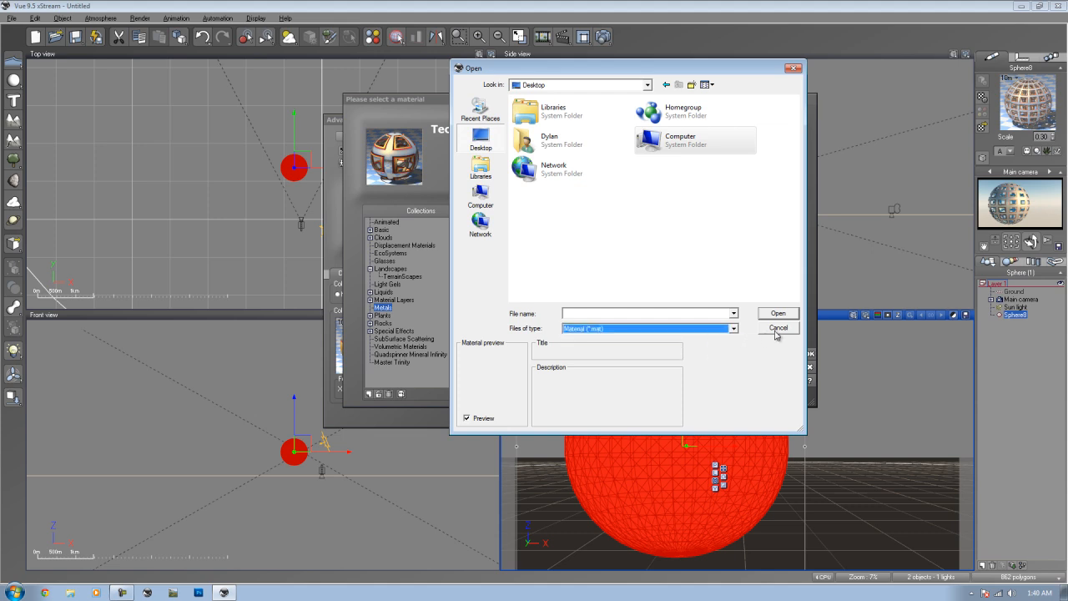
left_click(777, 327)
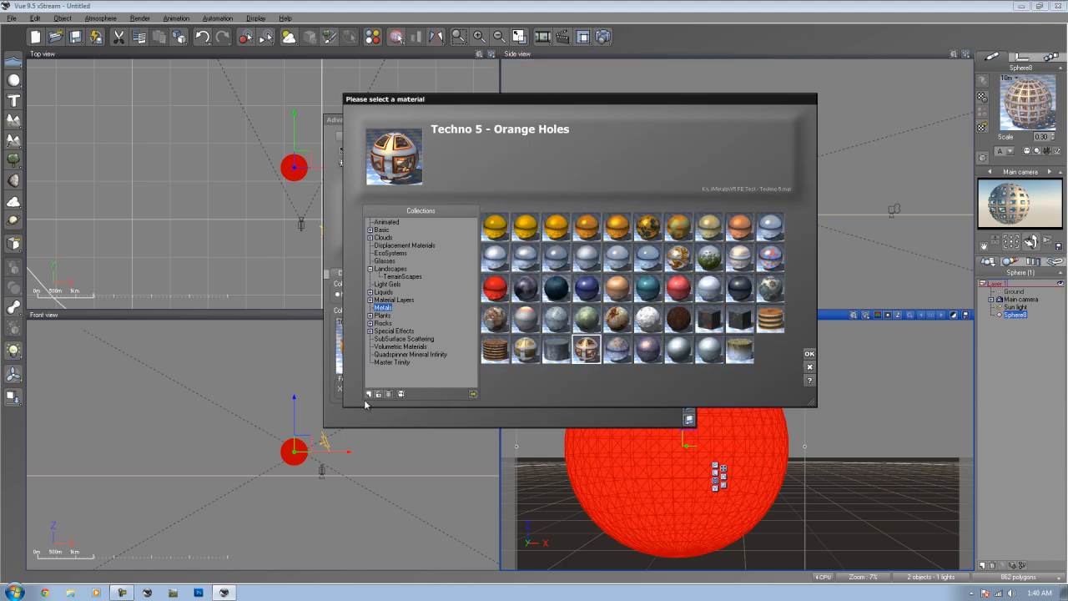
mouse_move(377, 382)
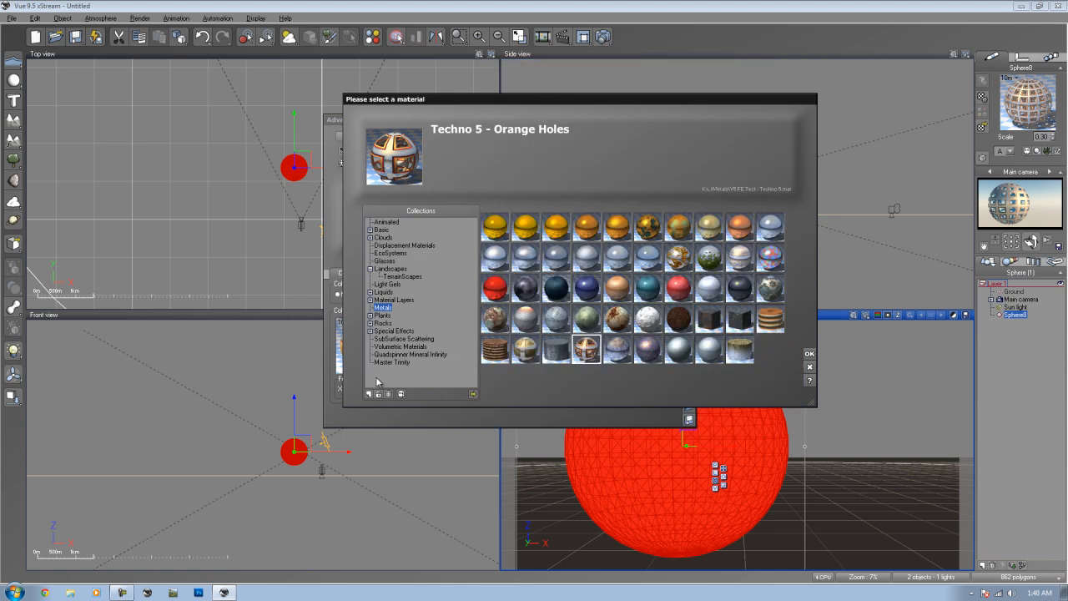
mouse_move(369, 393)
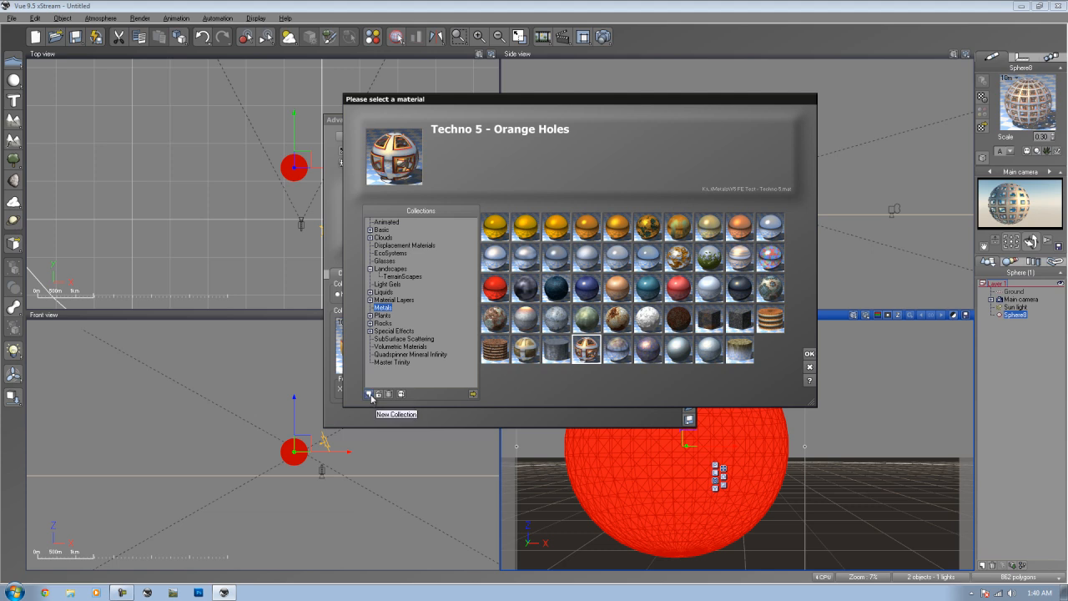
Step: Add the Earthenware folder as a new collection and give the sphere its rocky Mountain material
left_click(367, 394)
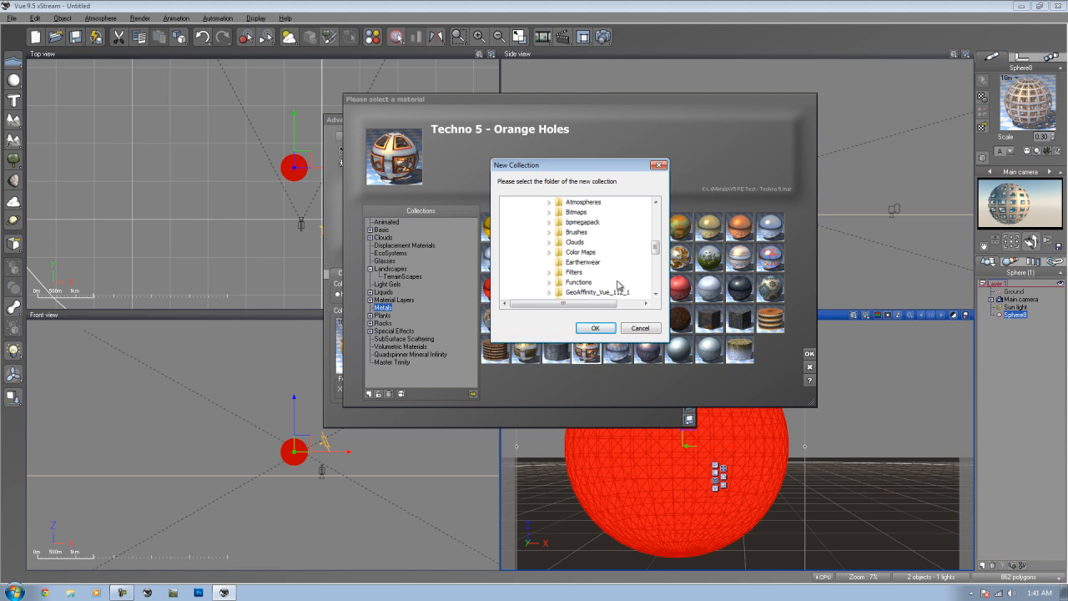
mouse_move(608, 275)
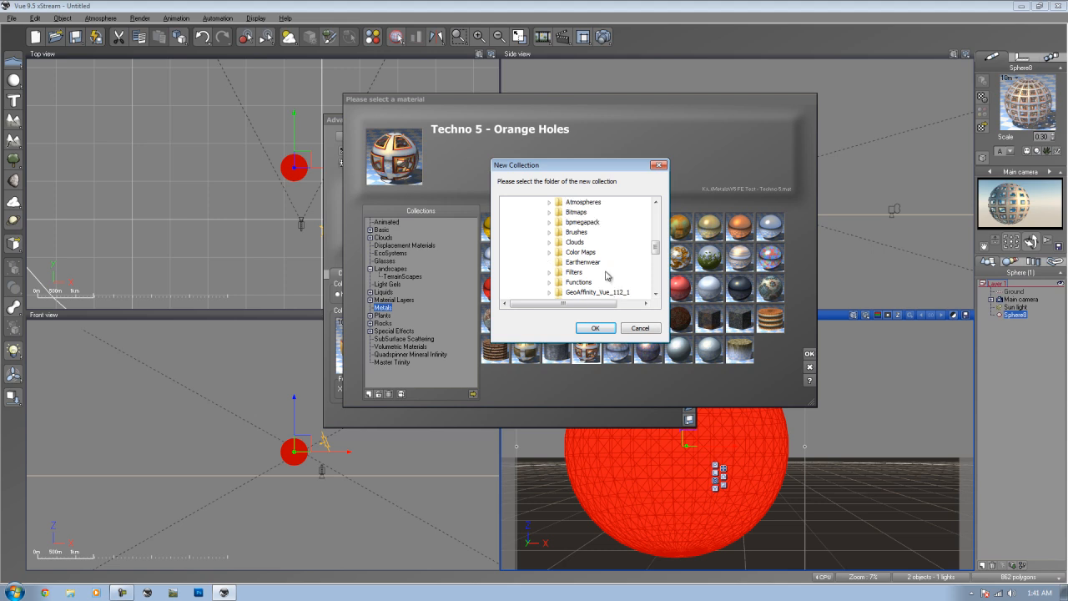
left_click(596, 327)
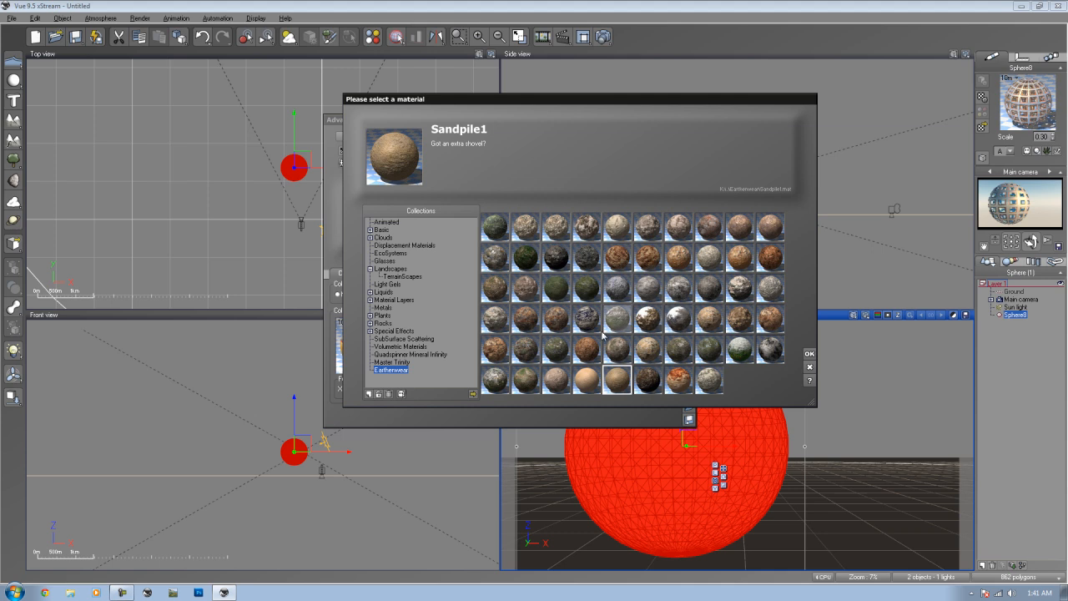
left_click(564, 285)
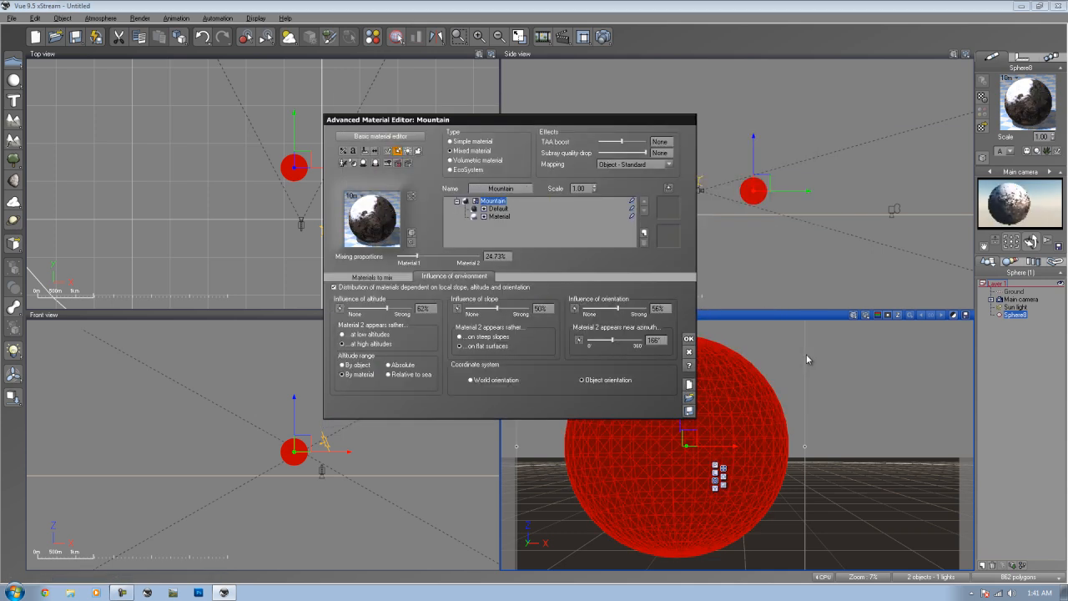
left_click(687, 337)
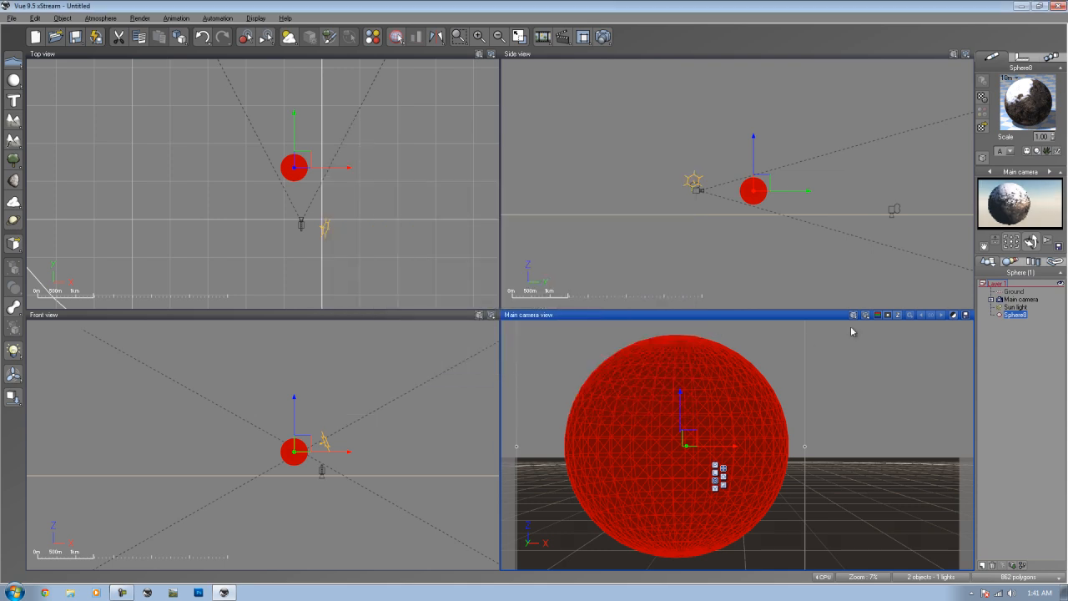
left_click(244, 39)
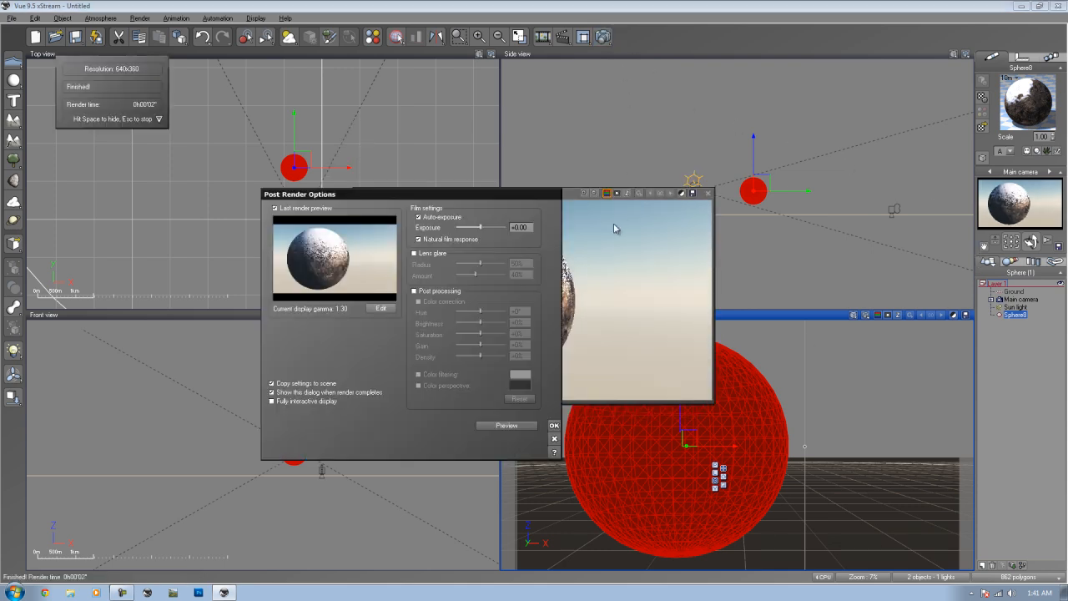
left_click(554, 426)
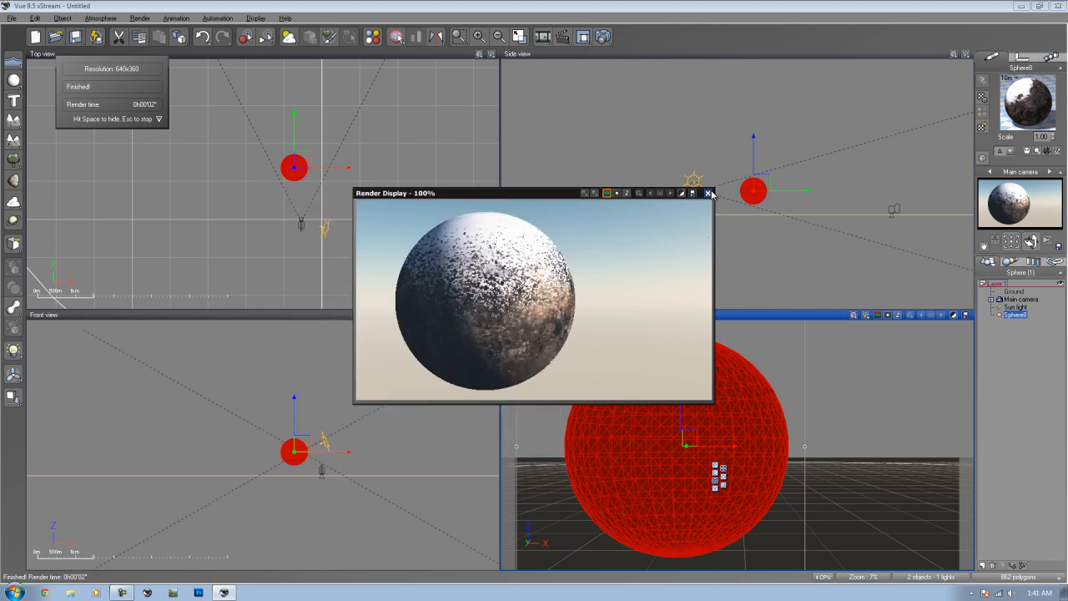
mouse_move(707, 193)
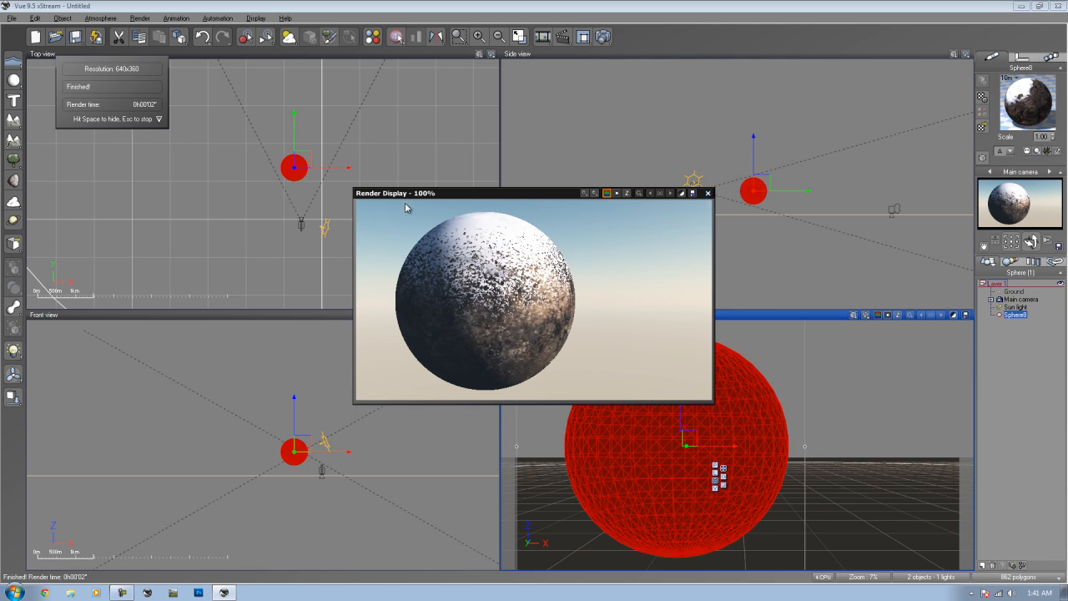
left_click(707, 194)
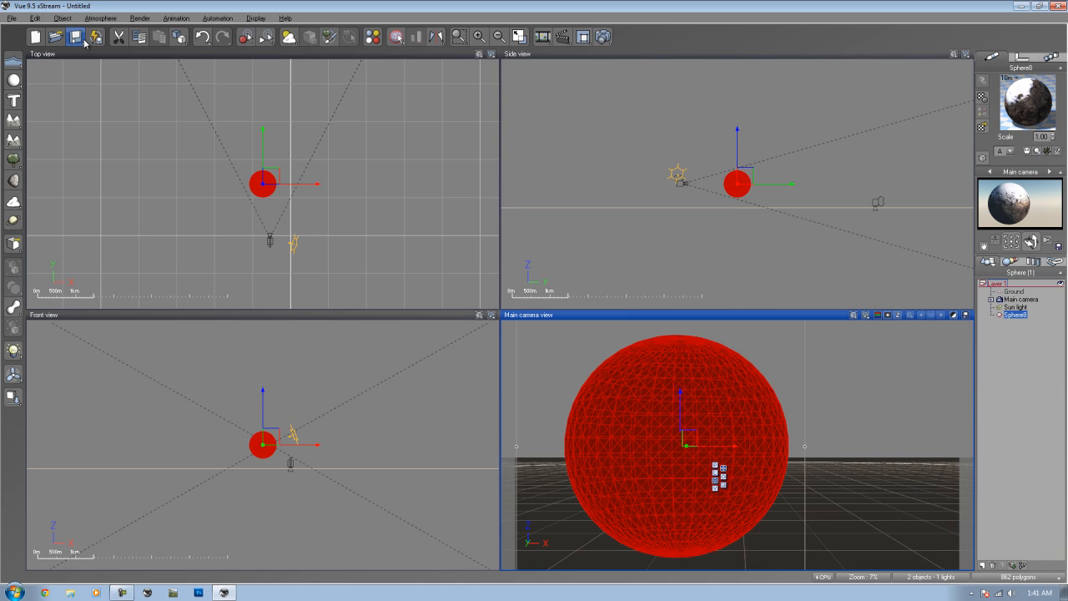
Step: Select the sphere and bring up File > Save Object with the Vue object file format
left_click(75, 40)
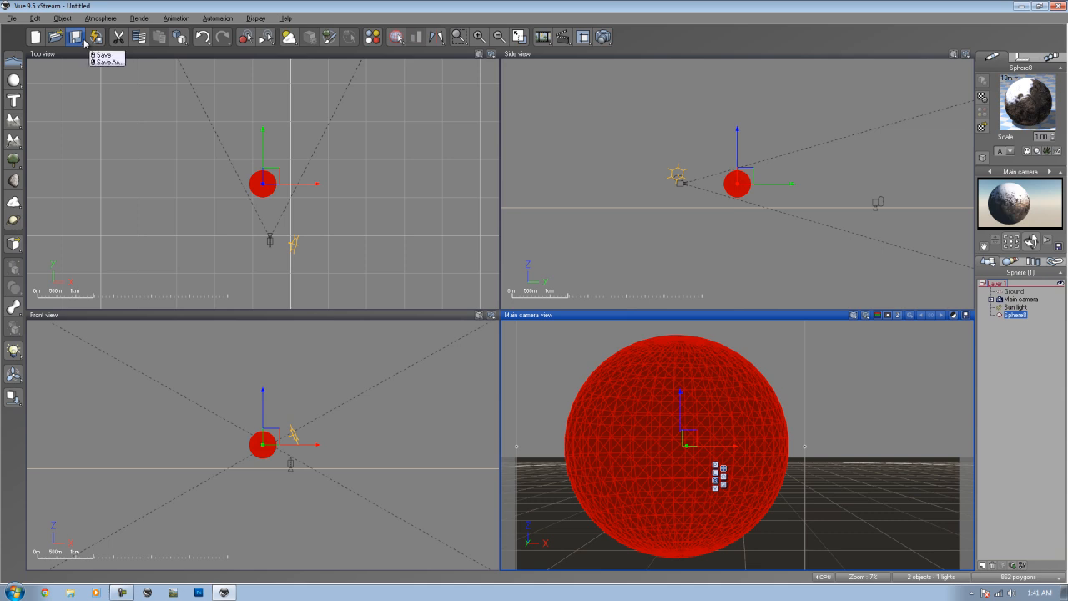
left_click(12, 16)
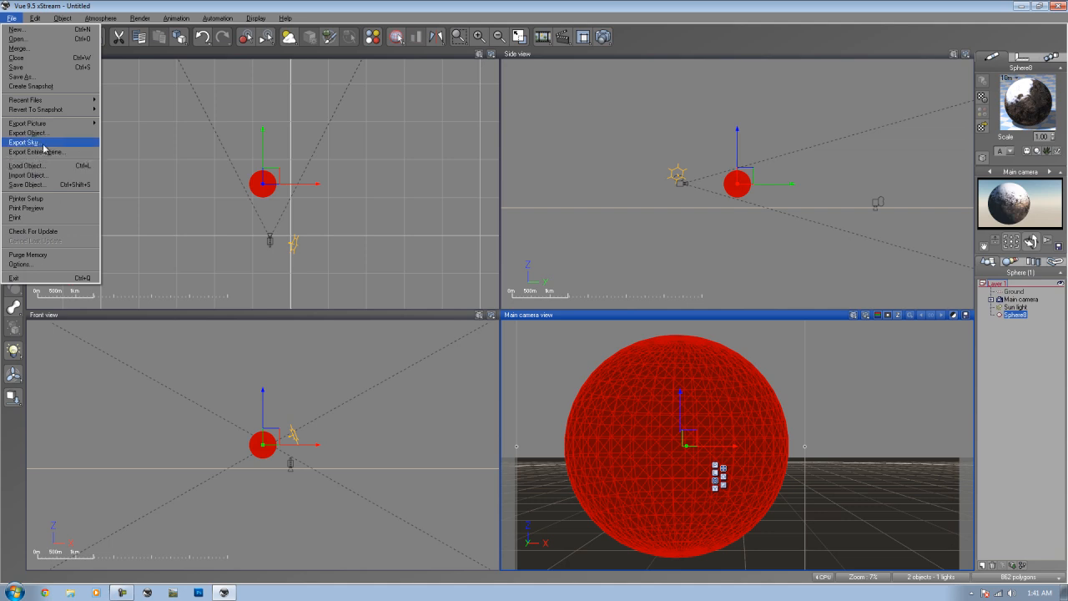
left_click(30, 134)
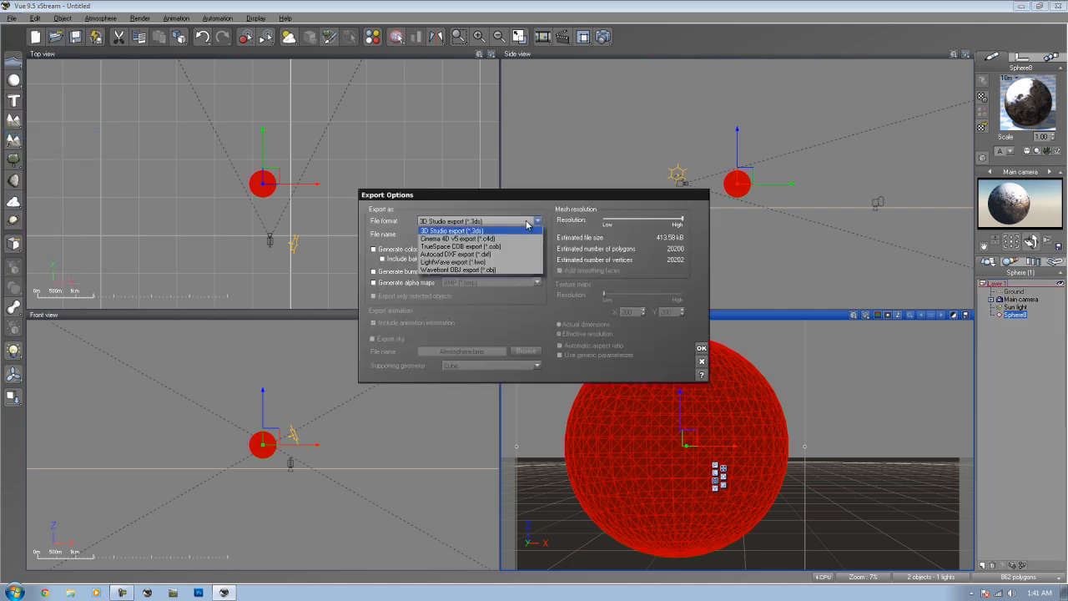
left_click(471, 230)
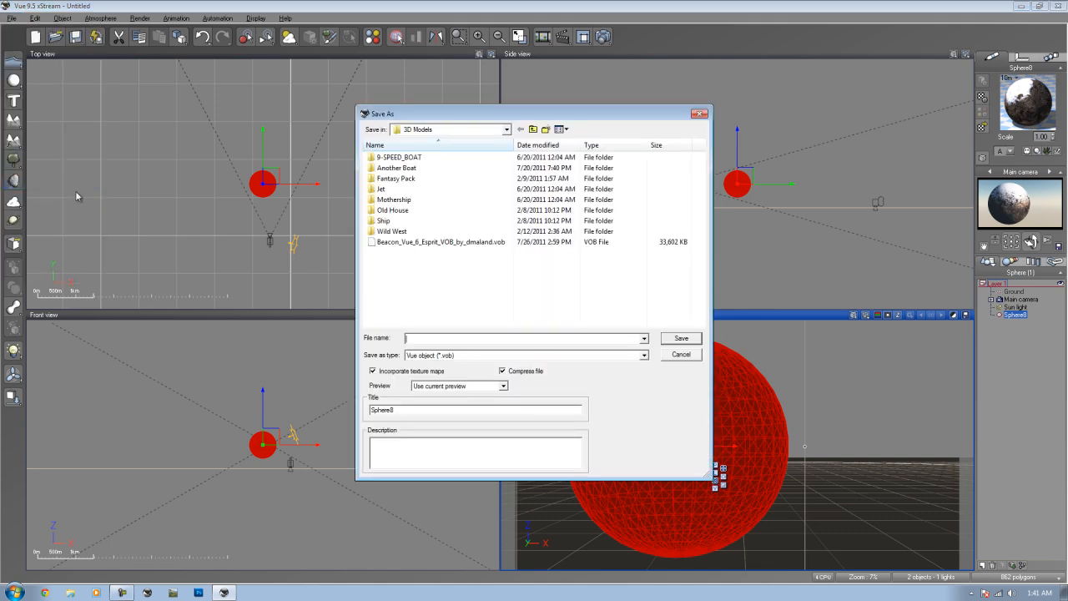
mouse_move(489, 355)
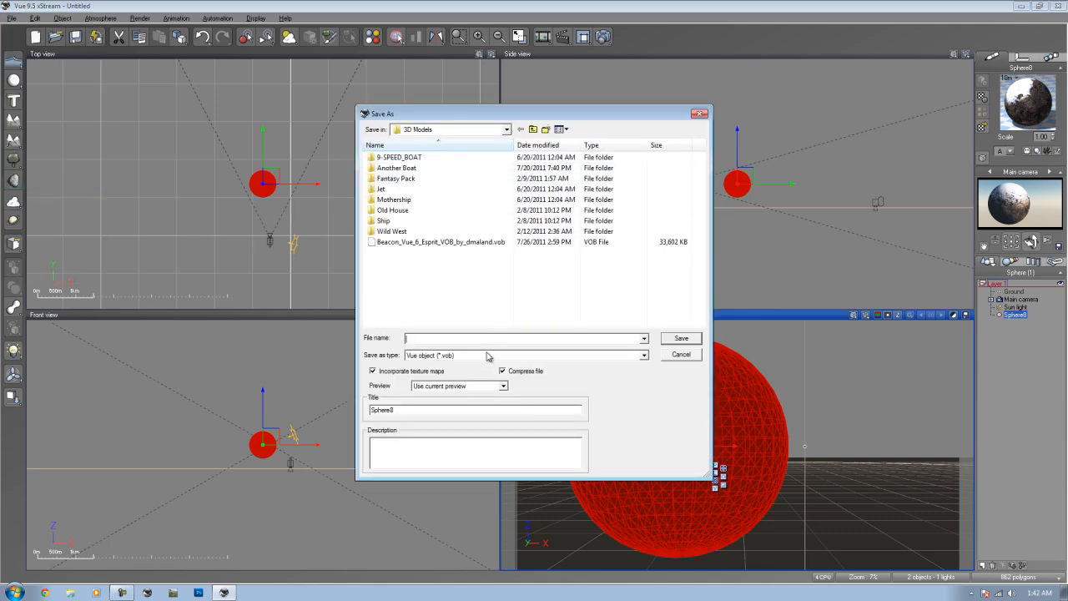
left_click(644, 354)
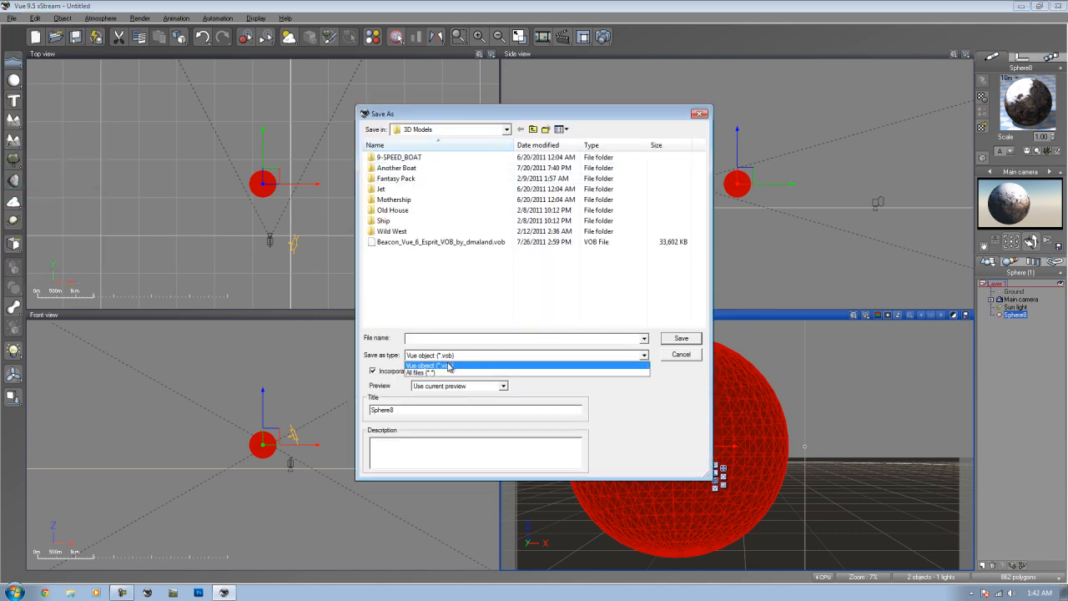
Step: Save the sphere as Vue object 'dfvgbf' on the Desktop, confirming the object preview
left_click(449, 365)
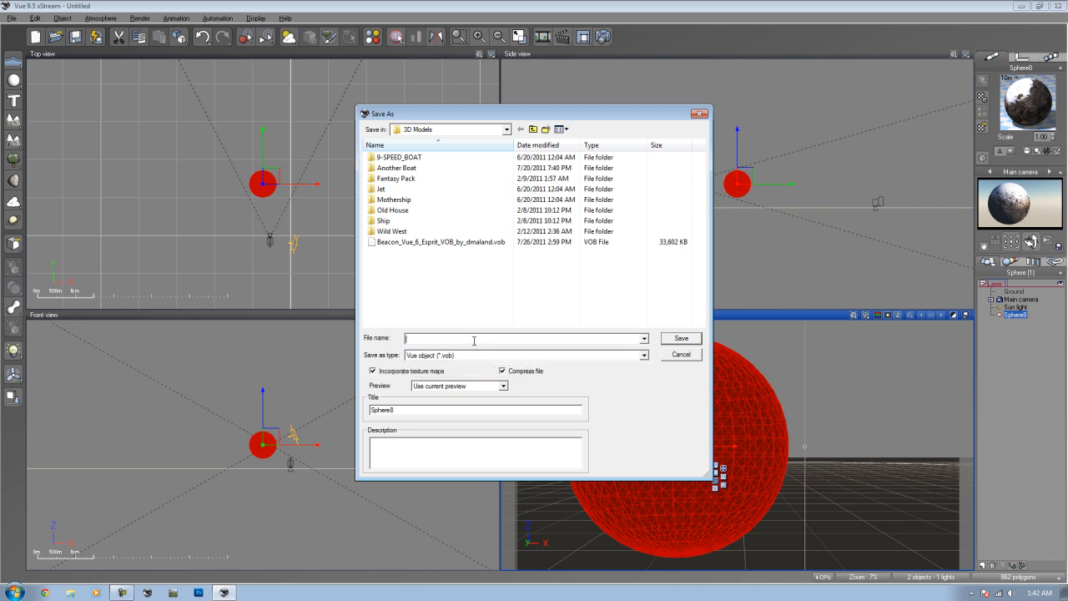
type("dfvgbf")
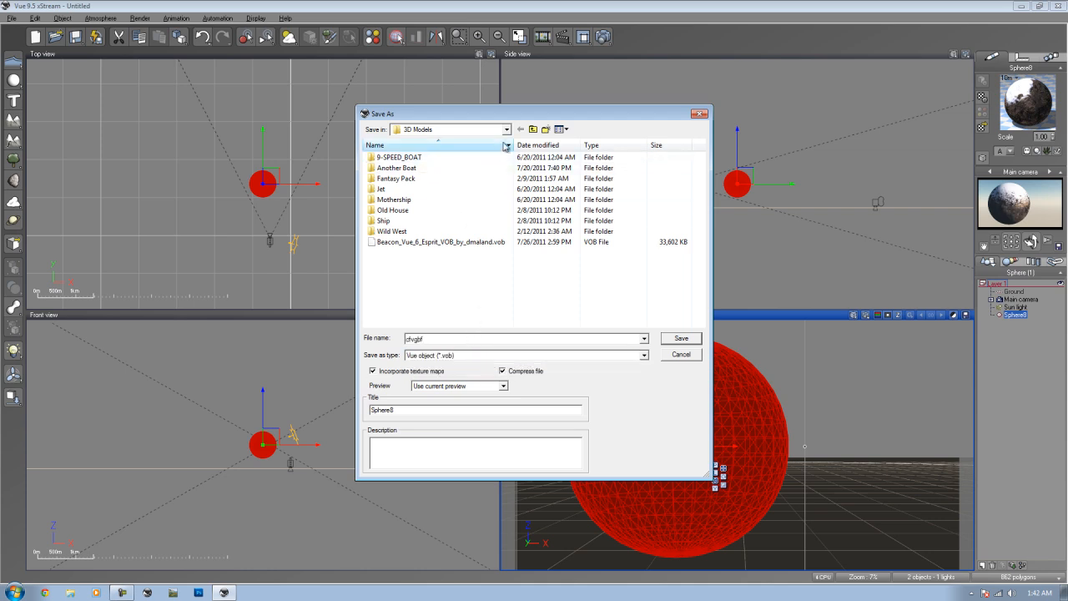
left_click(504, 130)
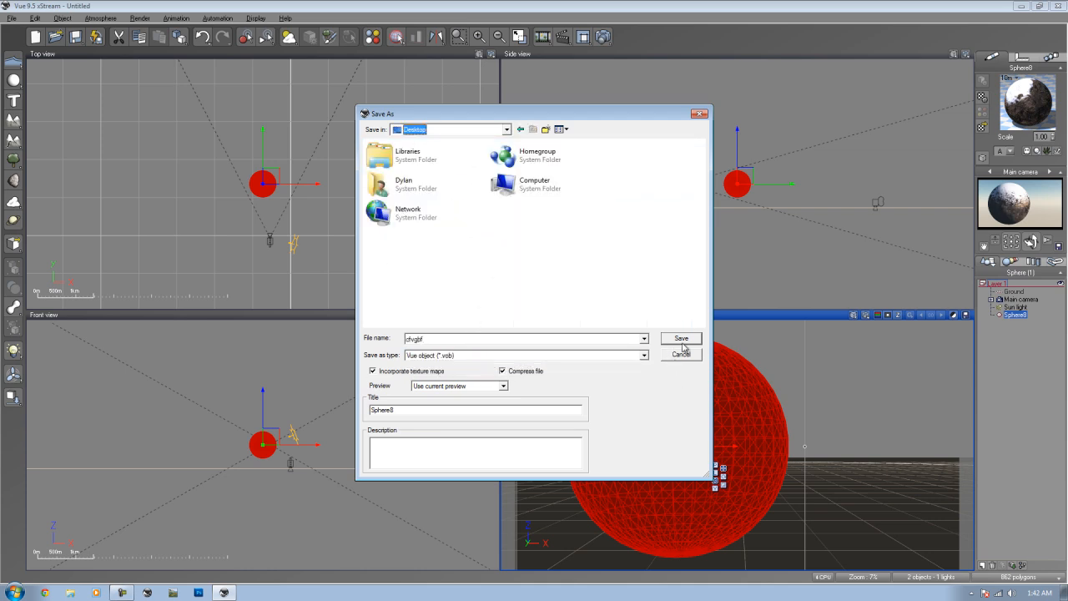
left_click(680, 337)
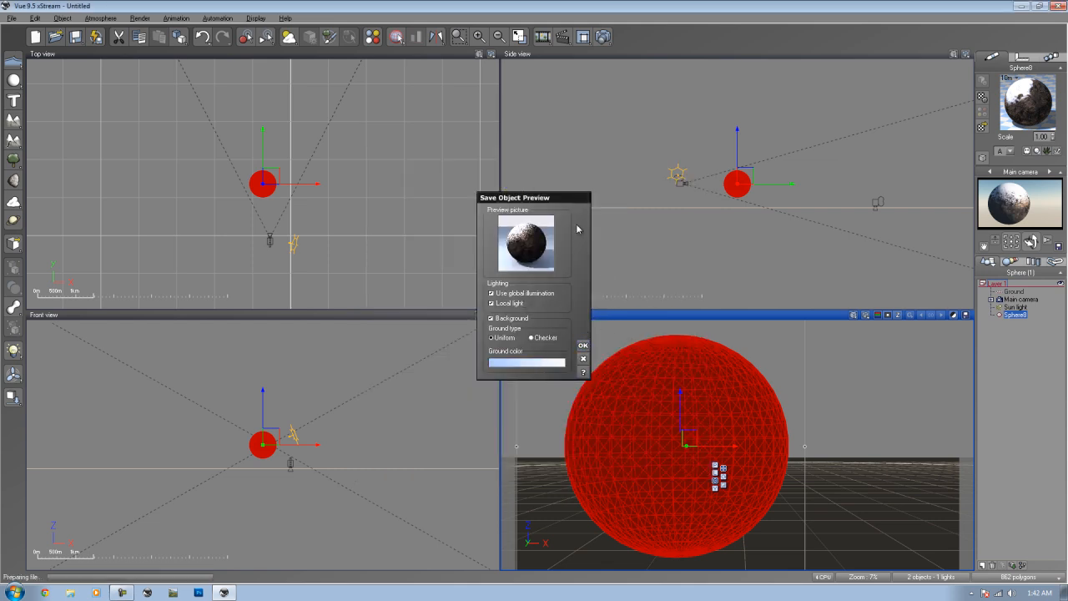
left_click(580, 345)
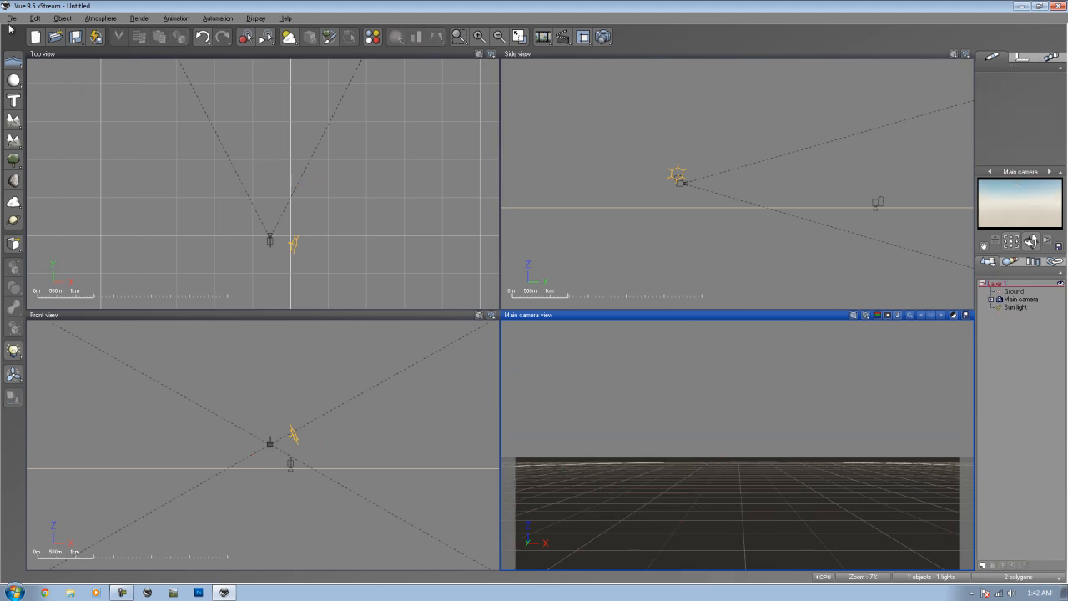
left_click(10, 13)
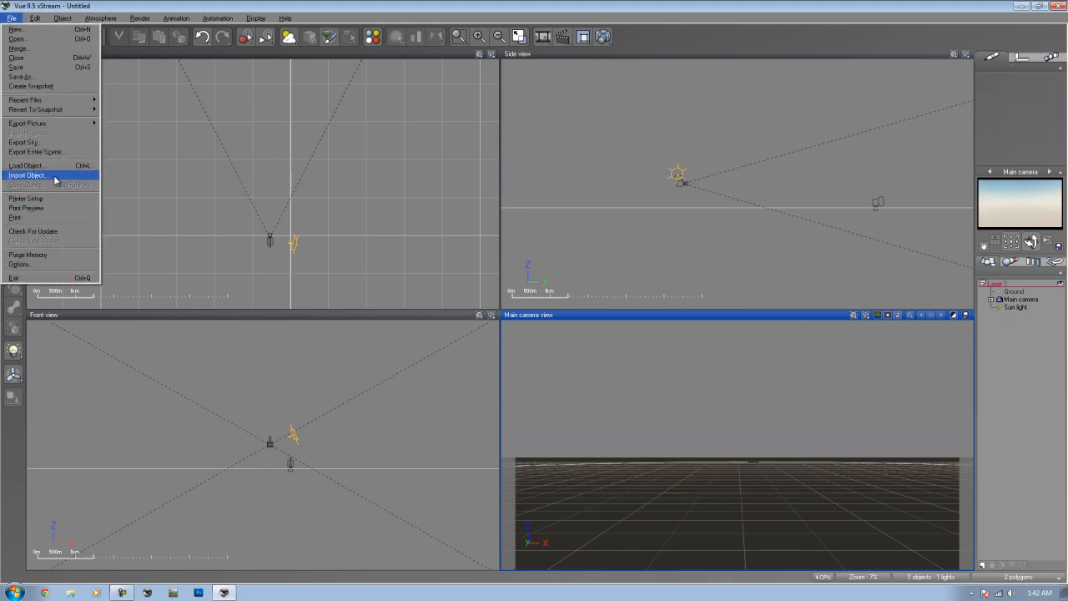
left_click(27, 176)
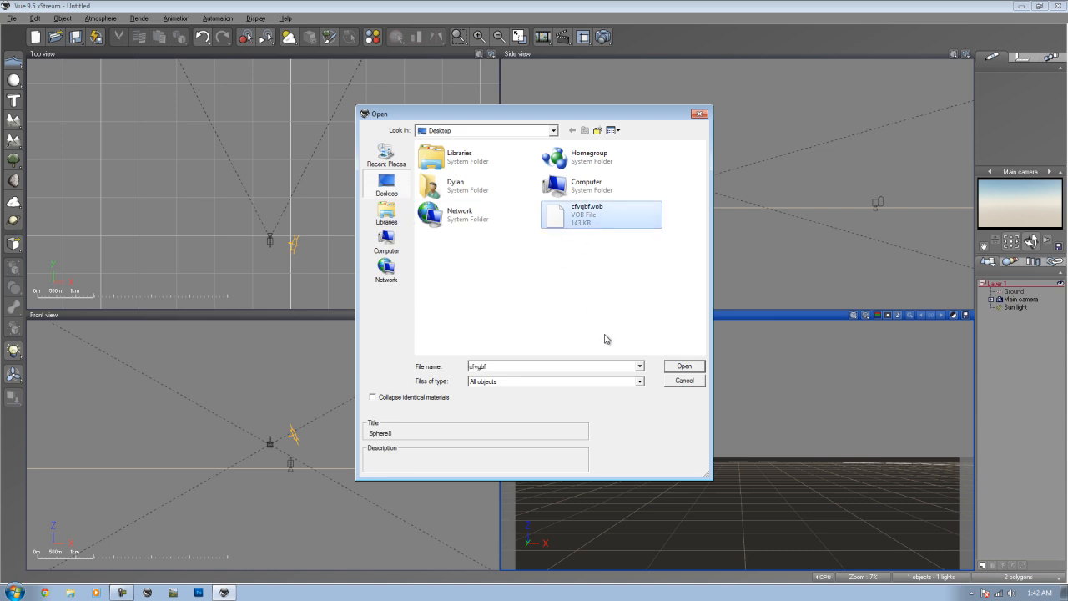
left_click(684, 366)
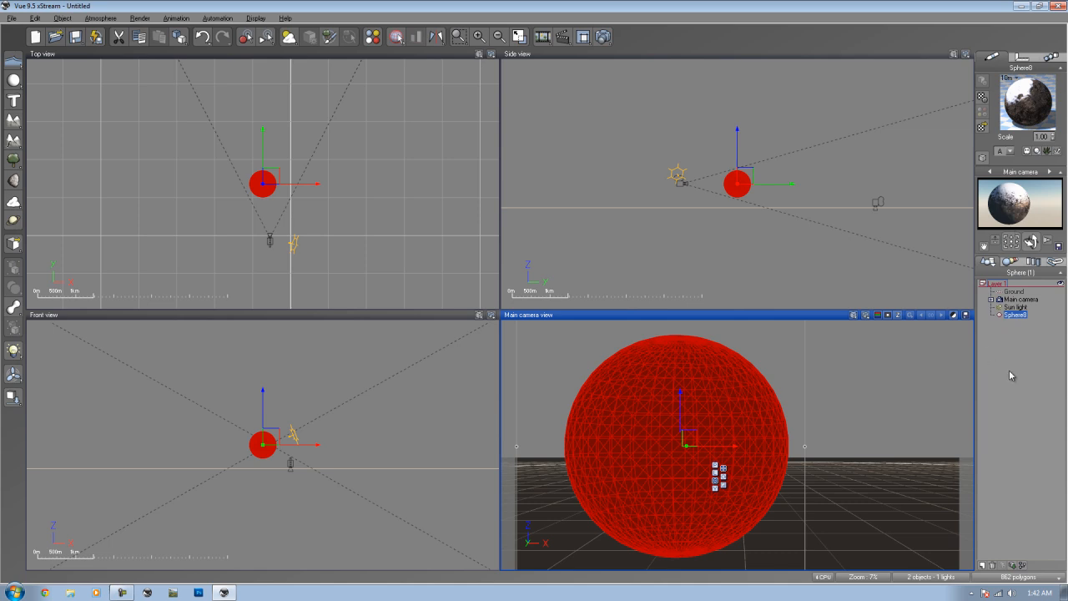
mouse_move(1011, 374)
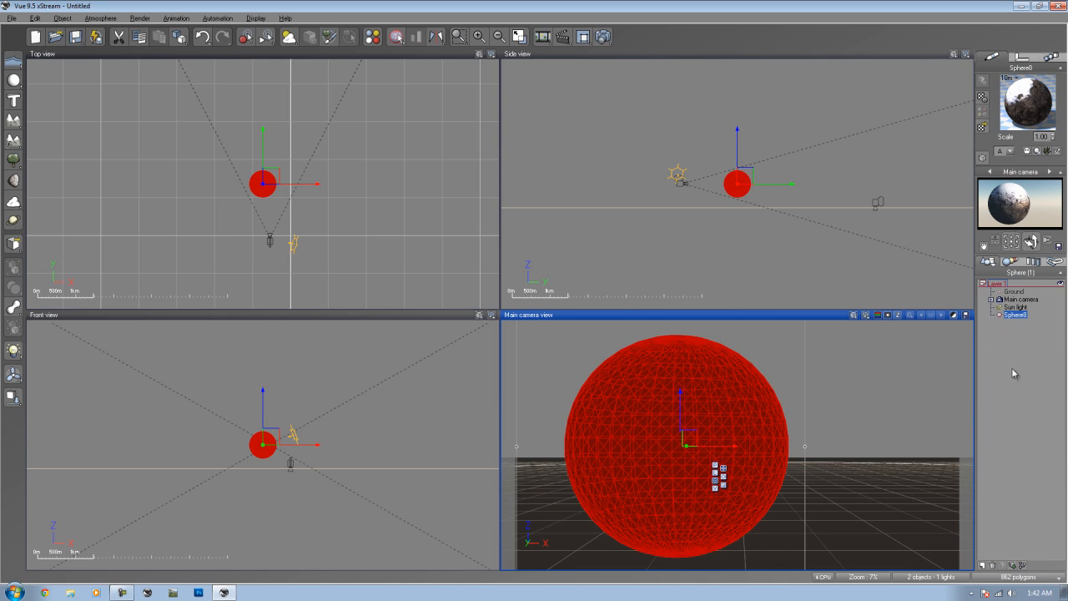
mouse_move(1012, 372)
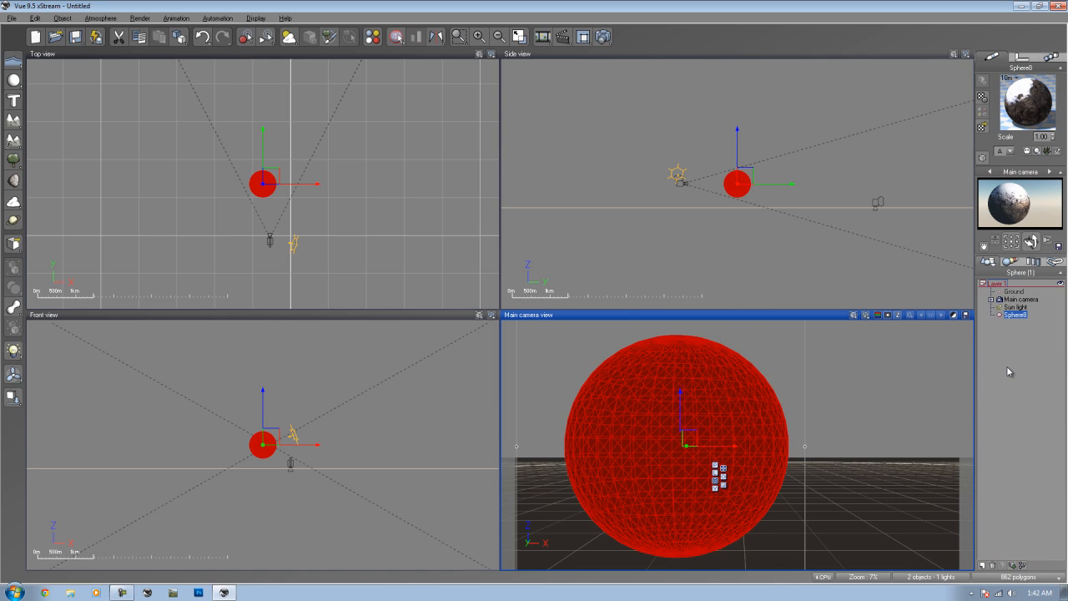
mouse_move(1008, 370)
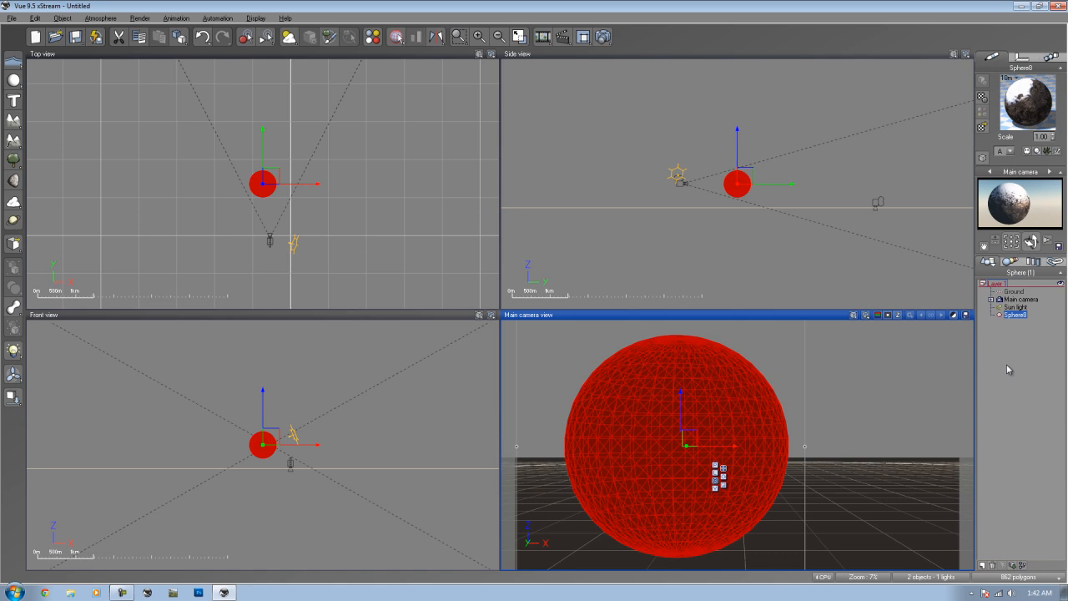
mouse_move(1000, 383)
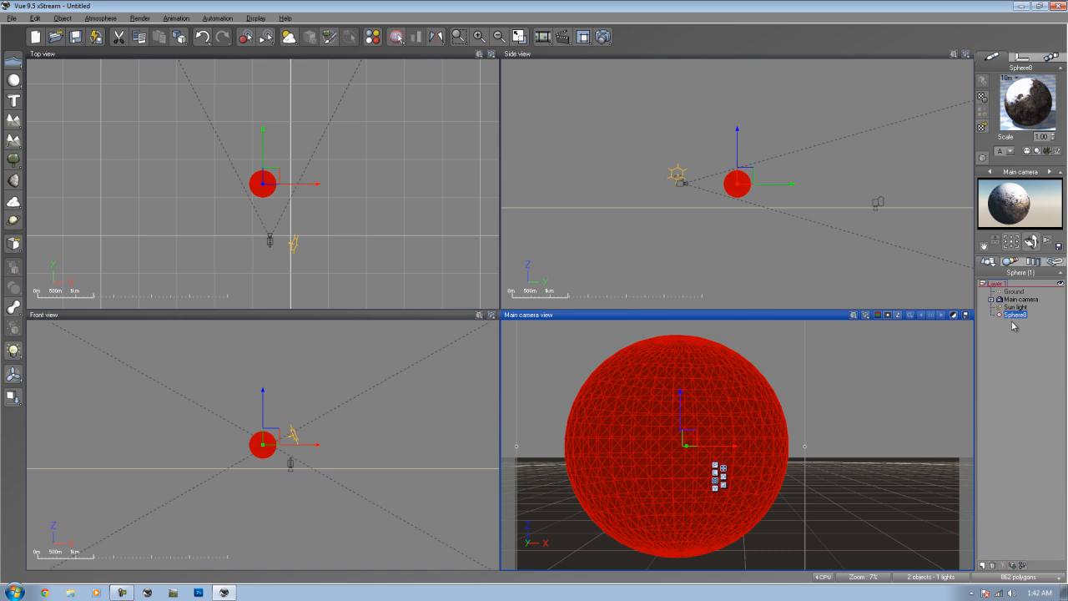
key("Delete")
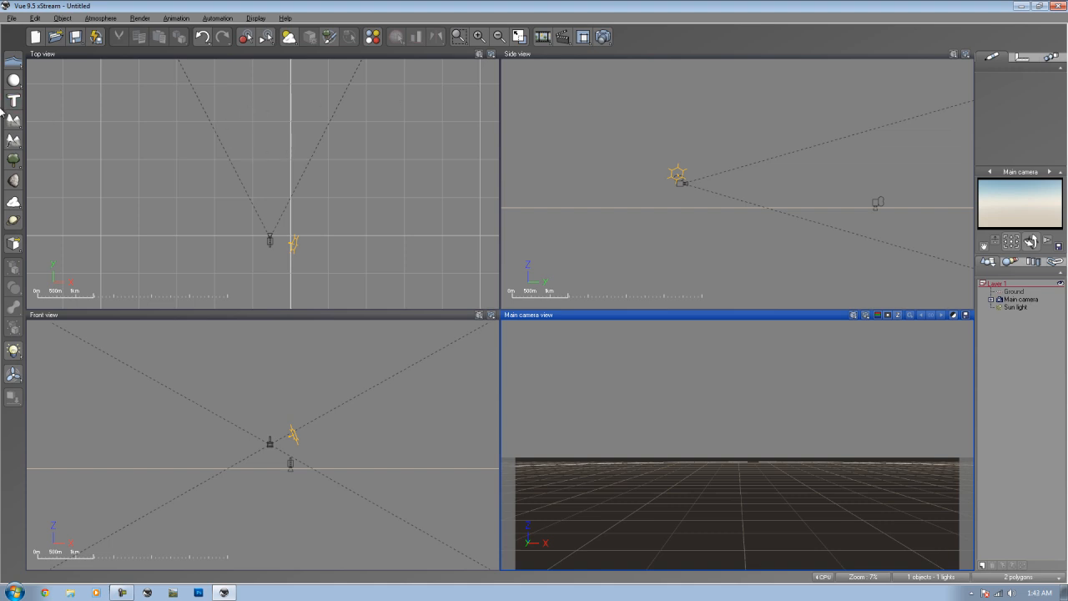
mouse_move(160, 140)
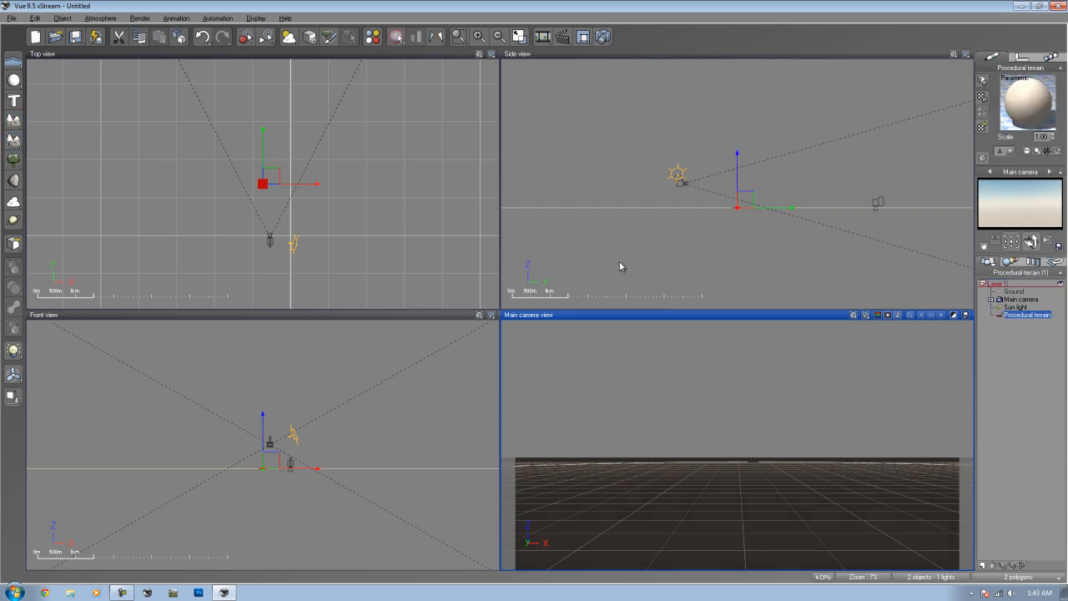
Step: Edit the new procedural terrain with a perspective preview and its erosion and global effects listed
left_click(736, 203)
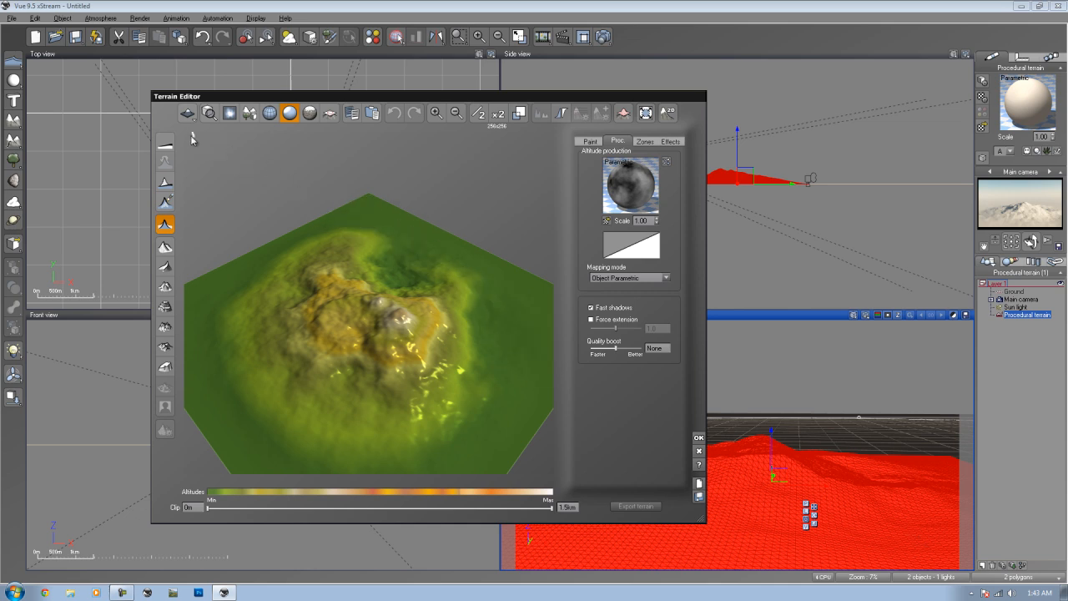
left_click(187, 114)
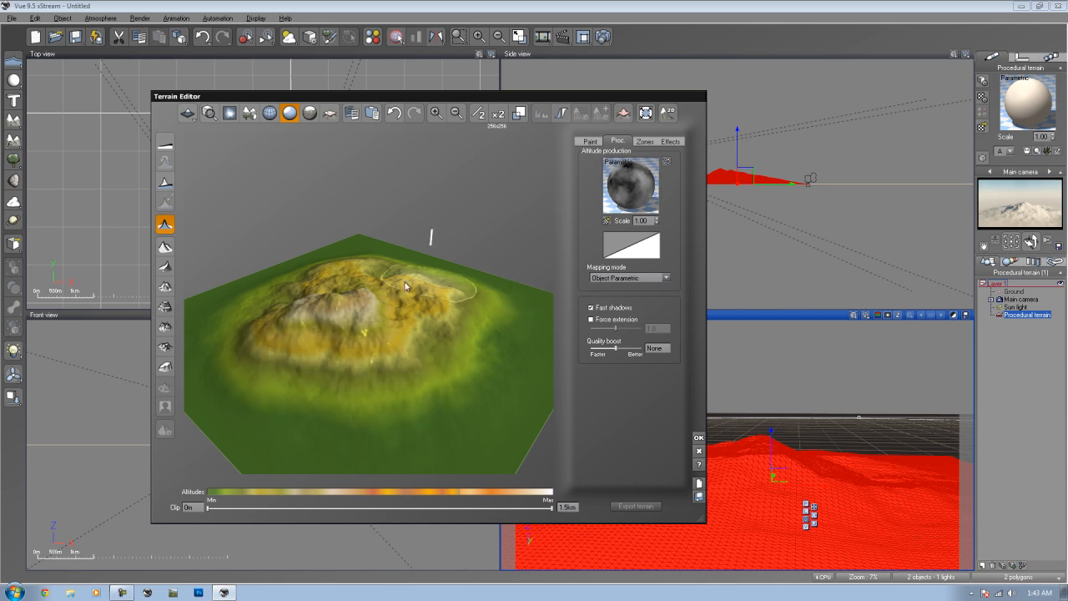
left_click(187, 114)
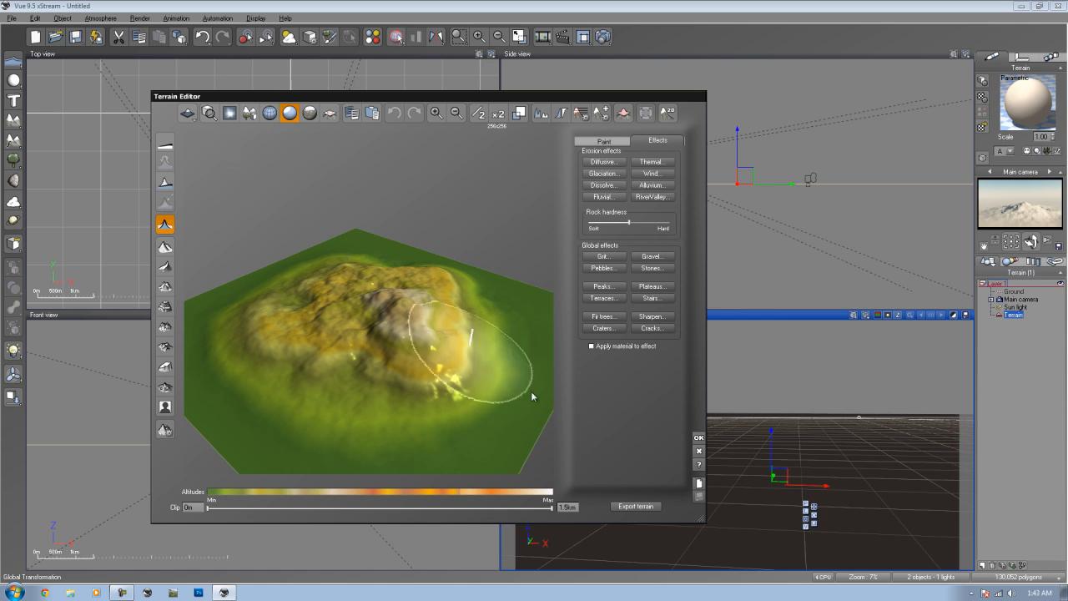
Step: Review Terrain Export Options for 3D Studio format as Terrain.3ds, then close the export dialog
left_click(634, 506)
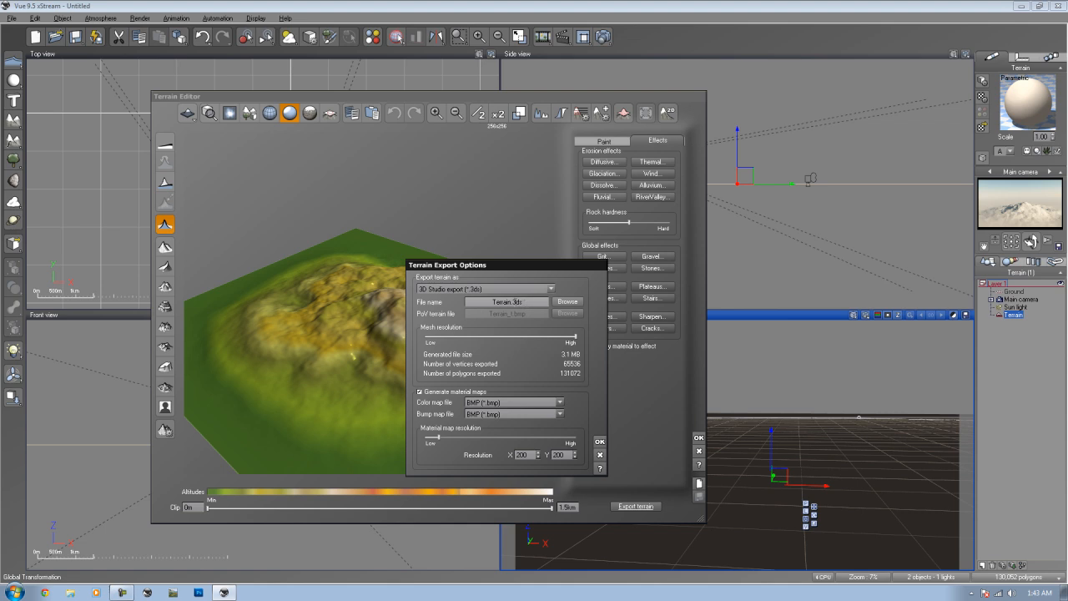
left_click(547, 284)
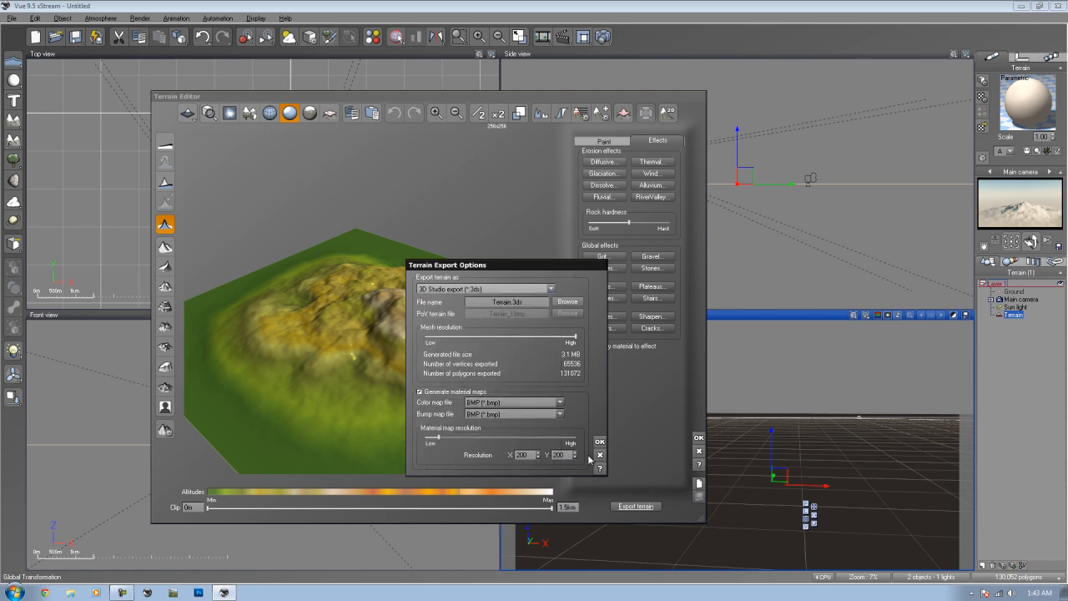
mouse_move(597, 454)
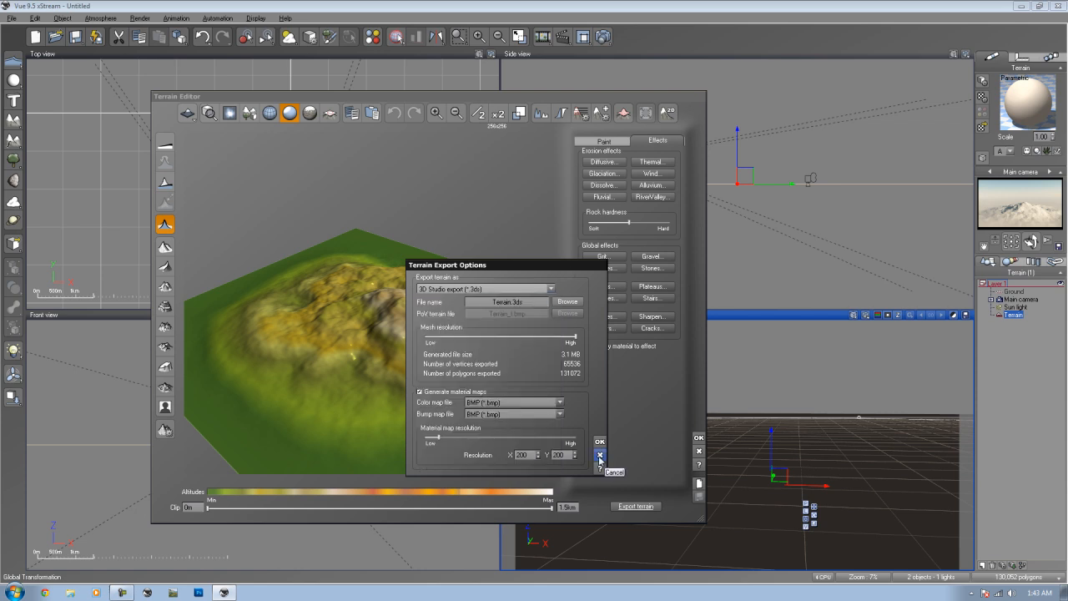
left_click(597, 455)
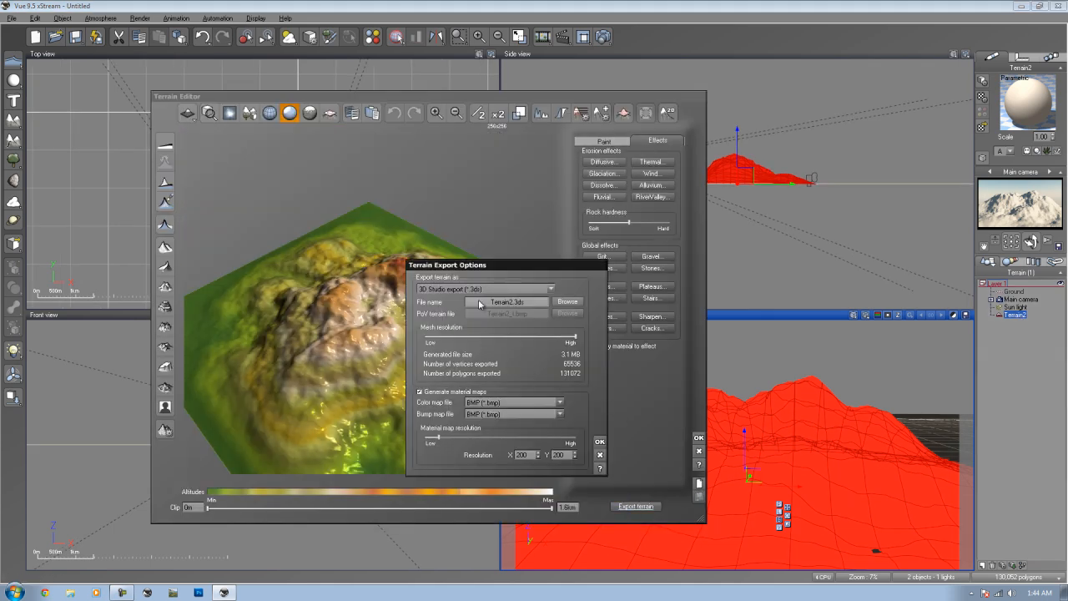
left_click(599, 454)
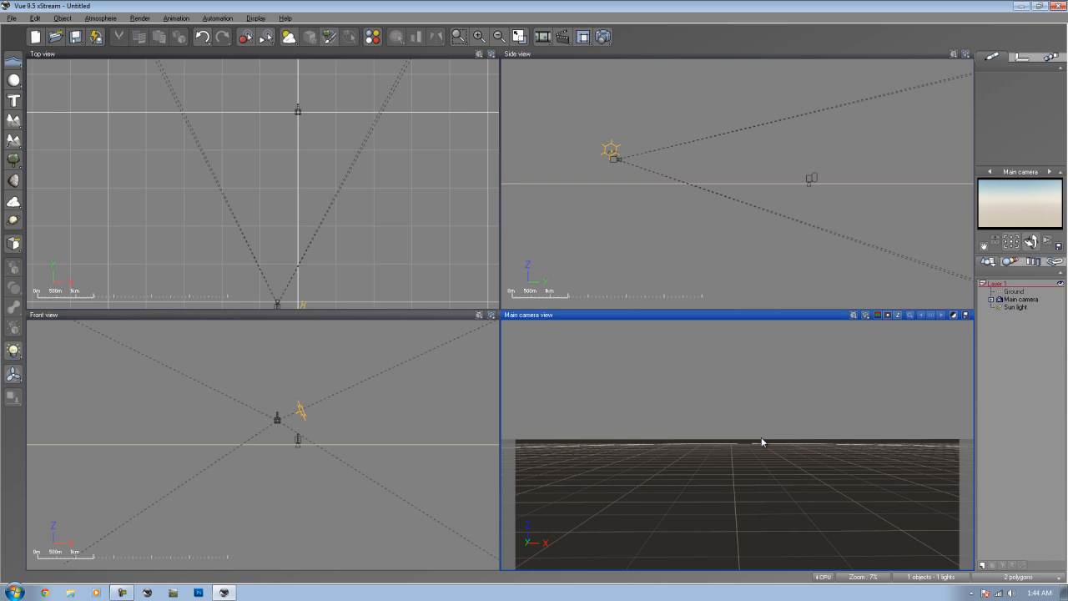
mouse_move(711, 204)
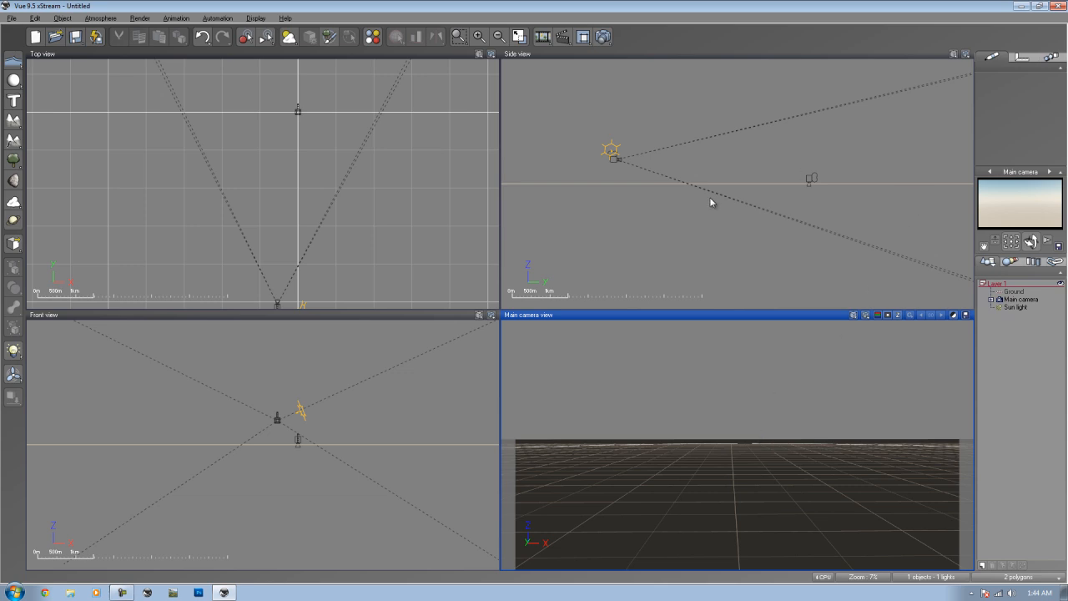
mouse_move(706, 206)
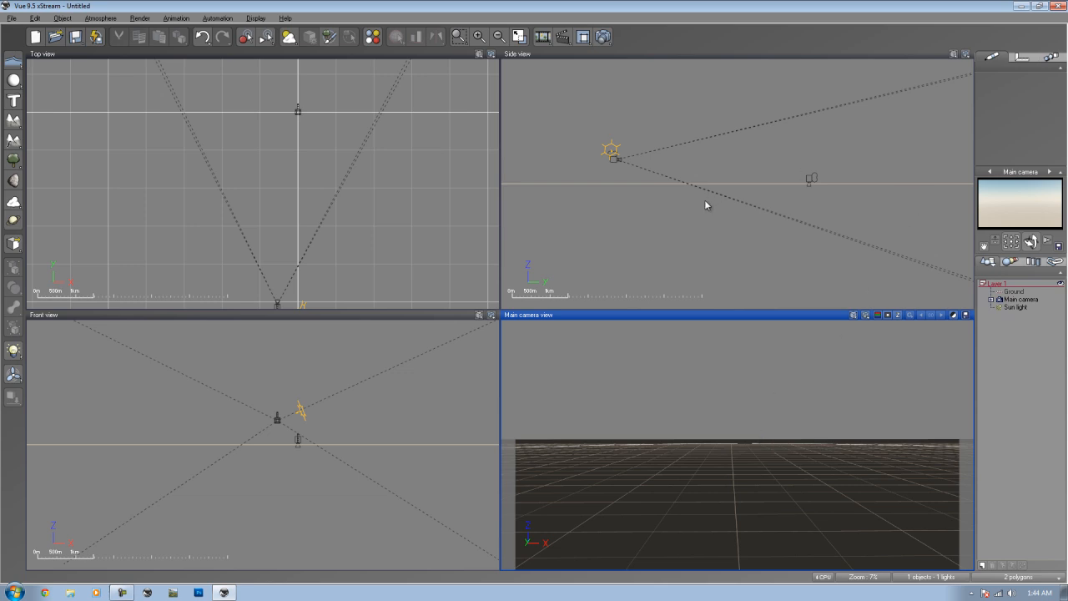